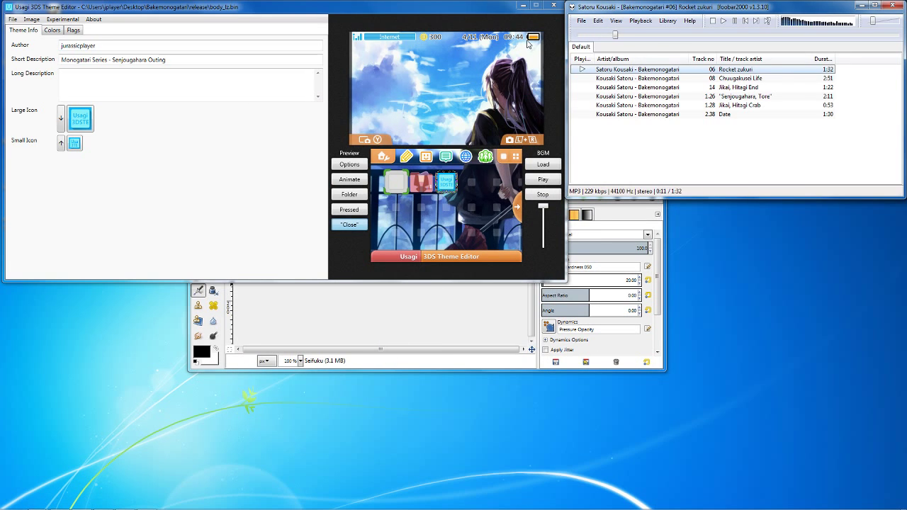
pyautogui.moveTo(450, 308)
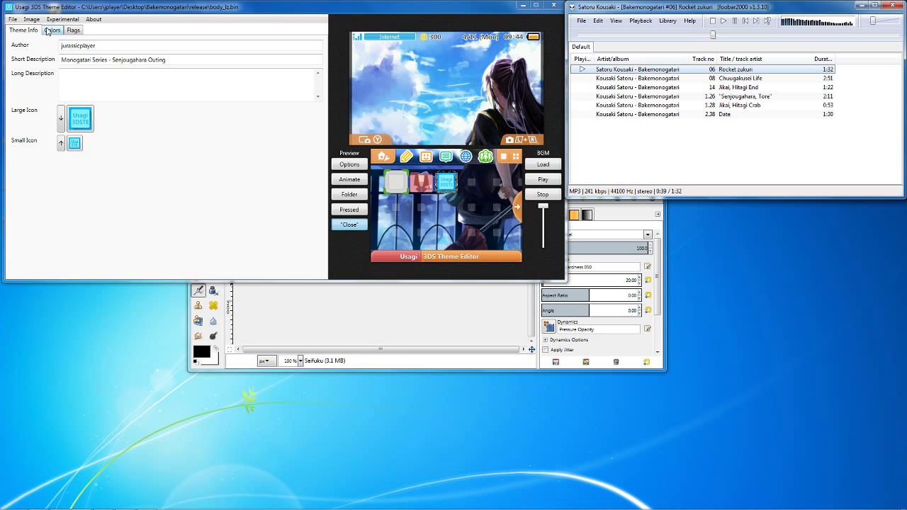
# Check the Folder (Closed) image size, 64x128 (74x64), in the theme editor's image list.
pyautogui.click(31, 19)
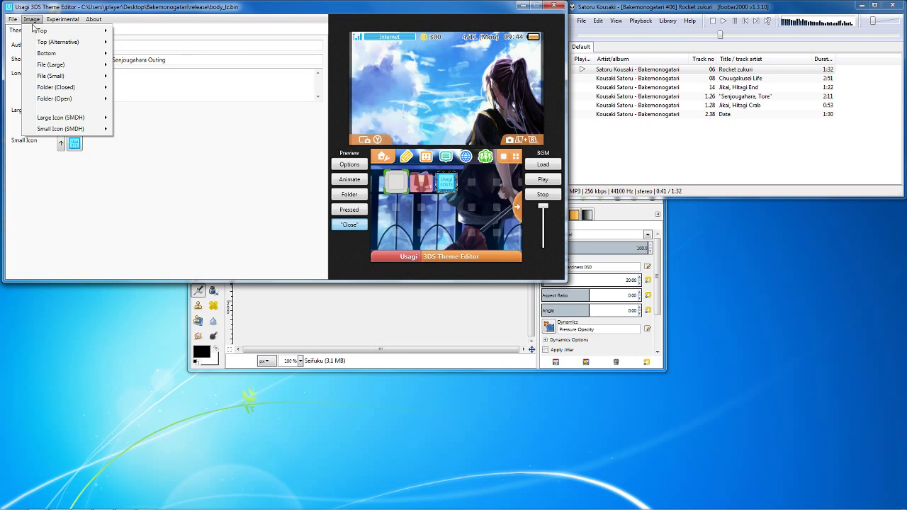
pyautogui.moveTo(83, 92)
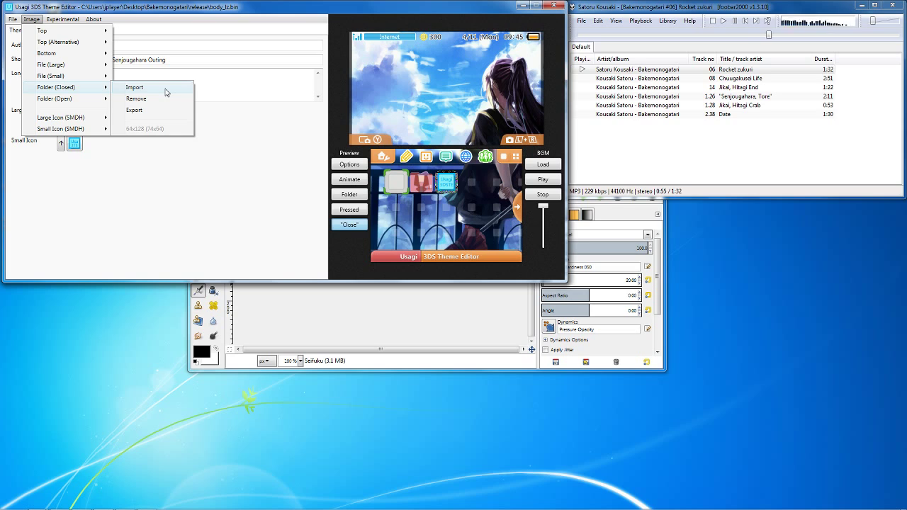
pyautogui.moveTo(169, 110)
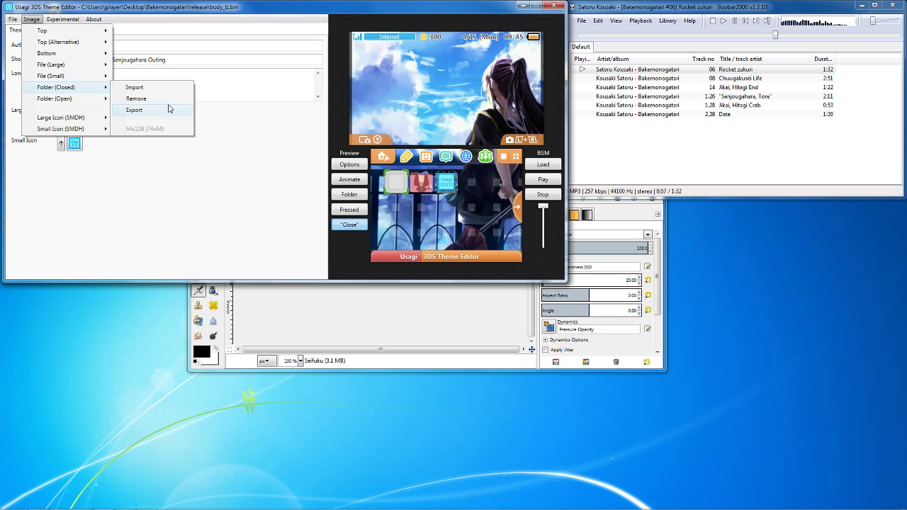
pyautogui.moveTo(130, 135)
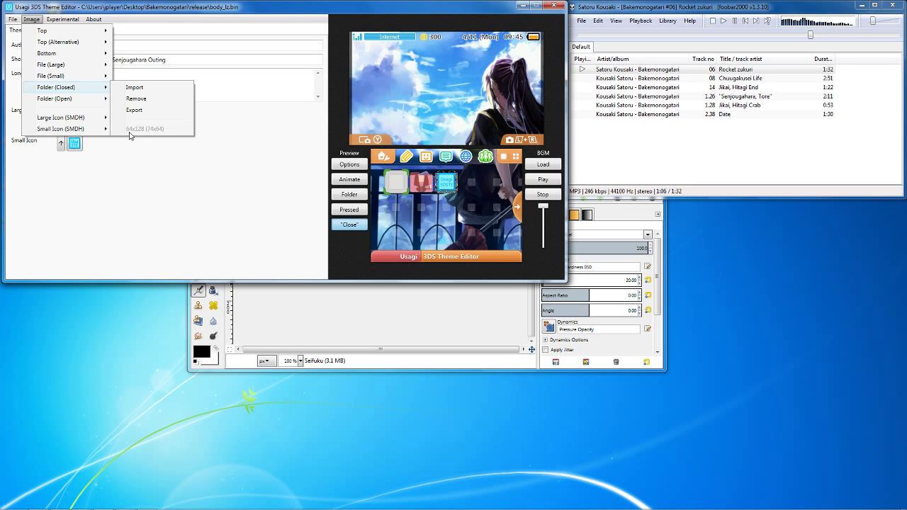
pyautogui.moveTo(144, 135)
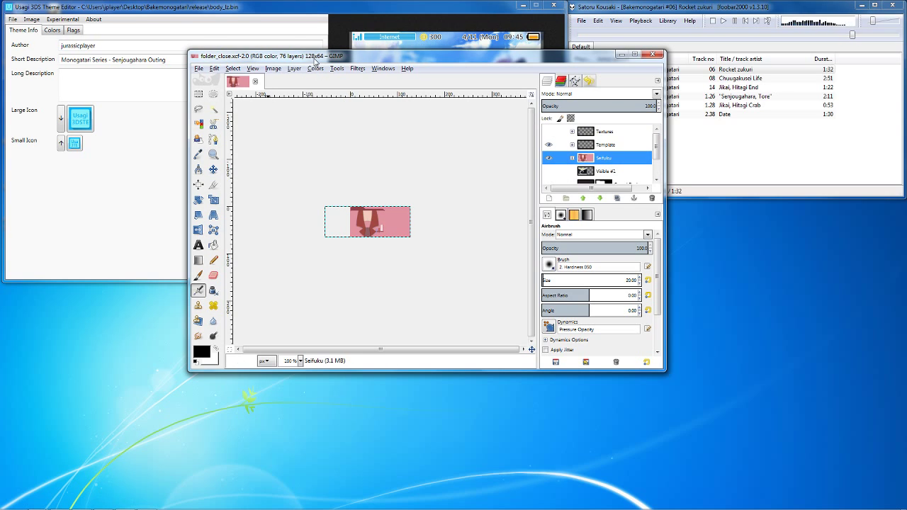
pyautogui.moveTo(343, 181)
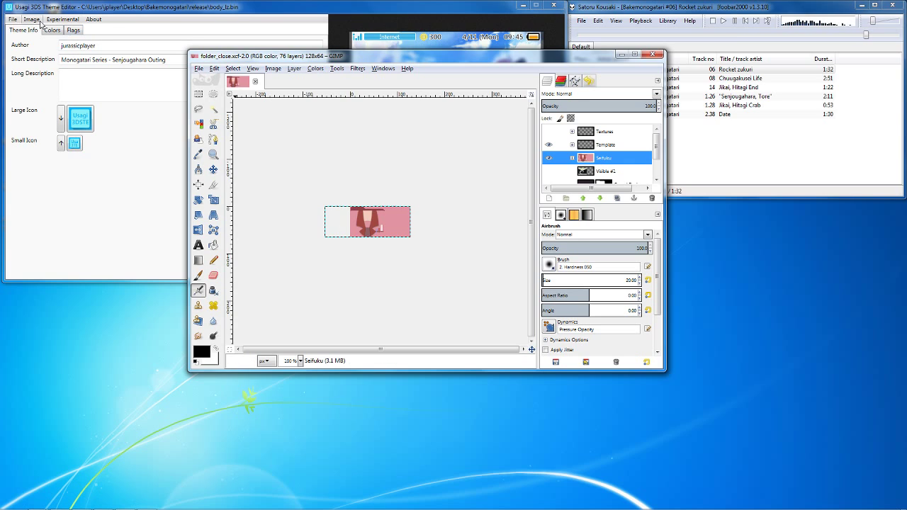
# Drag a 74x64 rectangle selection from the icon's top-left corner at 400% zoom.
pyautogui.click(31, 19)
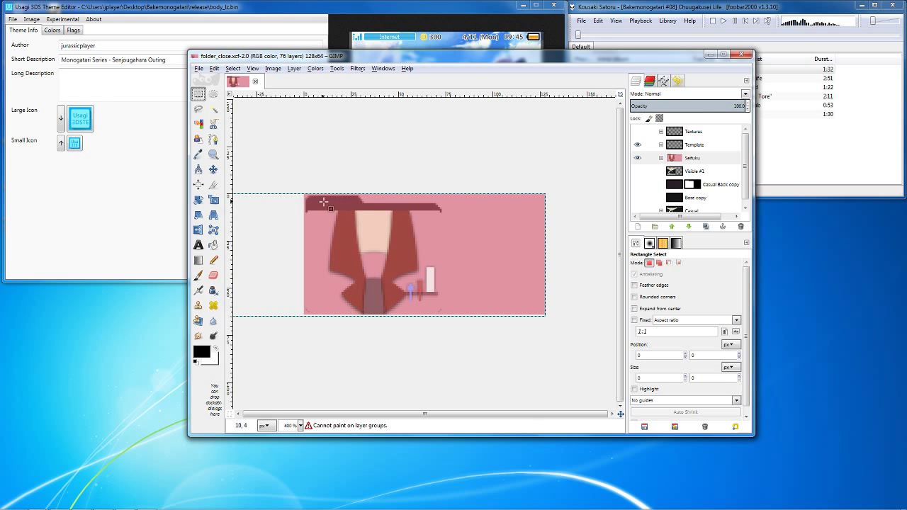
pyautogui.moveTo(330, 206); pyautogui.dragTo(420, 282)
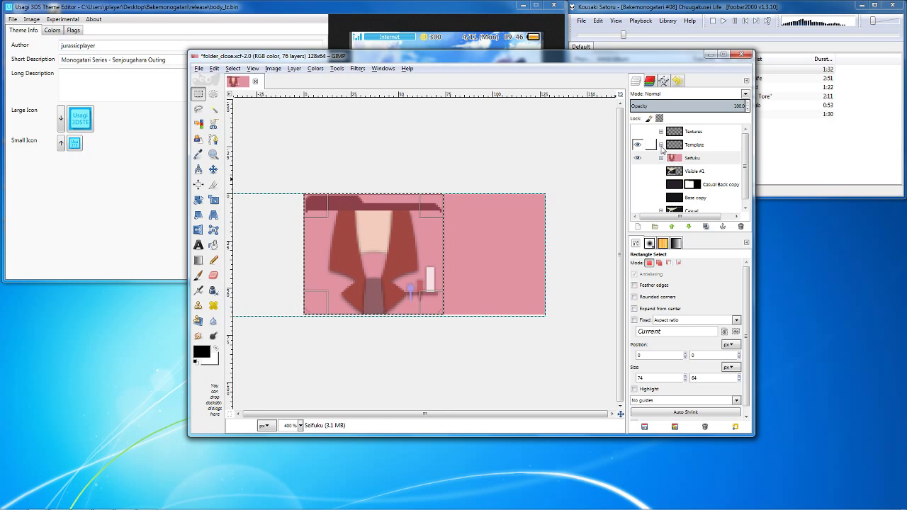
# Expand the Template group, toggle the Non-viewable Area overlay, and open the Bakemonogatari folder.
pyautogui.click(645, 144)
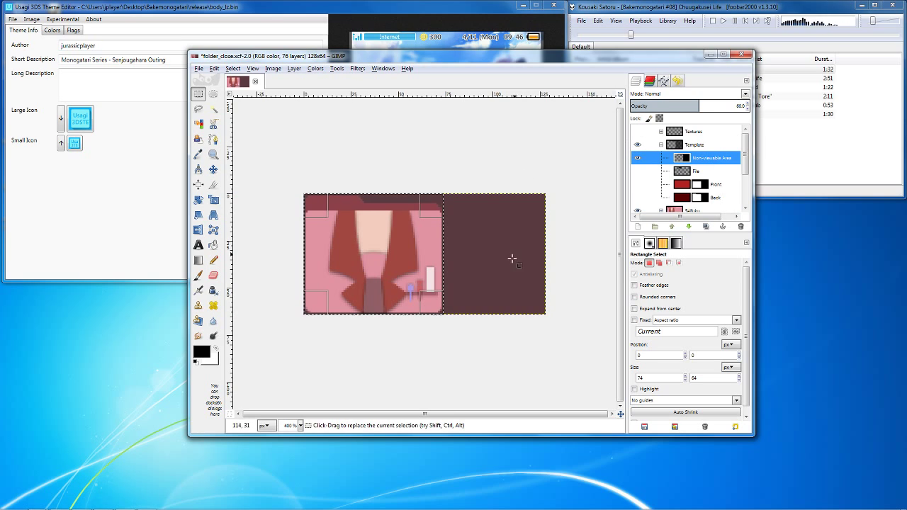
pyautogui.click(709, 157)
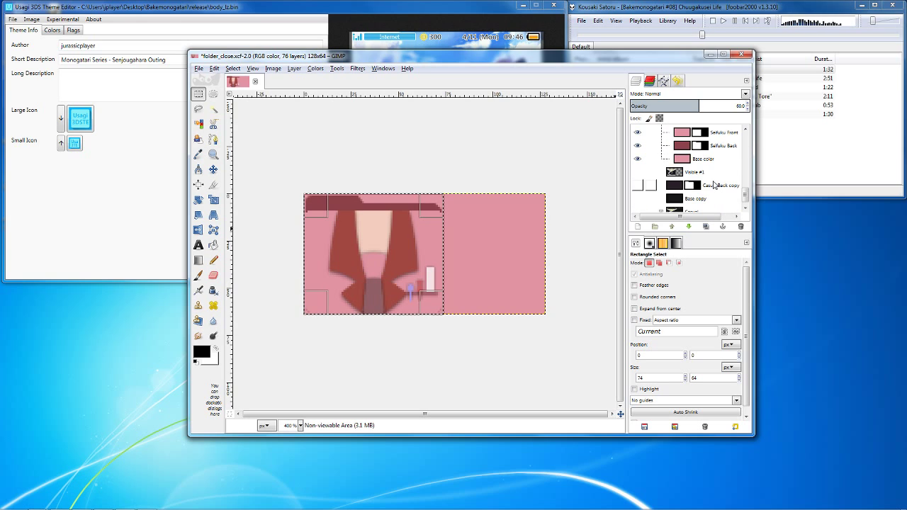
pyautogui.click(723, 54)
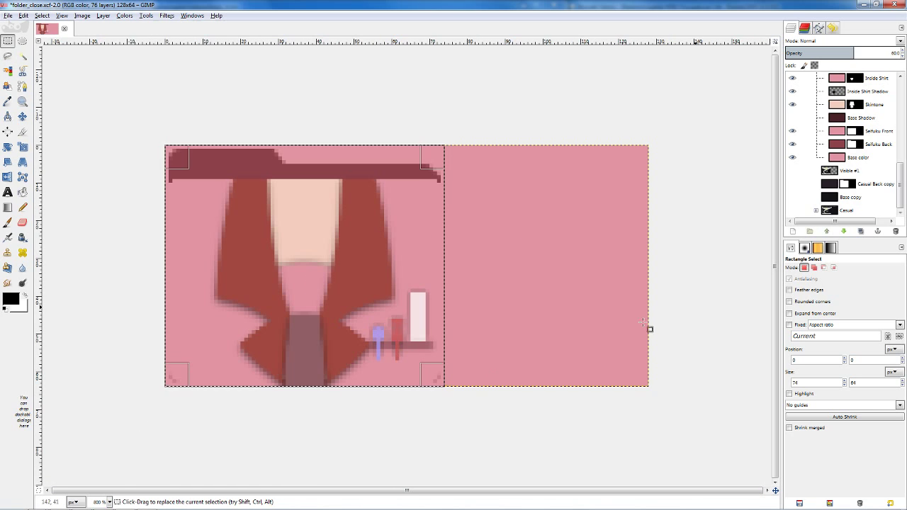
pyautogui.click(792, 158)
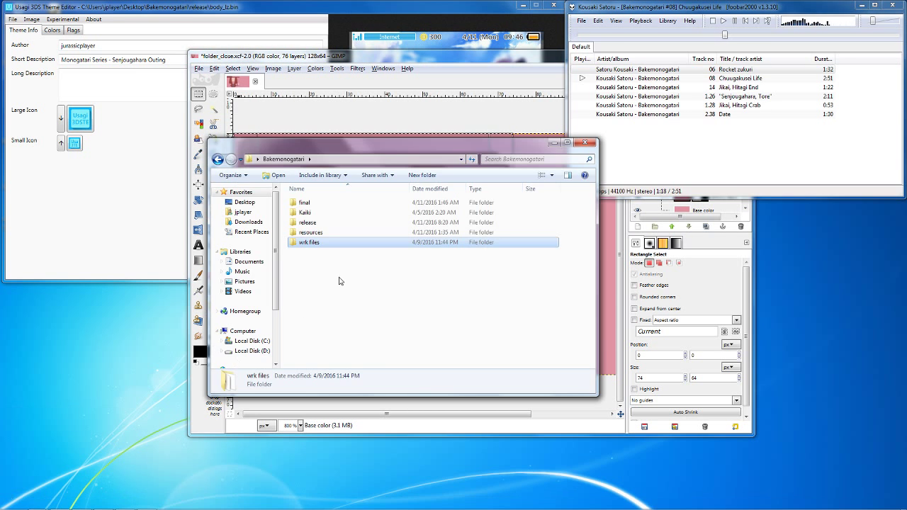
# View the 2q9j82g.png uniform screenshot from the resources folder in Honeyview.
pyautogui.doubleClick(310, 231)
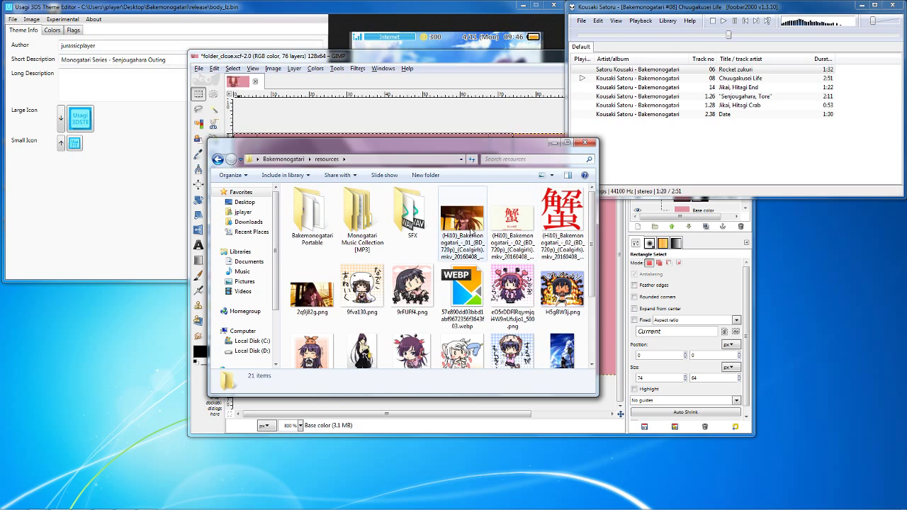
pyautogui.click(312, 290)
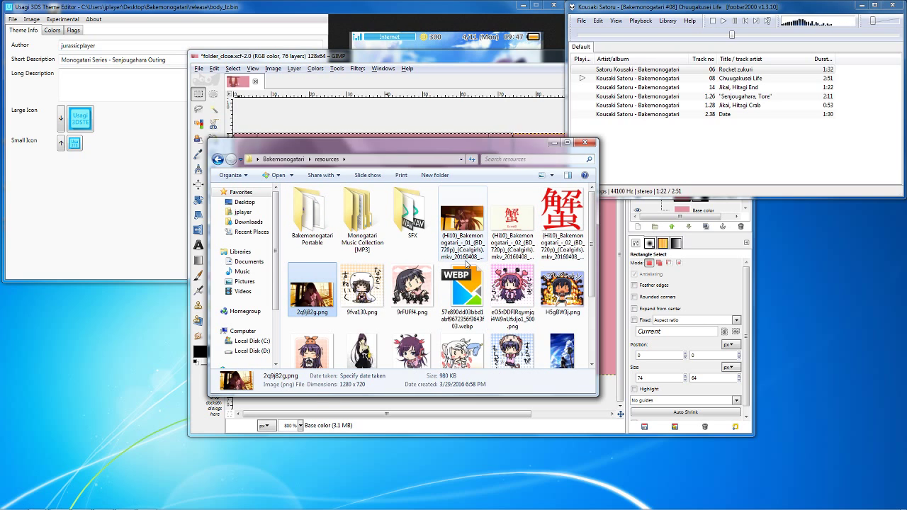
pyautogui.click(463, 213)
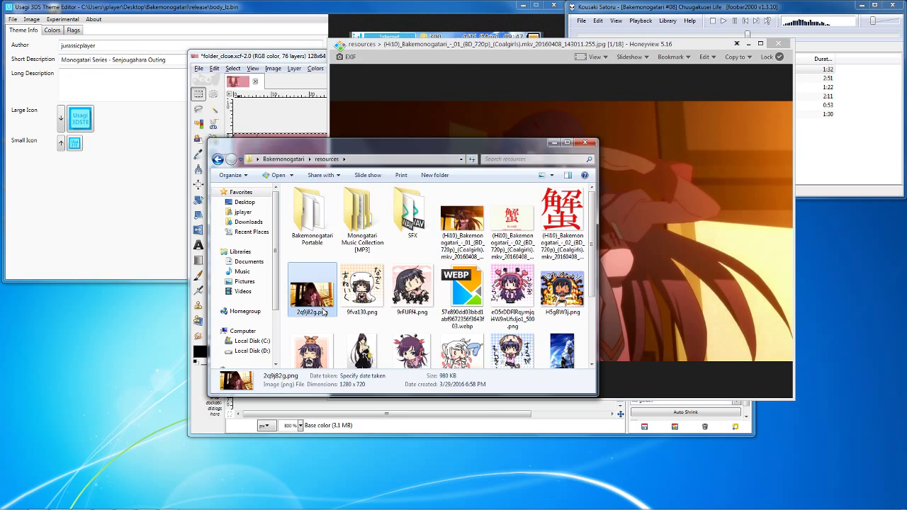
pyautogui.doubleClick(312, 289)
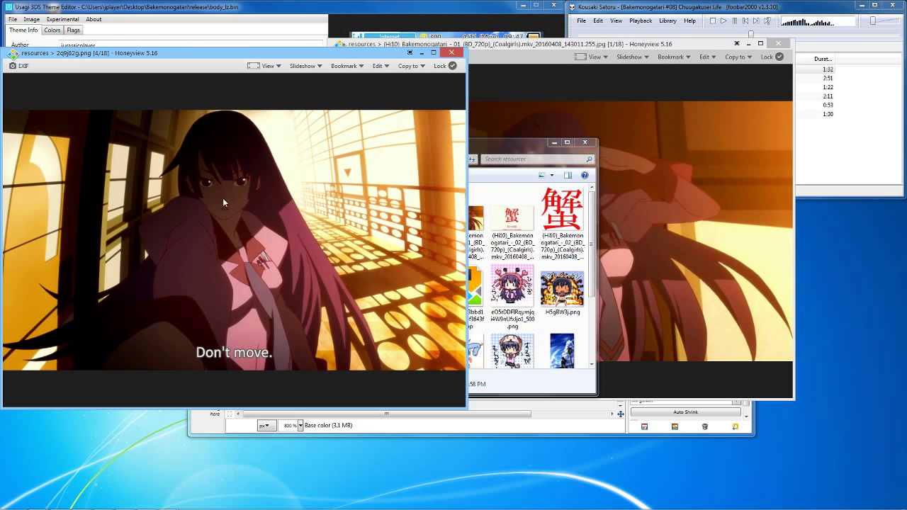
pyautogui.moveTo(282, 309)
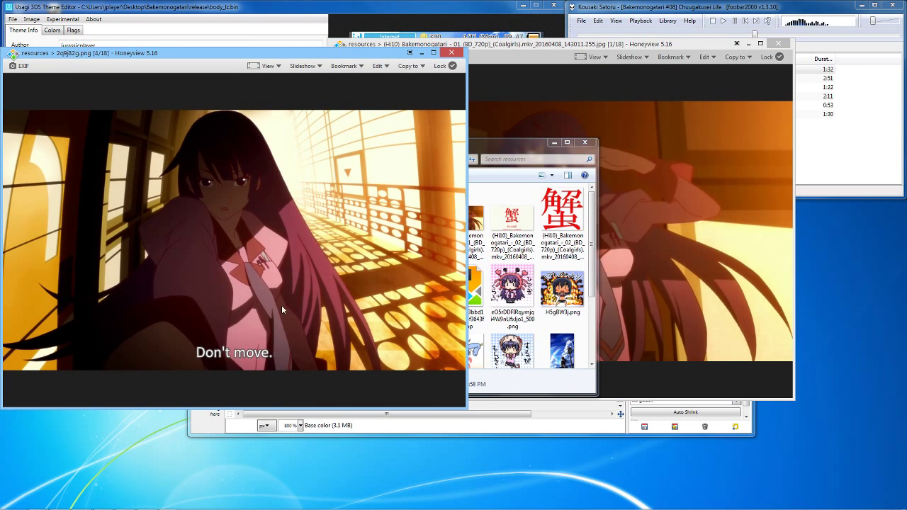
pyautogui.moveTo(262, 187)
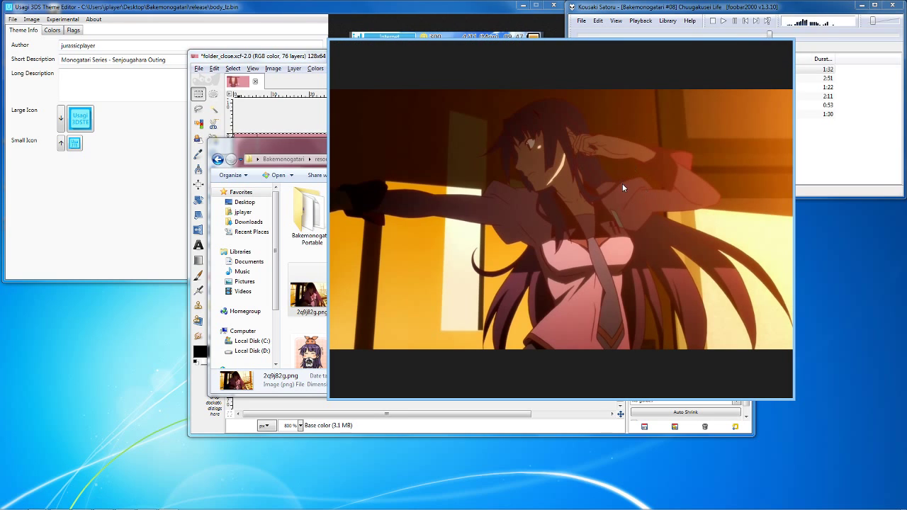
pyautogui.moveTo(597, 200)
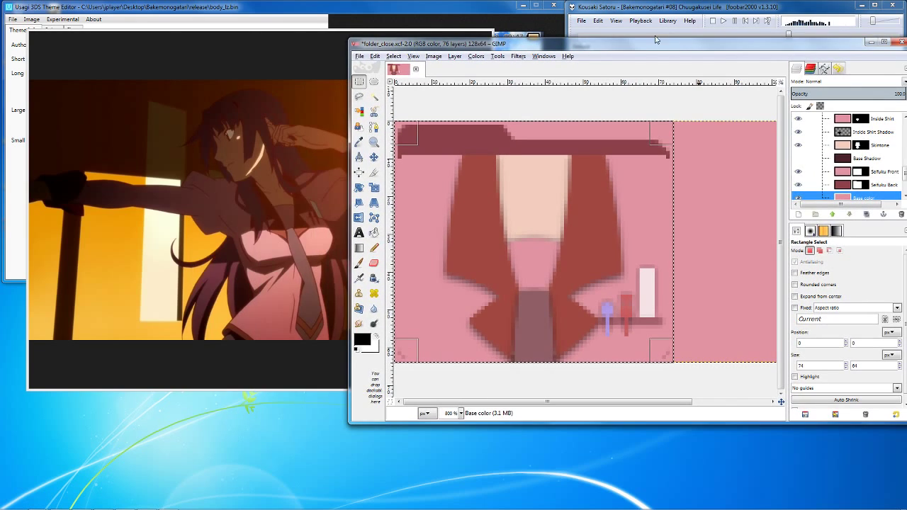
# Select Seifuku Front, check Seifuku Back, and duplicate the Seifuku Front layer.
pyautogui.scroll(-3)
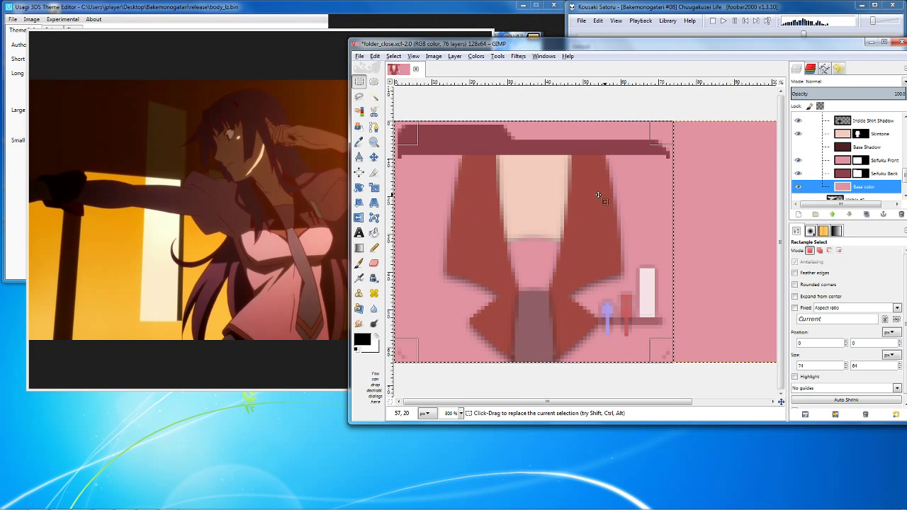
pyautogui.moveTo(602, 237)
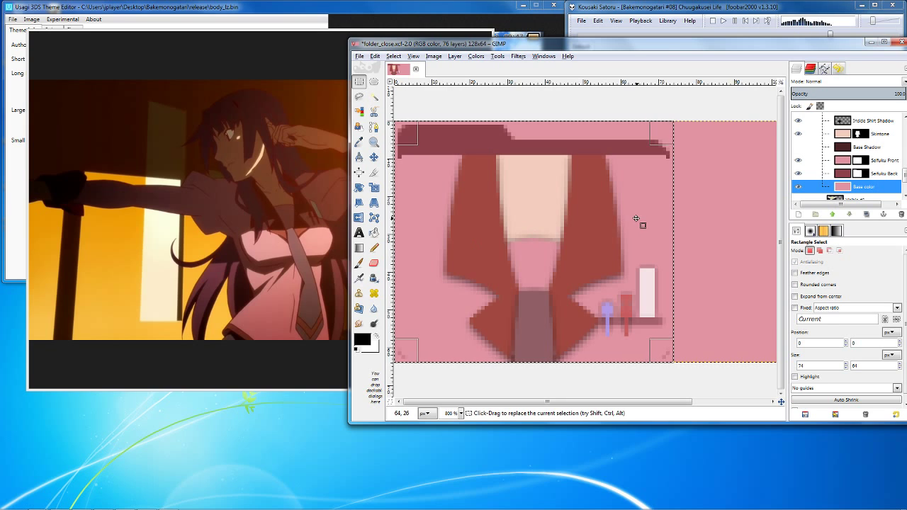
pyautogui.moveTo(491, 191)
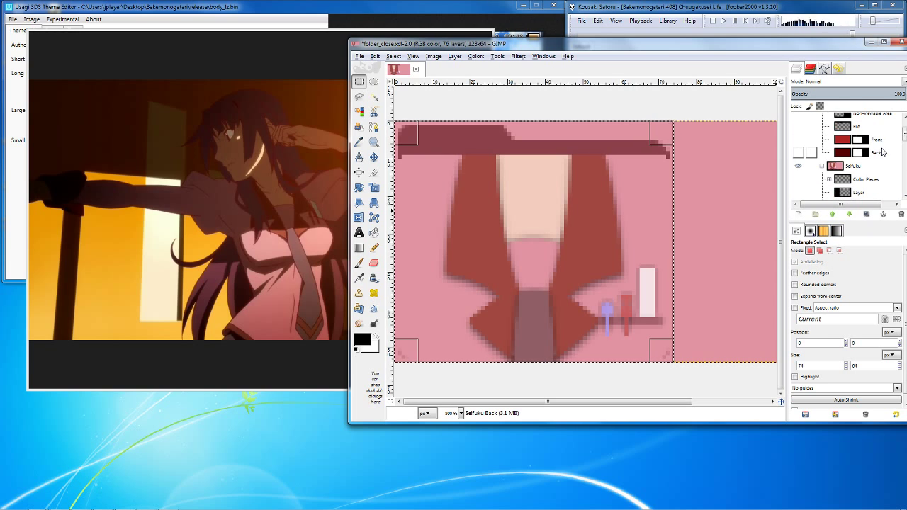
pyautogui.click(858, 153)
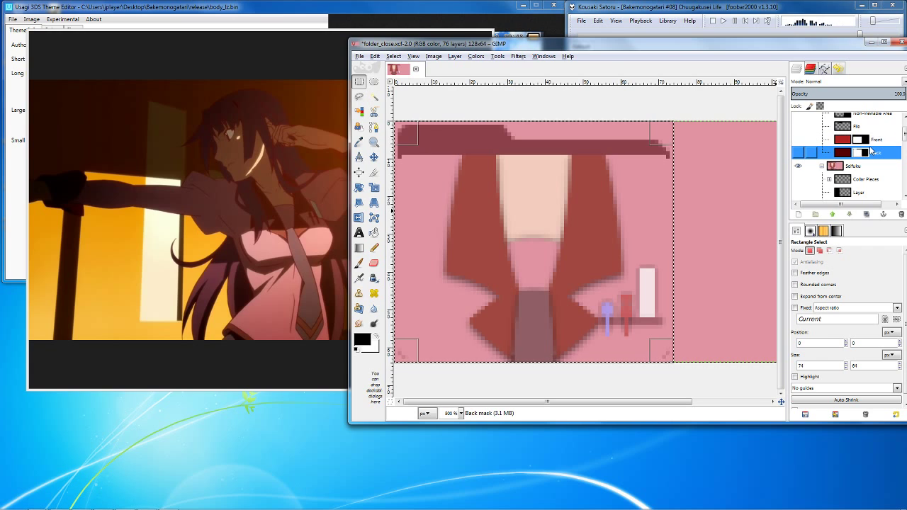
pyautogui.click(857, 139)
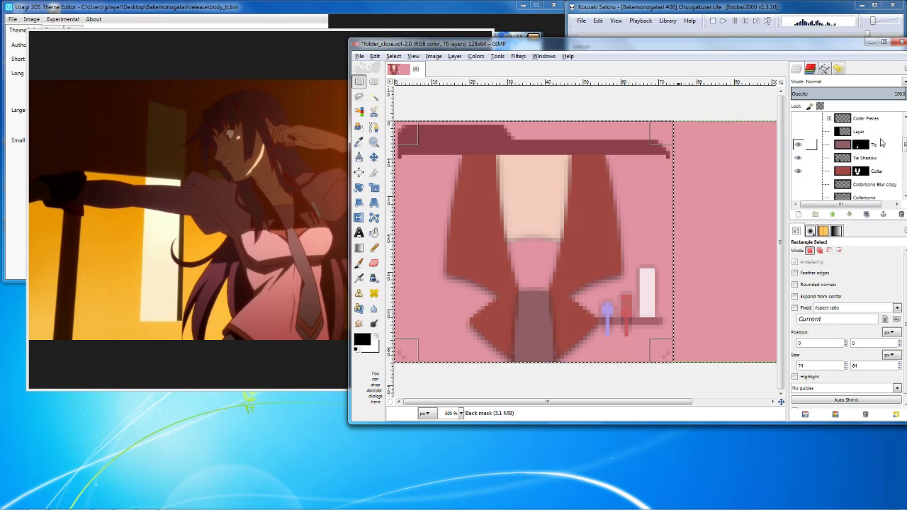
pyautogui.scroll(-3)
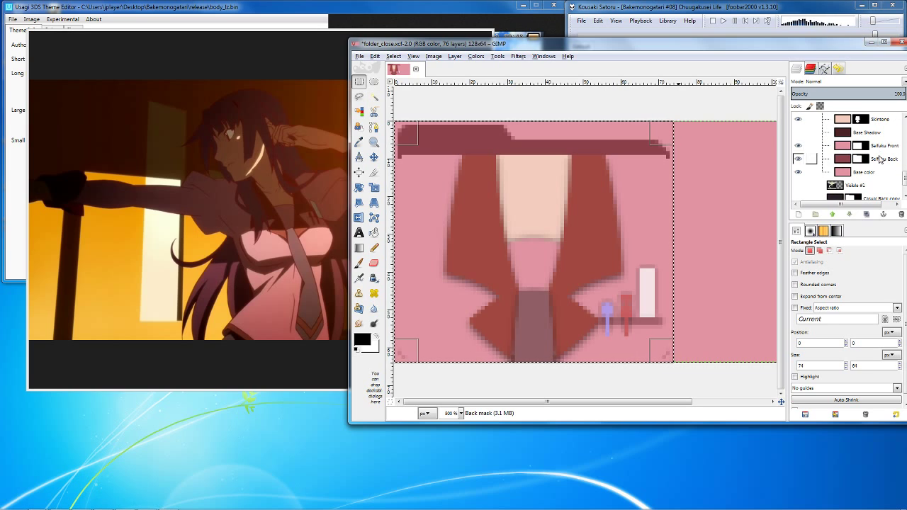
pyautogui.click(882, 145)
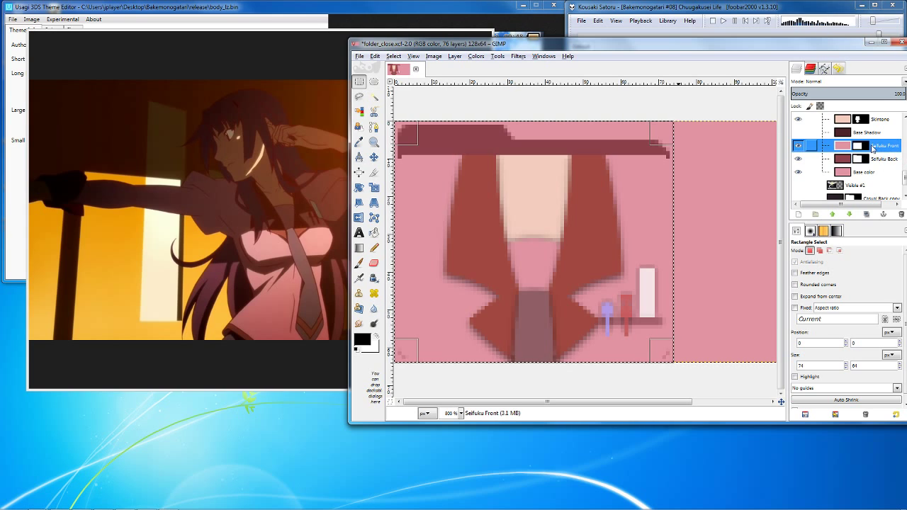
pyautogui.click(885, 159)
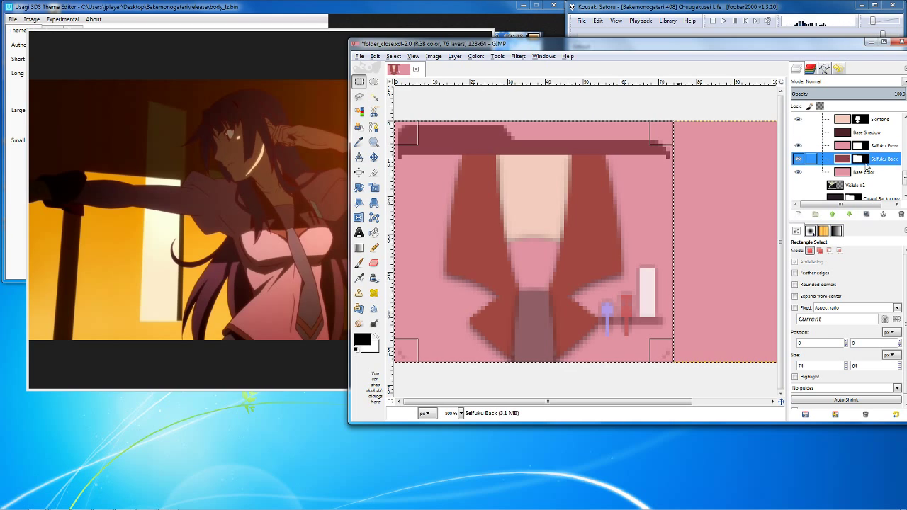
pyautogui.click(885, 145)
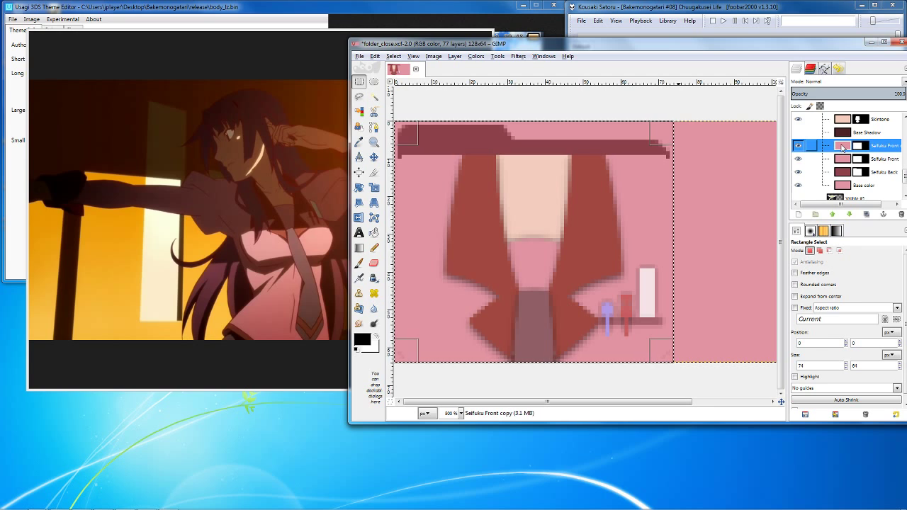
# Delete the Seifuku Front copy and briefly show then hide the Base Shadow layer.
pyautogui.click(799, 145)
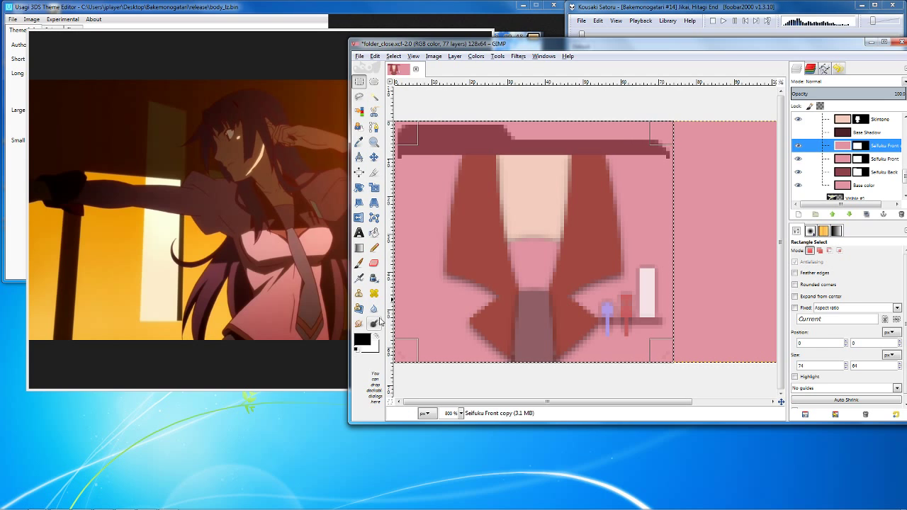
pyautogui.moveTo(490, 233)
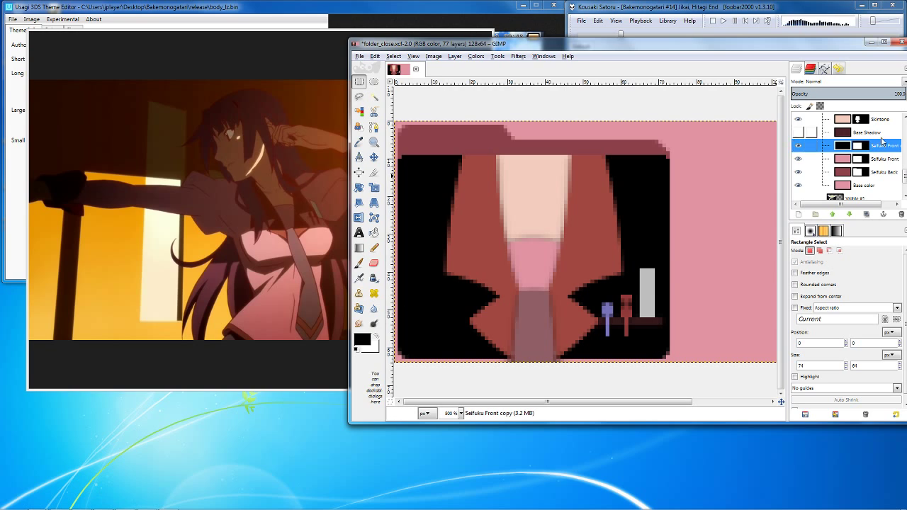
pyautogui.moveTo(616, 159)
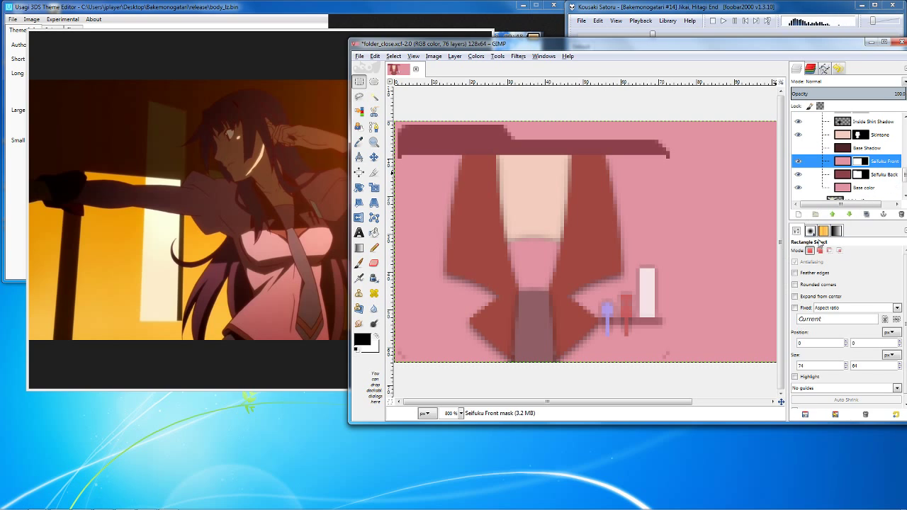
pyautogui.click(867, 147)
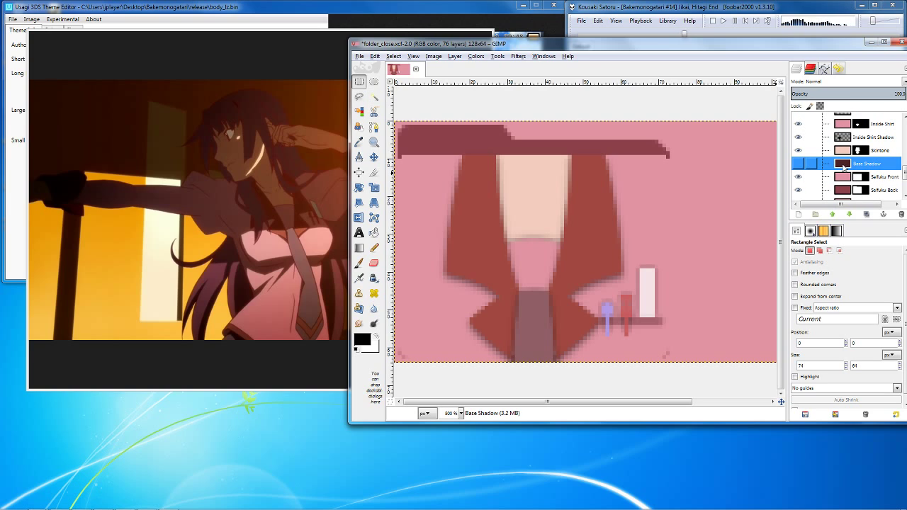
pyautogui.moveTo(634, 249)
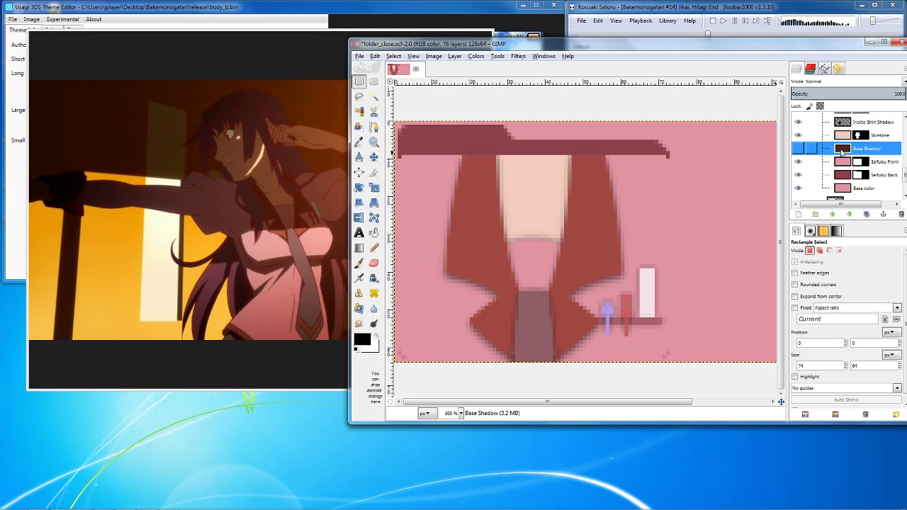
pyautogui.click(798, 150)
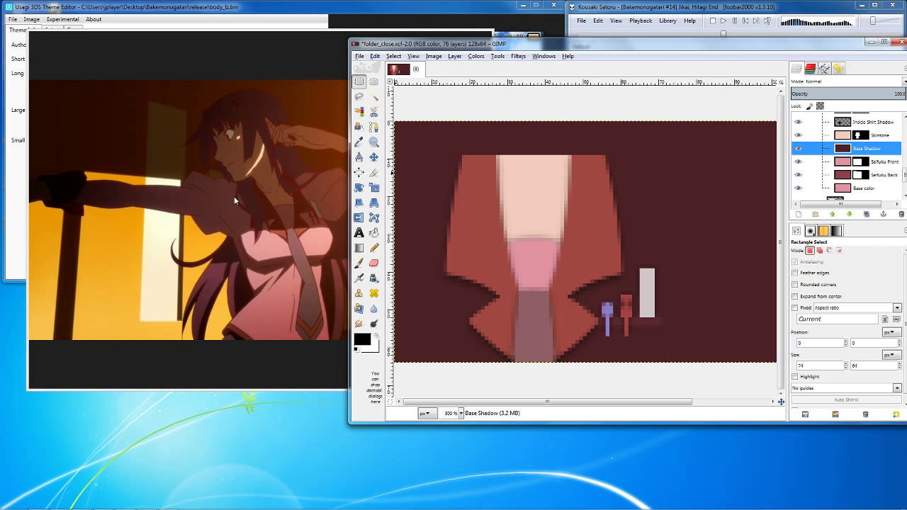
pyautogui.moveTo(206, 223)
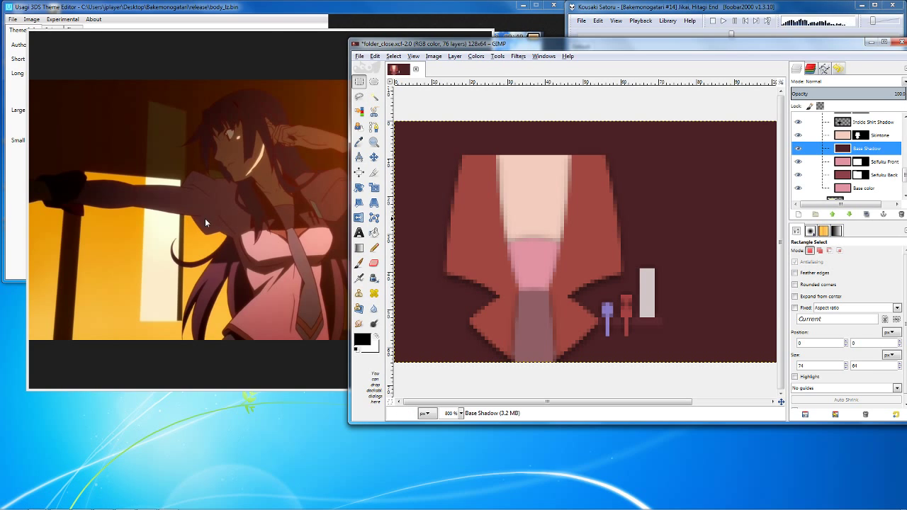
pyautogui.click(800, 148)
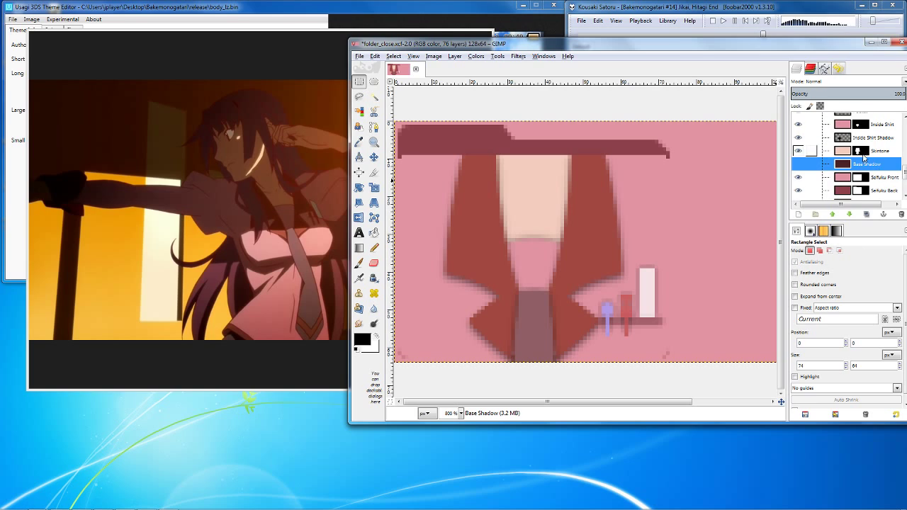
# Toggle the Collar L and Collar R layers so only the right collar shows.
pyautogui.click(879, 182)
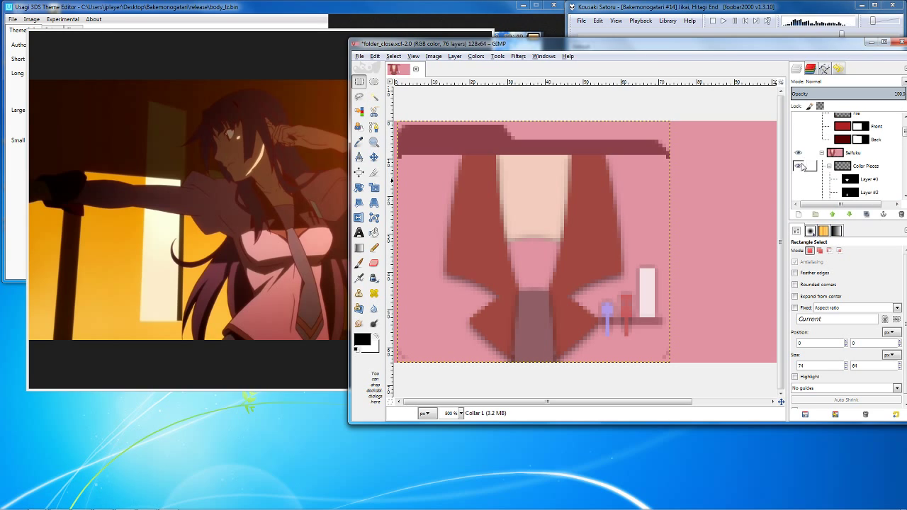
pyautogui.click(858, 156)
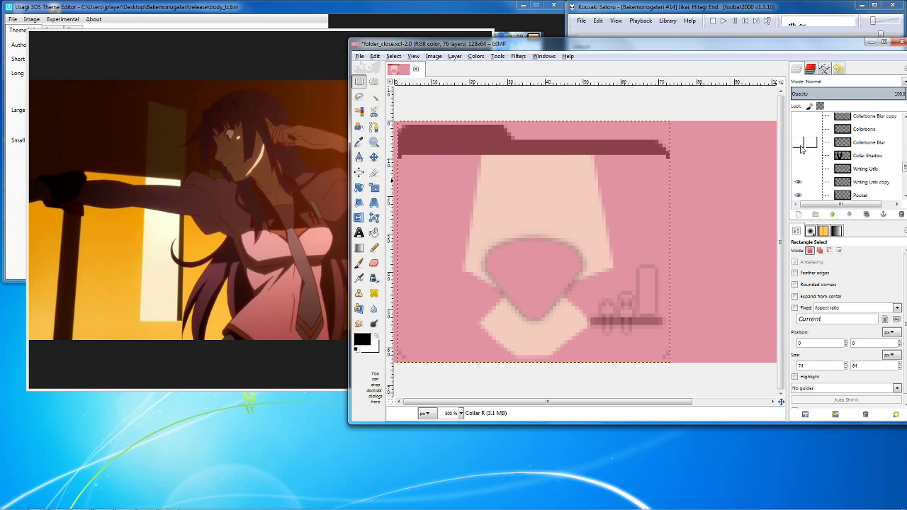
pyautogui.scroll(-3)
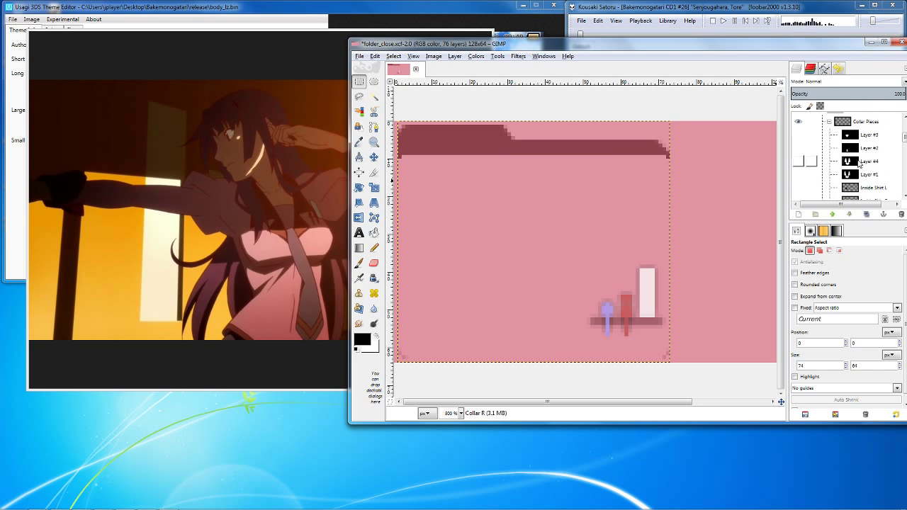
pyautogui.click(869, 175)
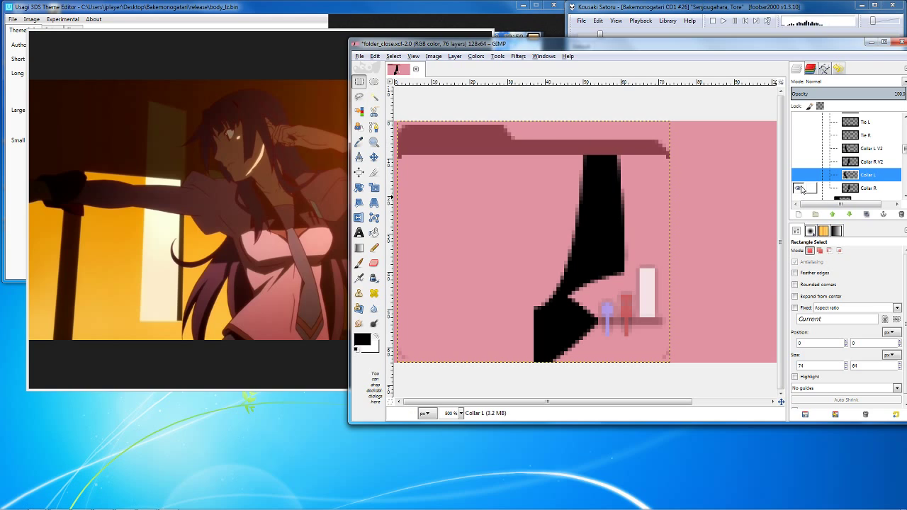
pyautogui.click(799, 175)
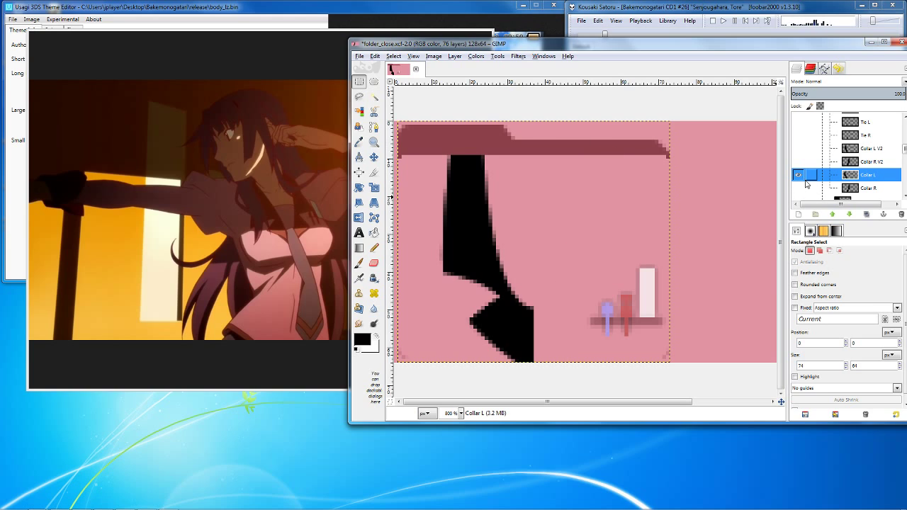
pyautogui.click(798, 162)
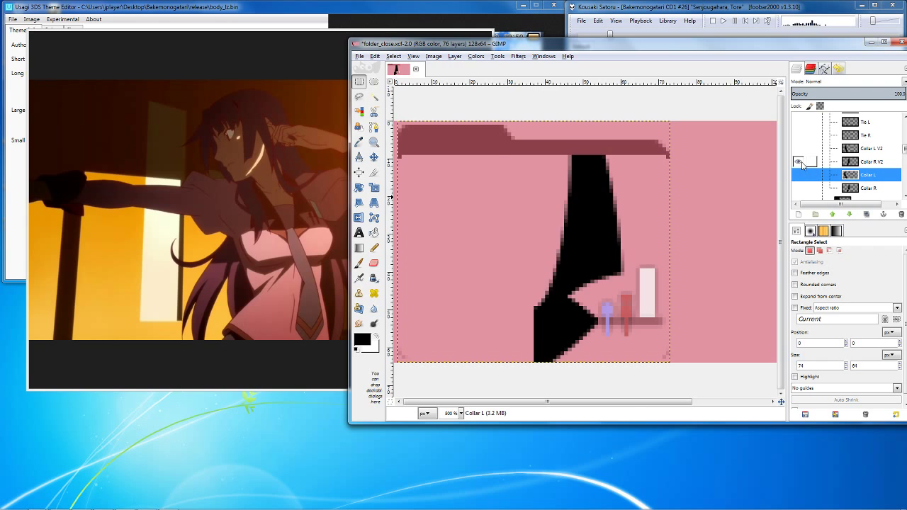
pyautogui.click(799, 175)
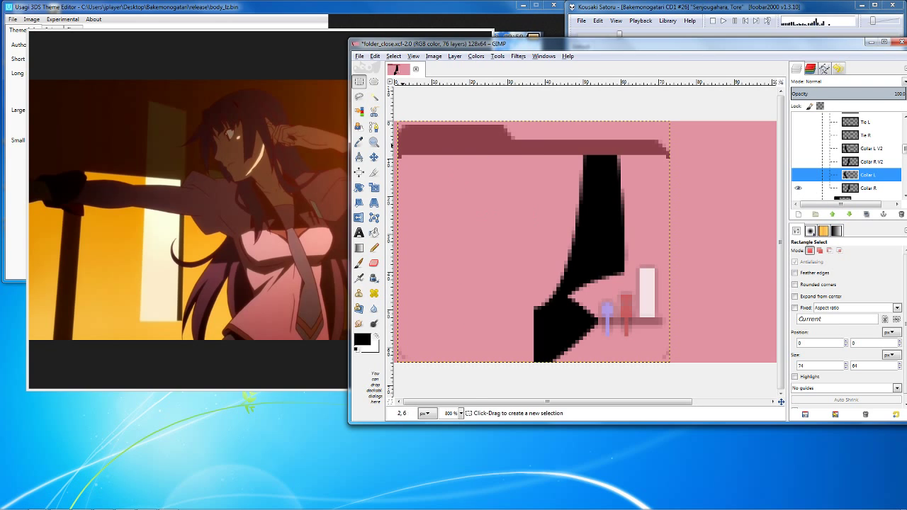
# Place path anchors and curves along the collar's top and lower edges.
pyautogui.click(375, 127)
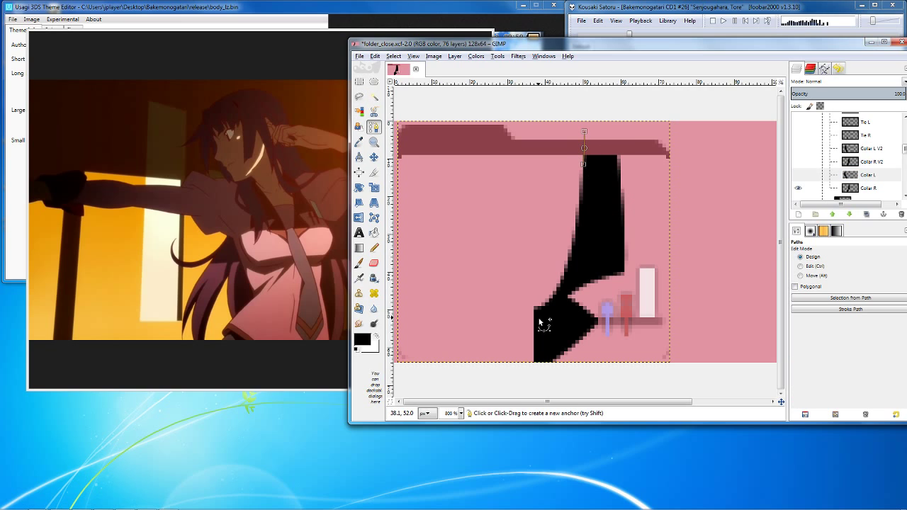
pyautogui.click(487, 347)
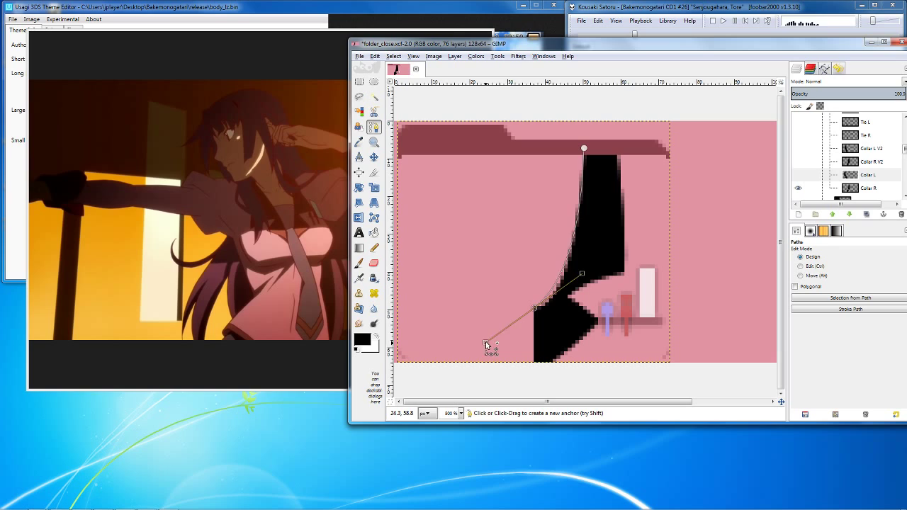
pyautogui.moveTo(488, 347); pyautogui.dragTo(488, 329)
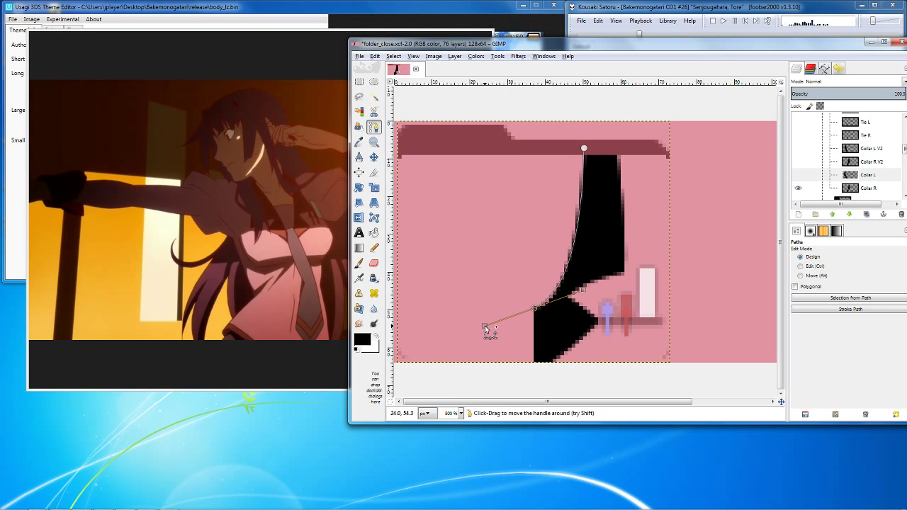
pyautogui.moveTo(486, 330); pyautogui.dragTo(536, 368)
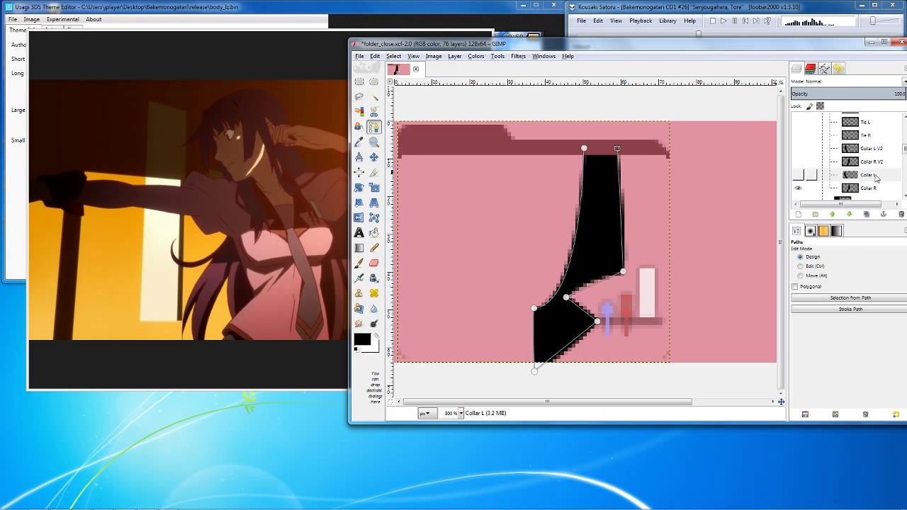
# Turn on the Collar L V2 and Collar R V2 layers to show both black collar pieces.
pyautogui.click(868, 175)
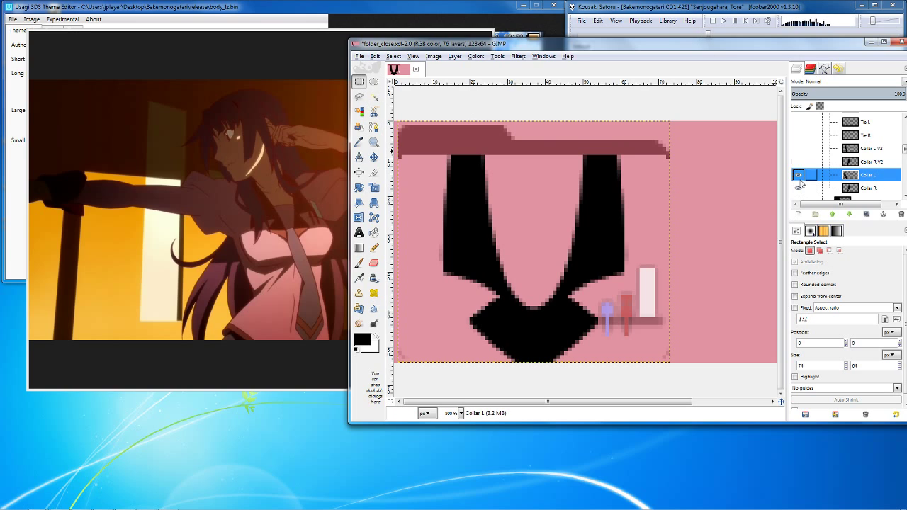
pyautogui.click(800, 188)
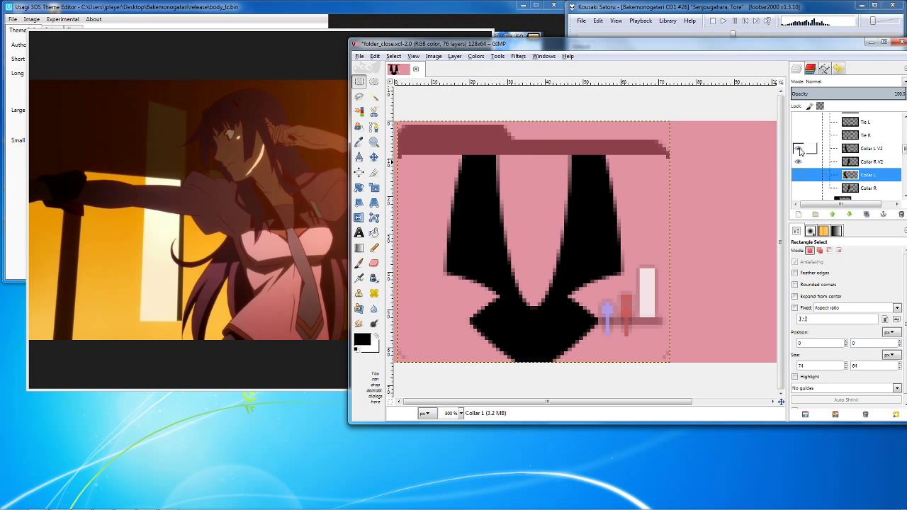
pyautogui.click(800, 175)
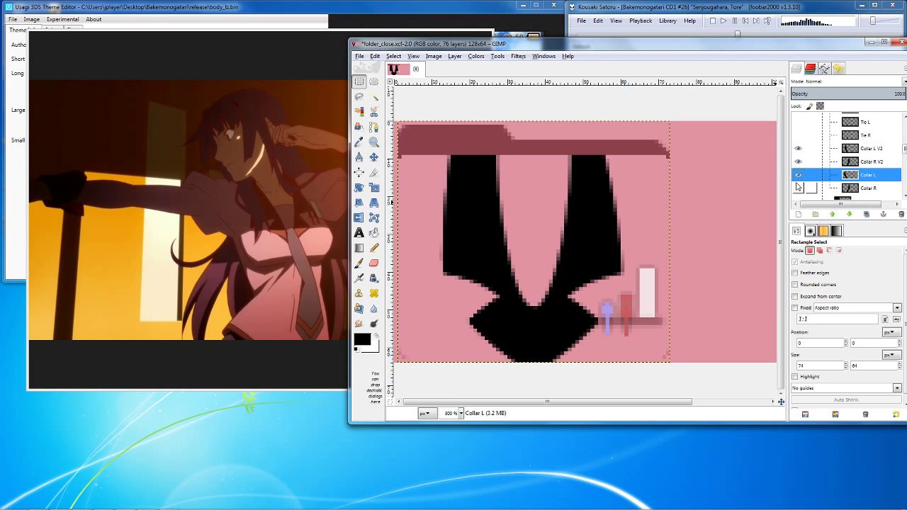
pyautogui.click(799, 148)
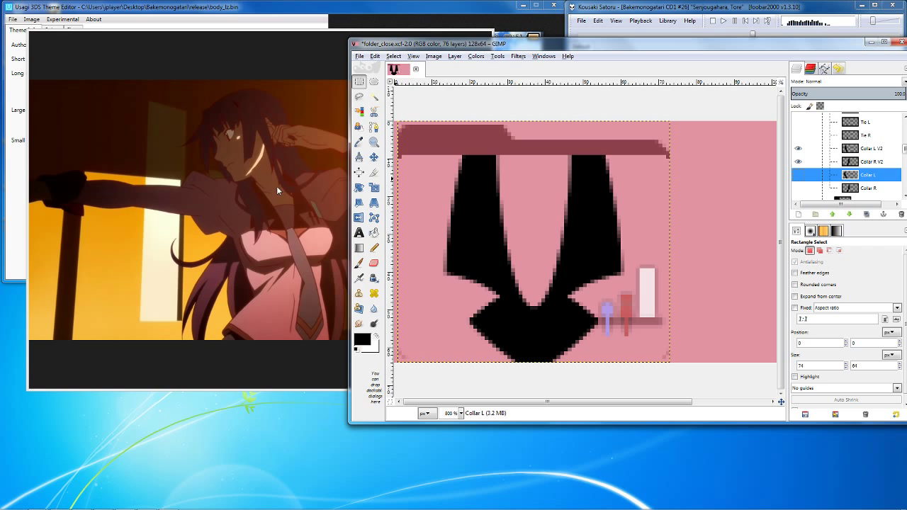
pyautogui.moveTo(591, 195)
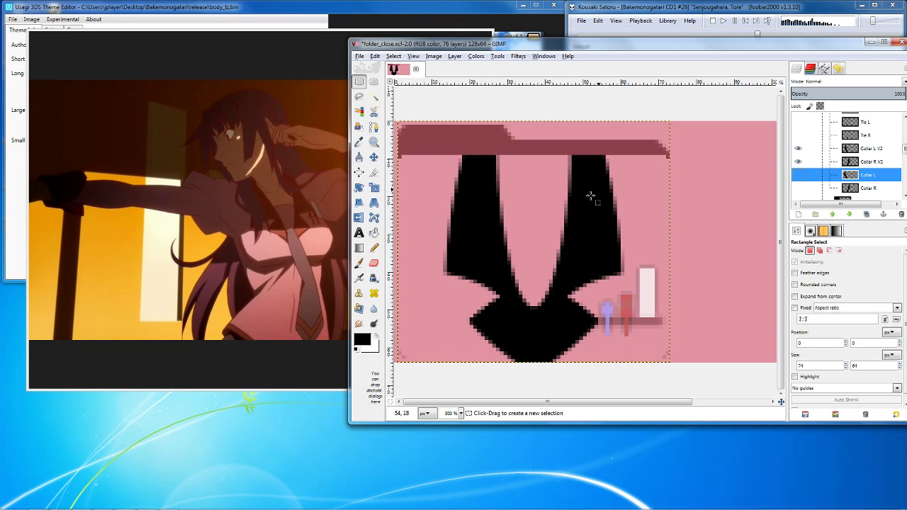
pyautogui.moveTo(520, 180)
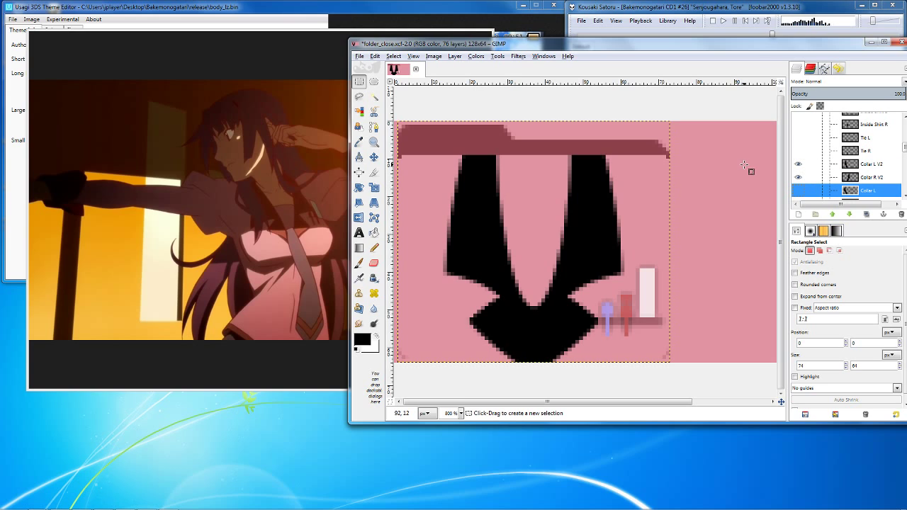
pyautogui.moveTo(643, 297)
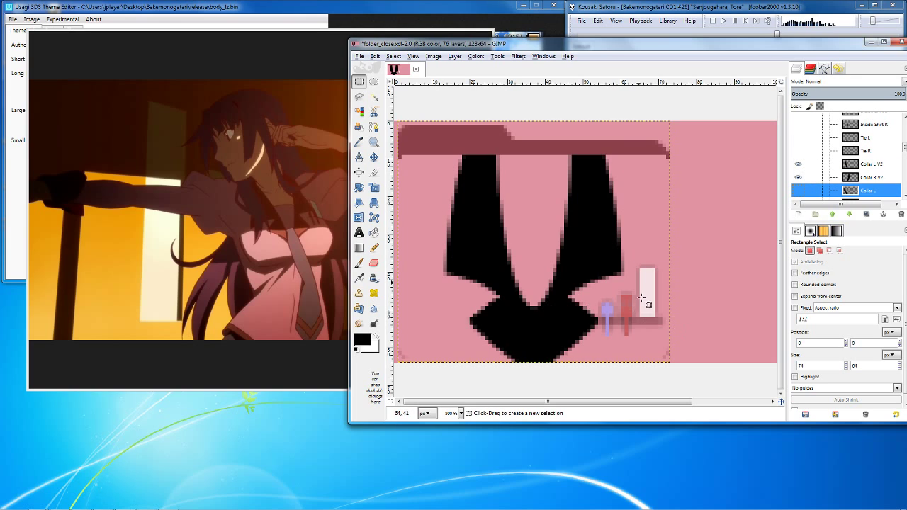
pyautogui.moveTo(537, 226)
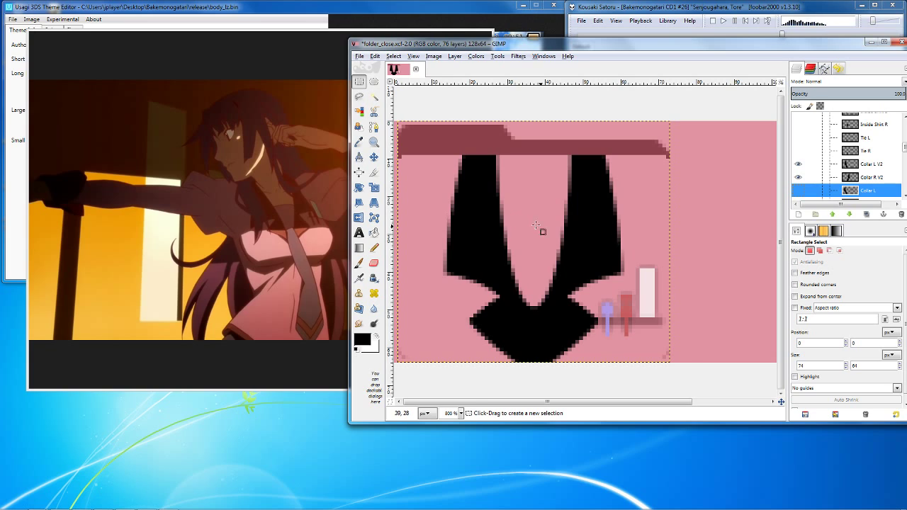
pyautogui.click(864, 190)
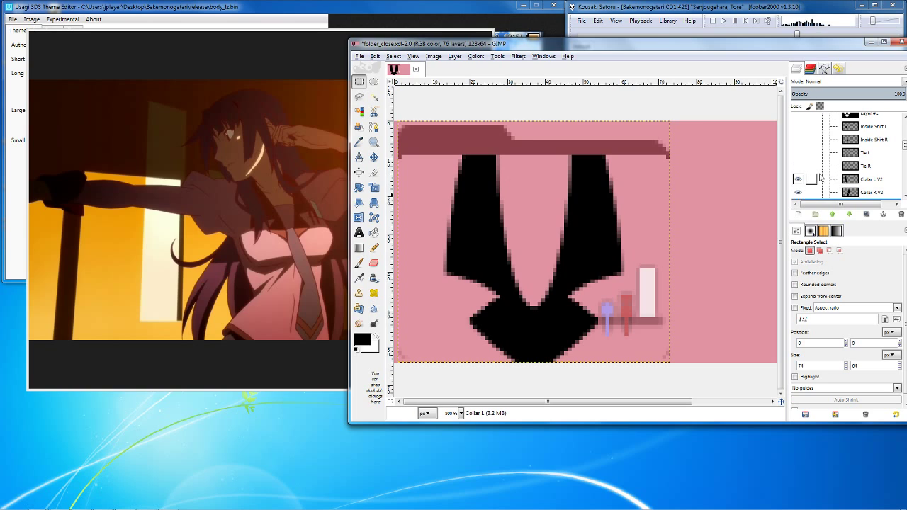
# Hide the collar and tie layers and select an Inside Shirt layer to copy.
pyautogui.click(799, 154)
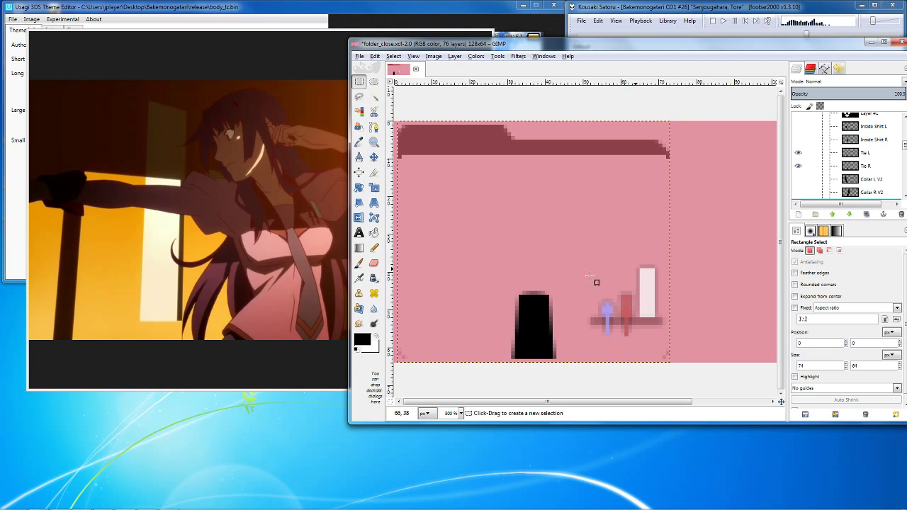
pyautogui.click(868, 175)
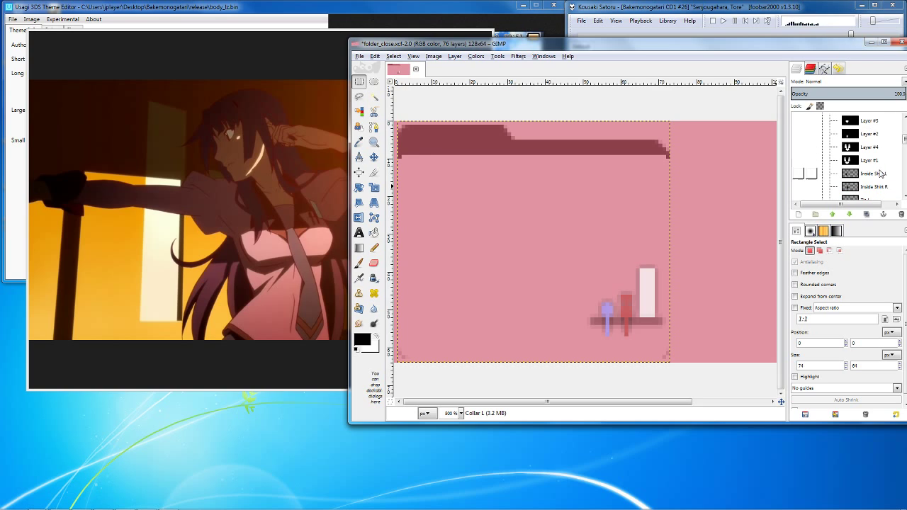
pyautogui.click(868, 178)
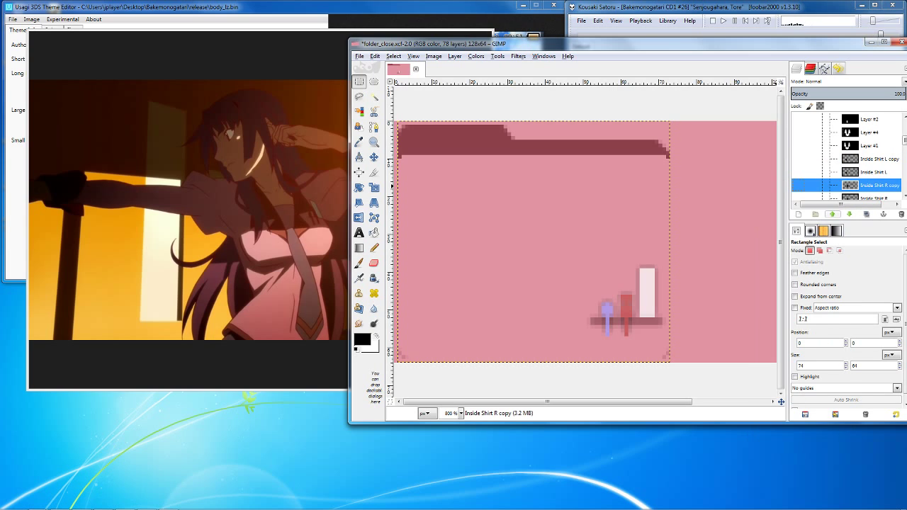
# Merge the shirt copy into one layer, invert it to white on black, and select it.
pyautogui.rightClick(879, 159)
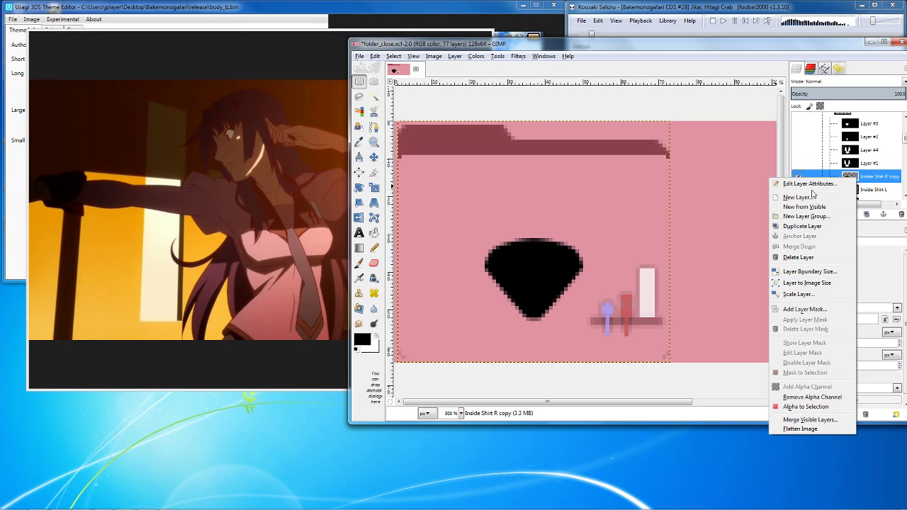
pyautogui.click(799, 197)
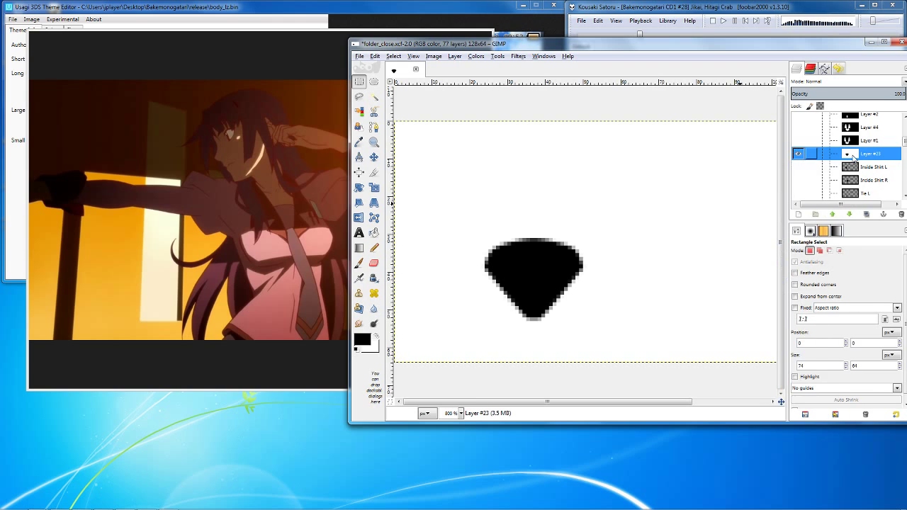
pyautogui.click(476, 56)
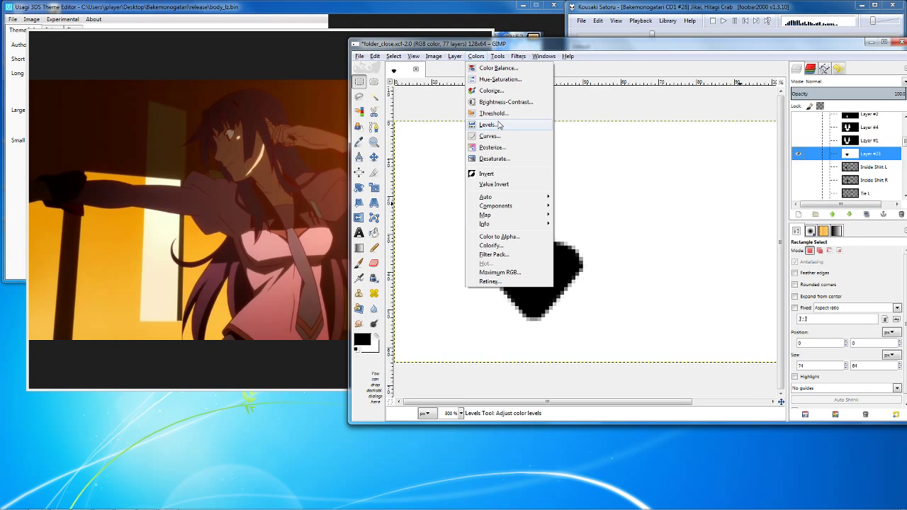
pyautogui.click(487, 174)
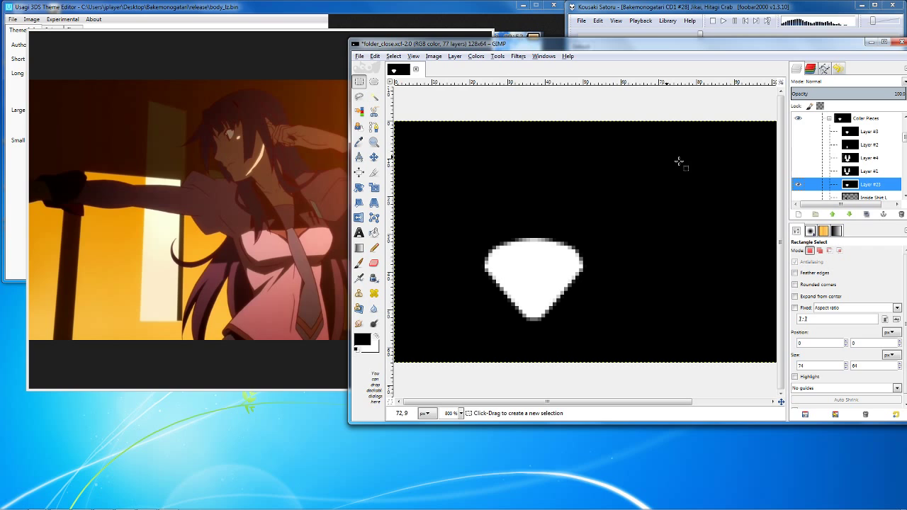
pyautogui.click(868, 185)
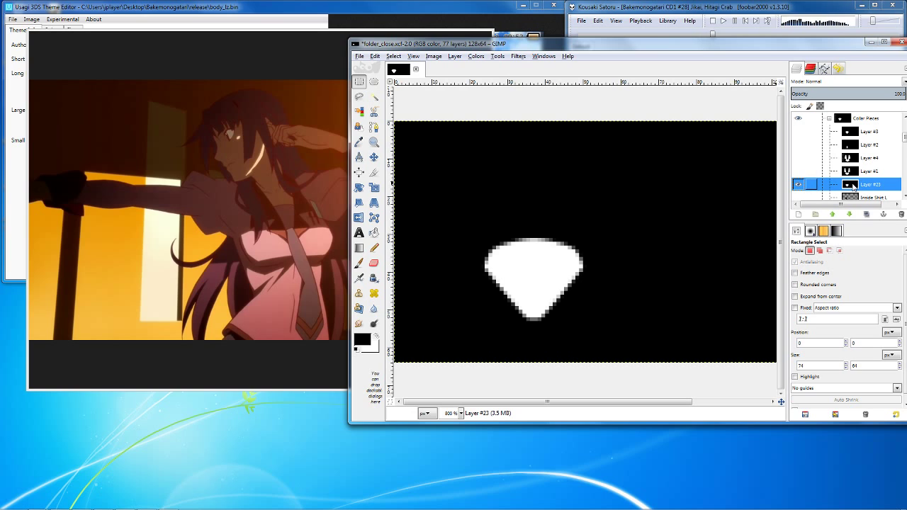
pyautogui.click(800, 185)
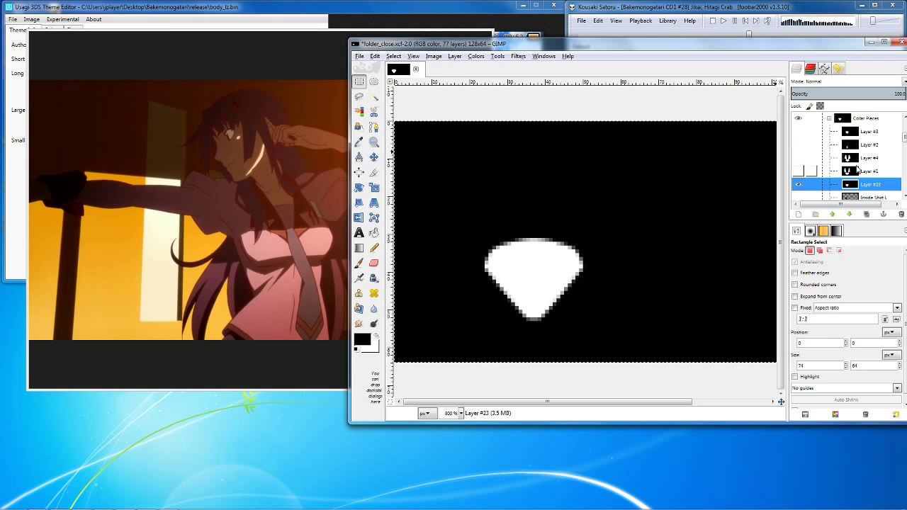
pyautogui.scroll(-3)
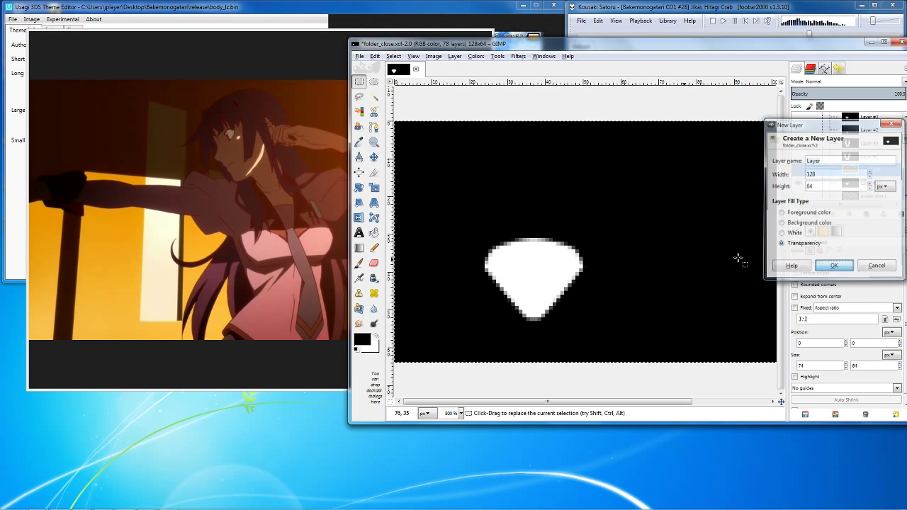
# Create the transparent Layer #25 and add a layer mask to it.
pyautogui.click(835, 265)
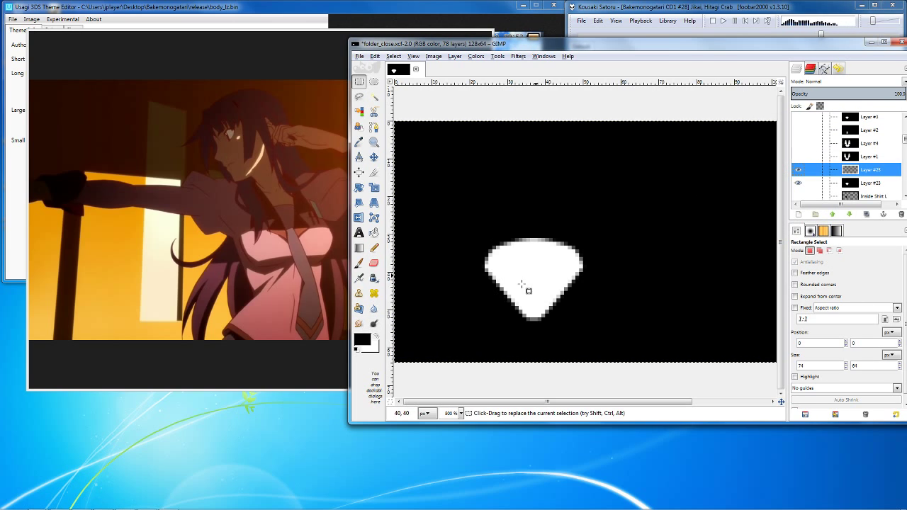
pyautogui.rightClick(871, 170)
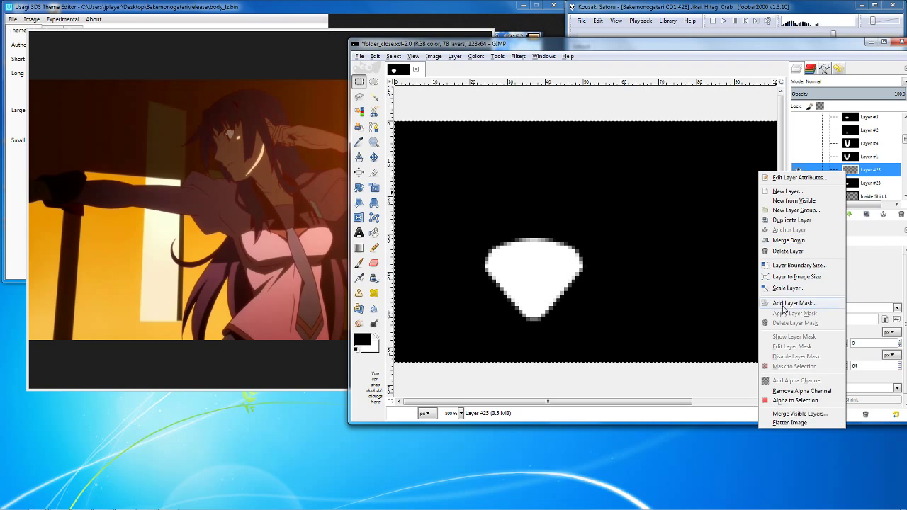
pyautogui.click(793, 303)
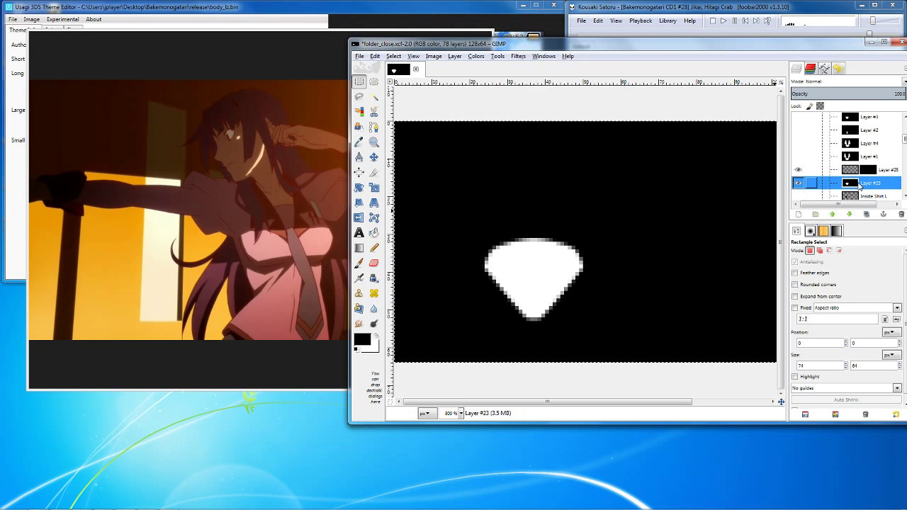
# Paste Layer #23's neck shape into the new mask and delete the source layer.
pyautogui.click(872, 169)
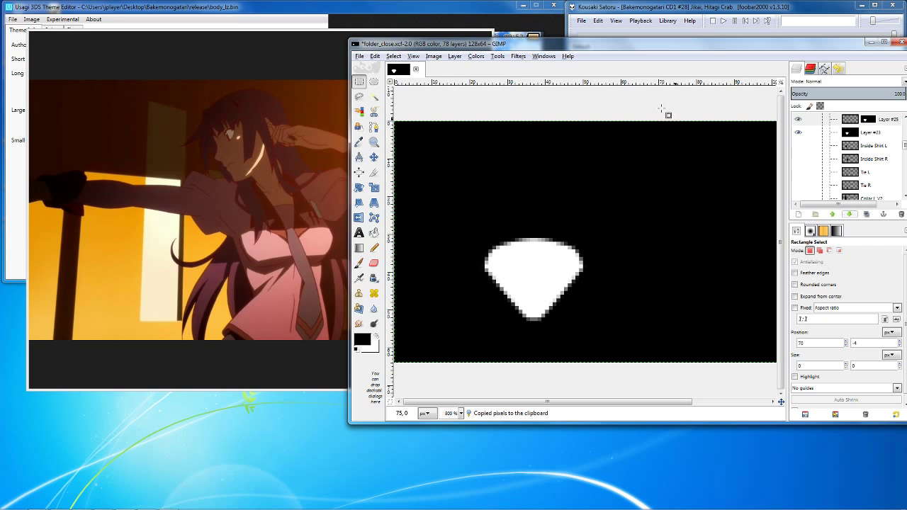
pyautogui.rightClick(870, 132)
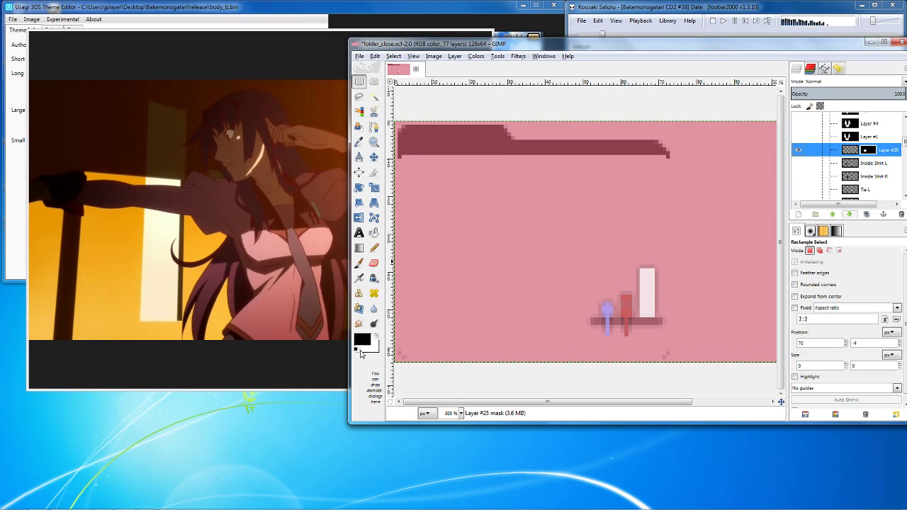
pyautogui.click(872, 150)
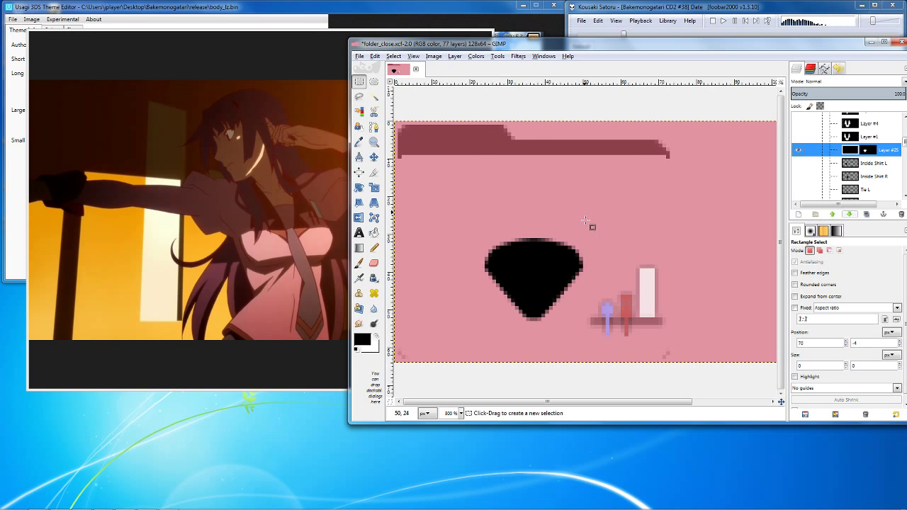
pyautogui.moveTo(599, 223)
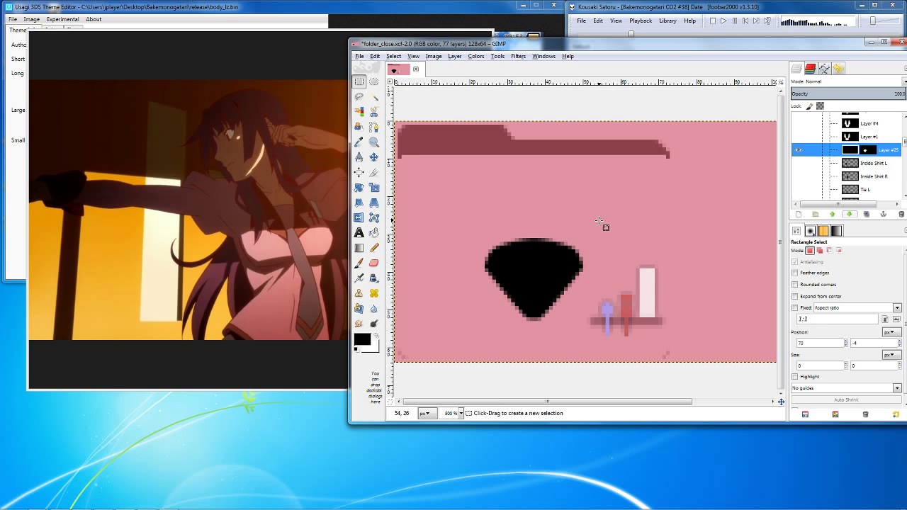
pyautogui.click(362, 341)
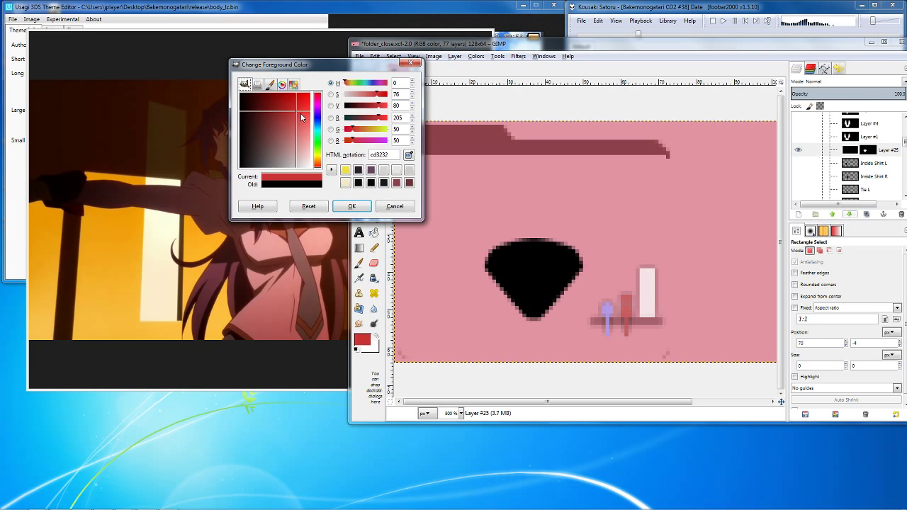
# Fill masked Layer #25 with red cd3232, delete it, then show the Seifuku group again.
pyautogui.click(352, 207)
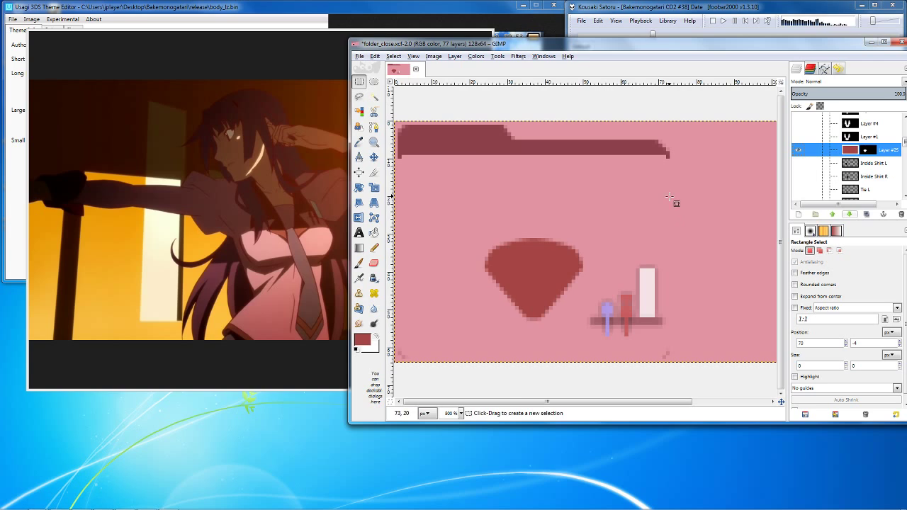
pyautogui.click(872, 149)
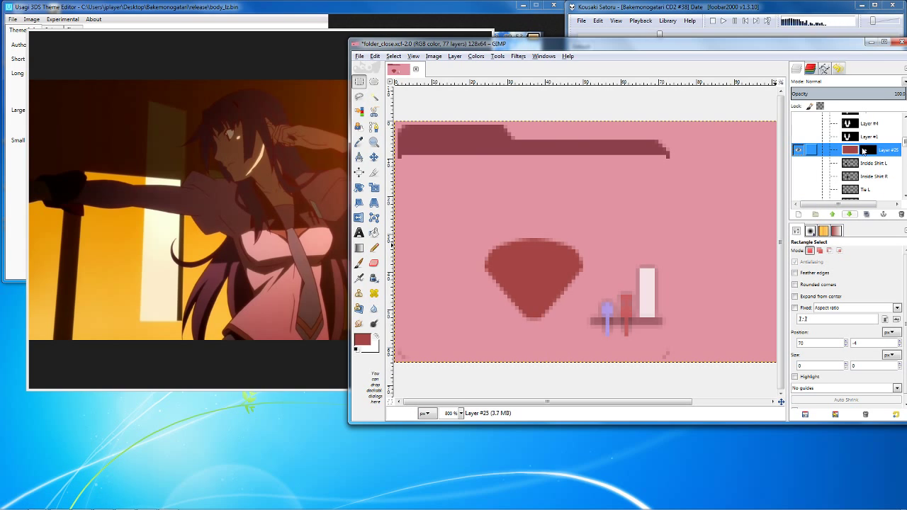
pyautogui.rightClick(850, 149)
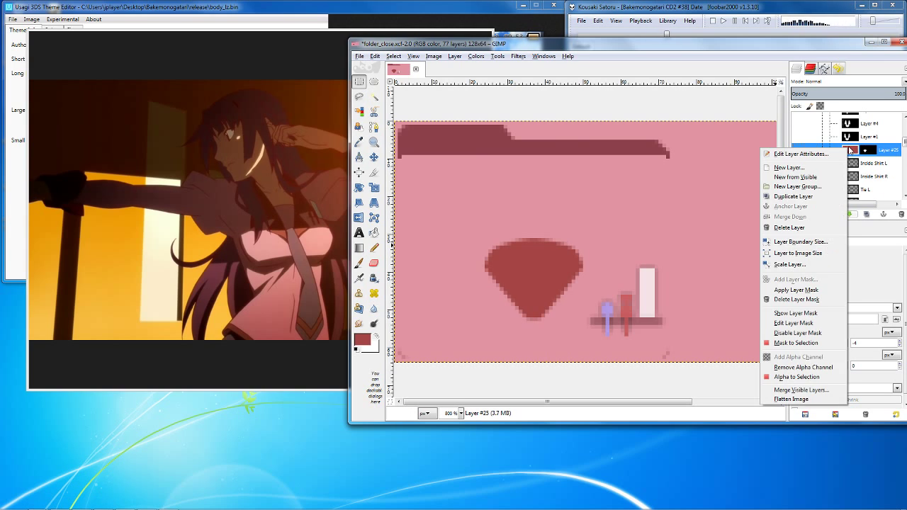
pyautogui.click(789, 228)
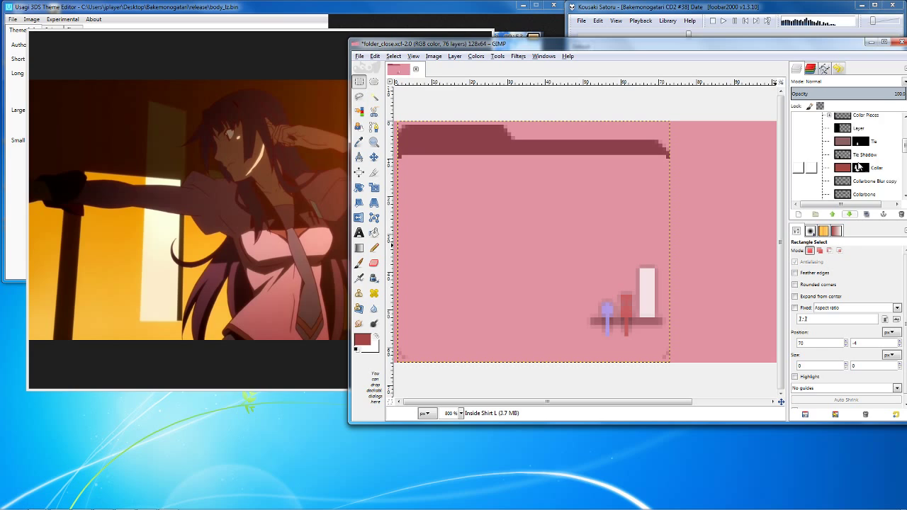
pyautogui.click(798, 152)
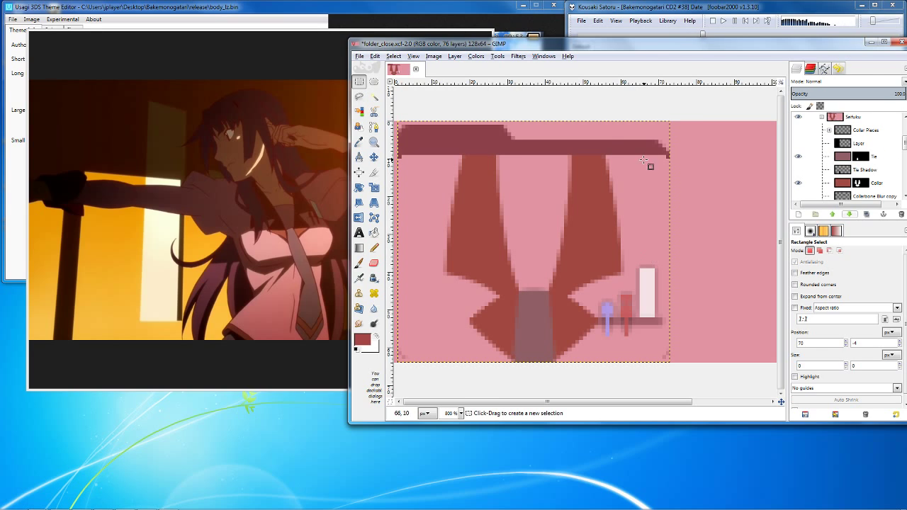
pyautogui.moveTo(694, 133)
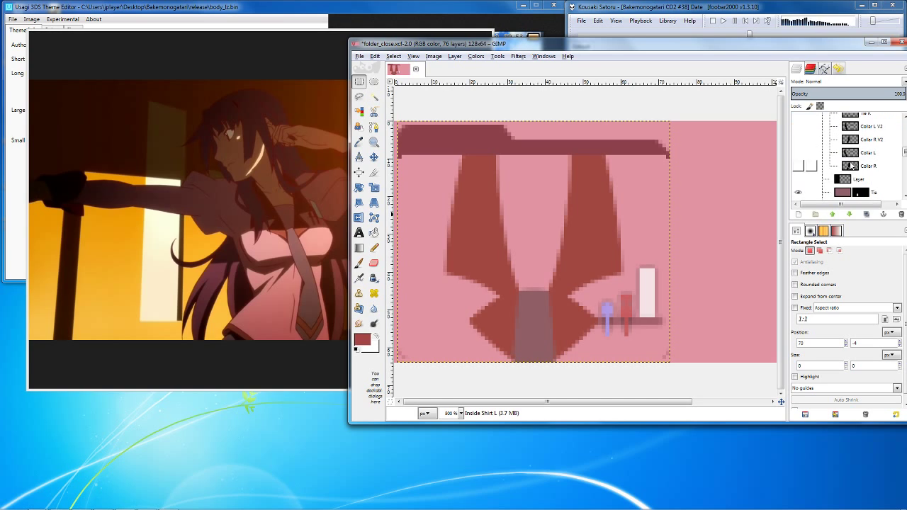
pyautogui.click(867, 139)
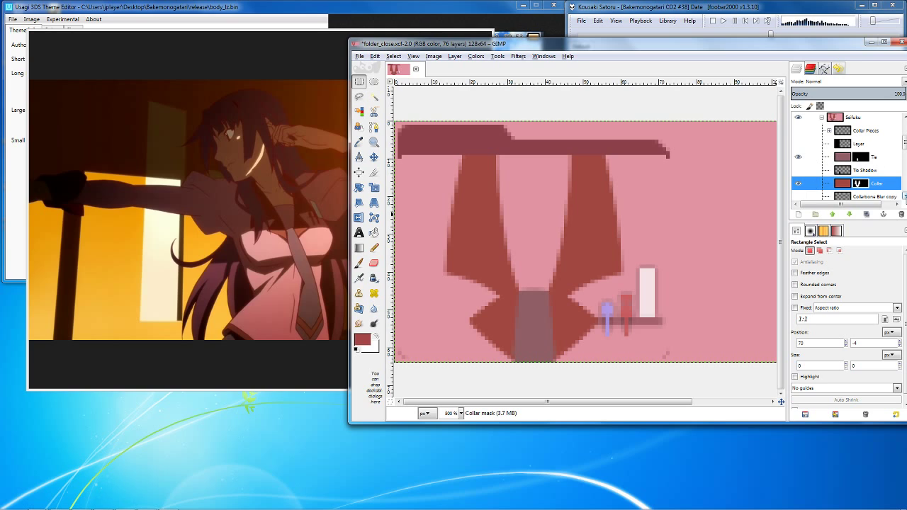
pyautogui.scroll(-3)
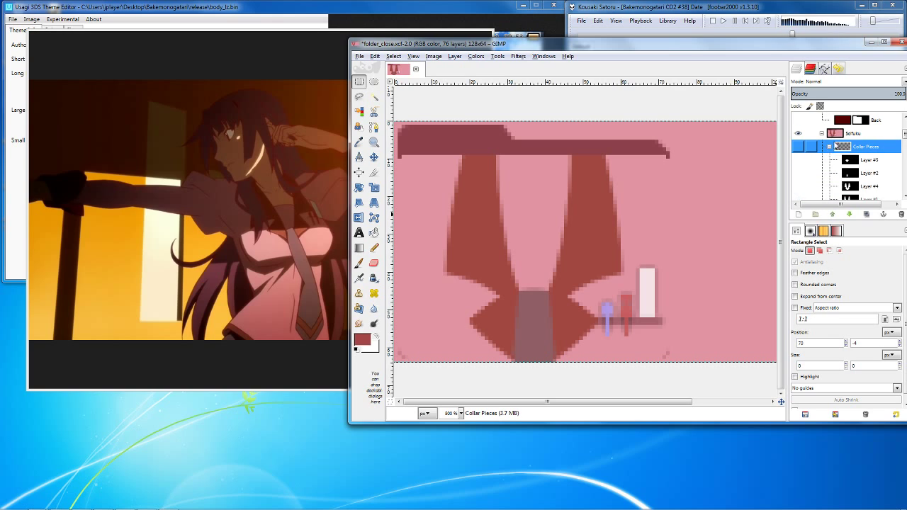
pyautogui.click(869, 138)
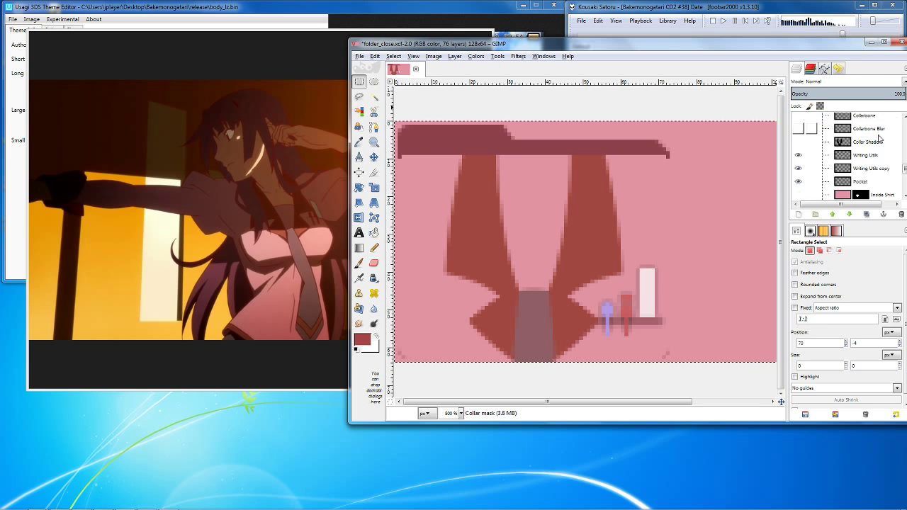
pyautogui.click(876, 181)
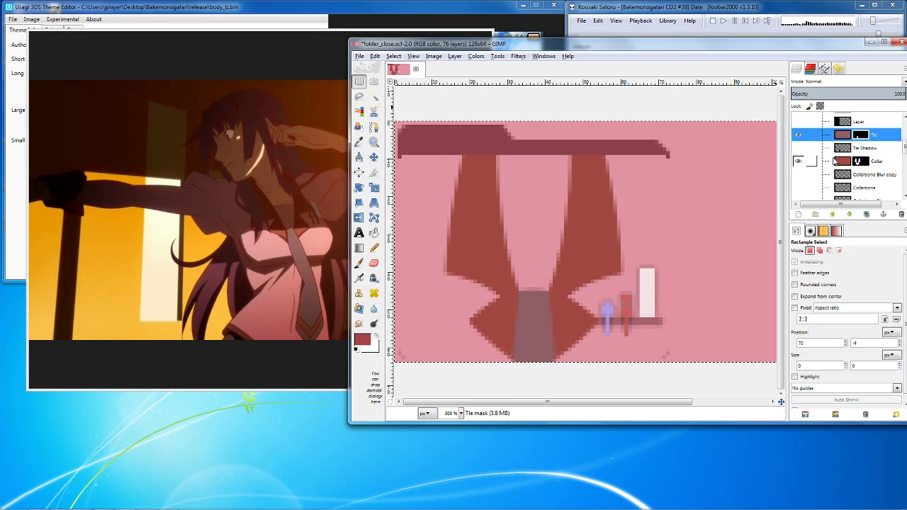
# Scroll the Layers list and make the pink Inside Shirt layer visible again.
pyautogui.scroll(-3)
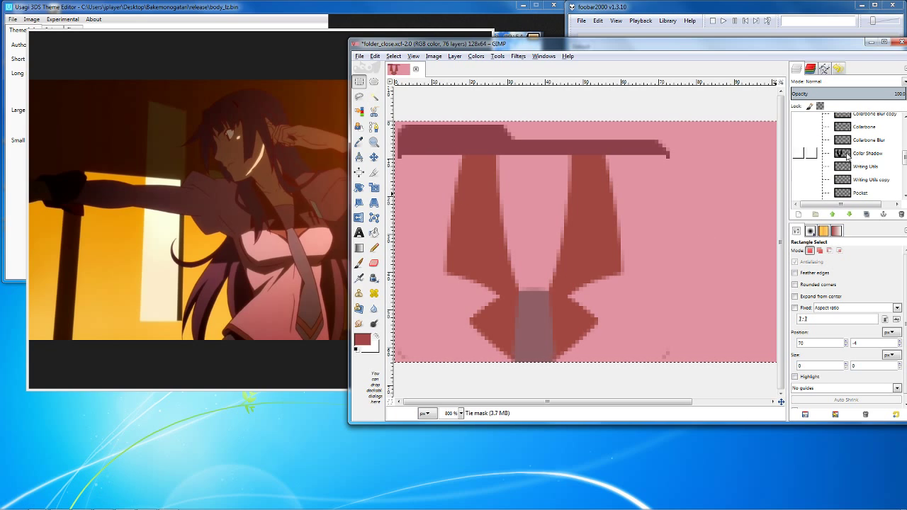
pyautogui.moveTo(600, 166)
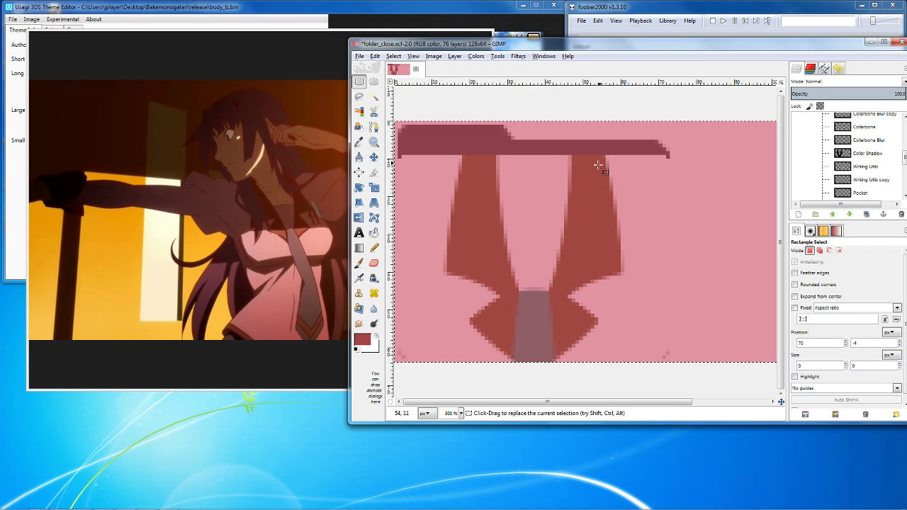
pyautogui.moveTo(609, 192)
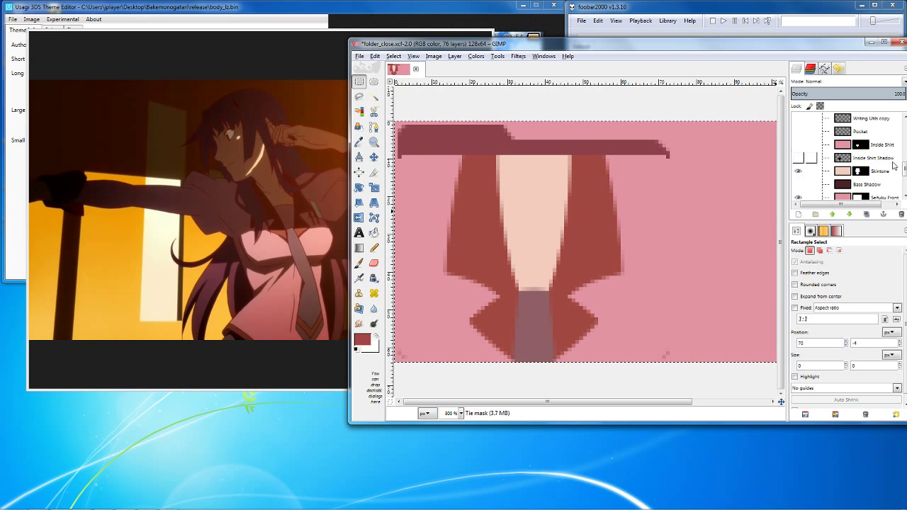
pyautogui.click(881, 171)
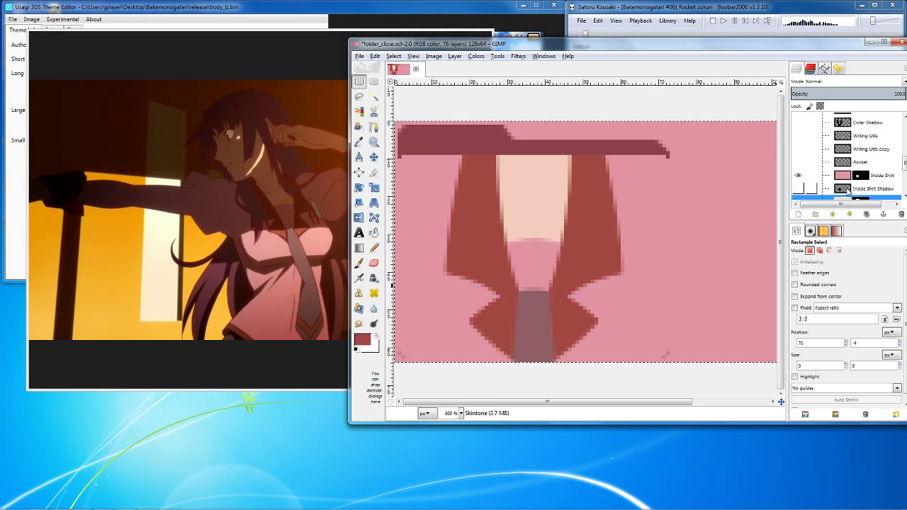
# Show the Inside Shirt Shadow layer and duplicate the Inside Shirt layer.
pyautogui.click(799, 192)
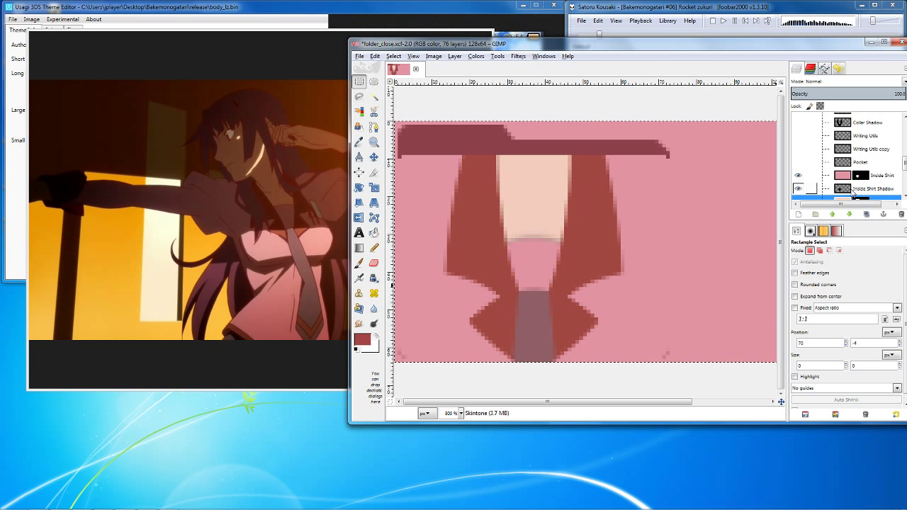
pyautogui.click(883, 175)
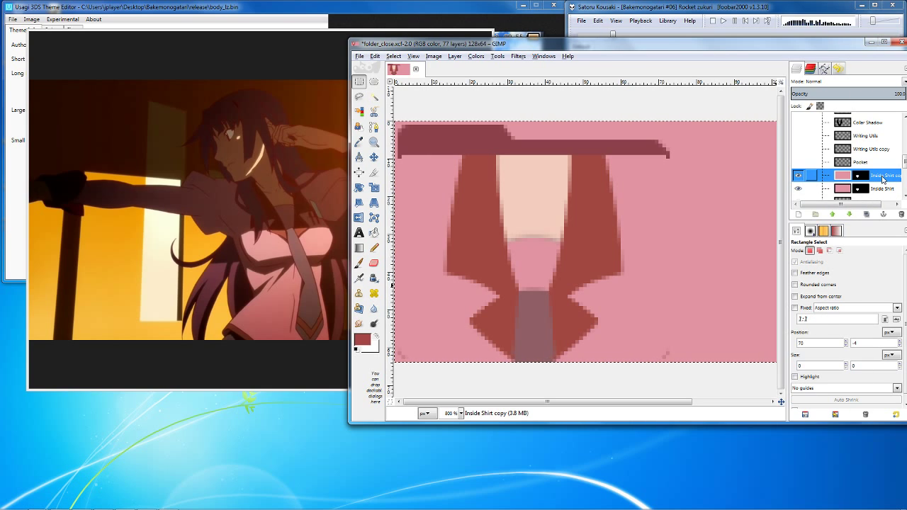
pyautogui.rightClick(883, 175)
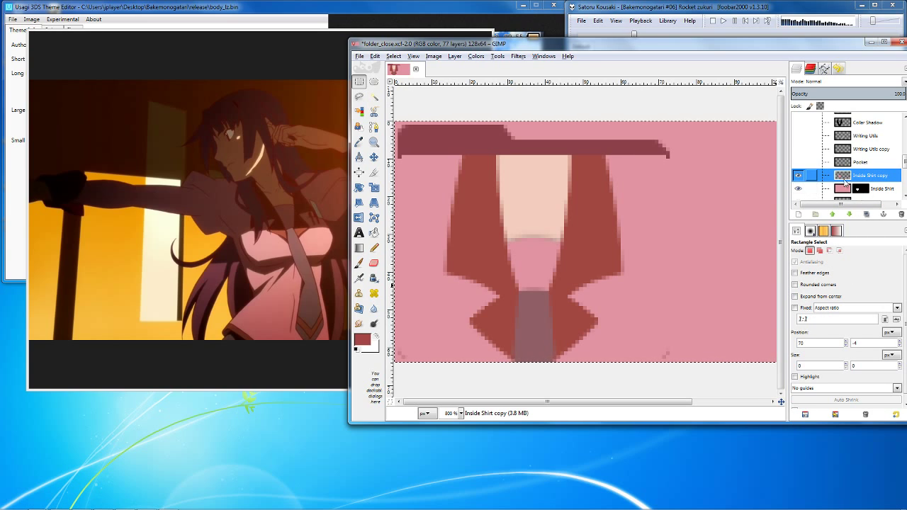
pyautogui.click(799, 176)
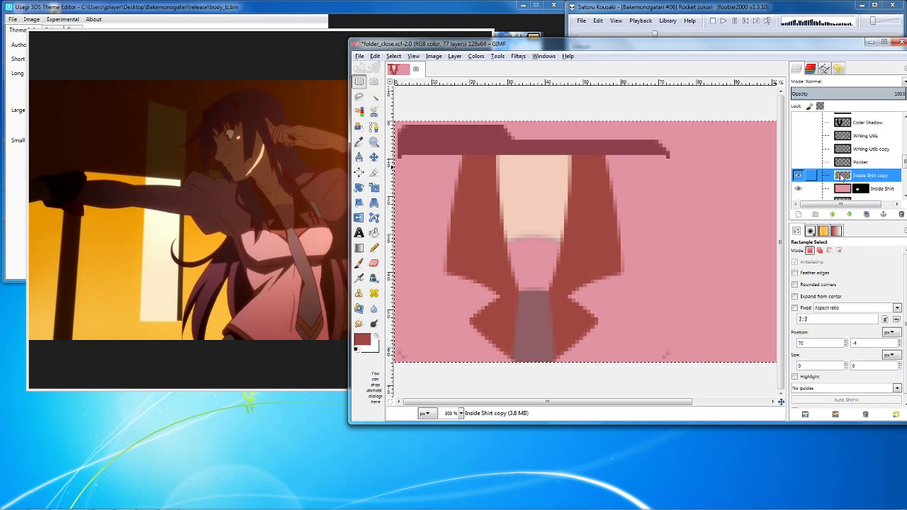
# Colorize the shirt copy to solid black and apply a radius-1 Gaussian blur.
pyautogui.click(497, 56)
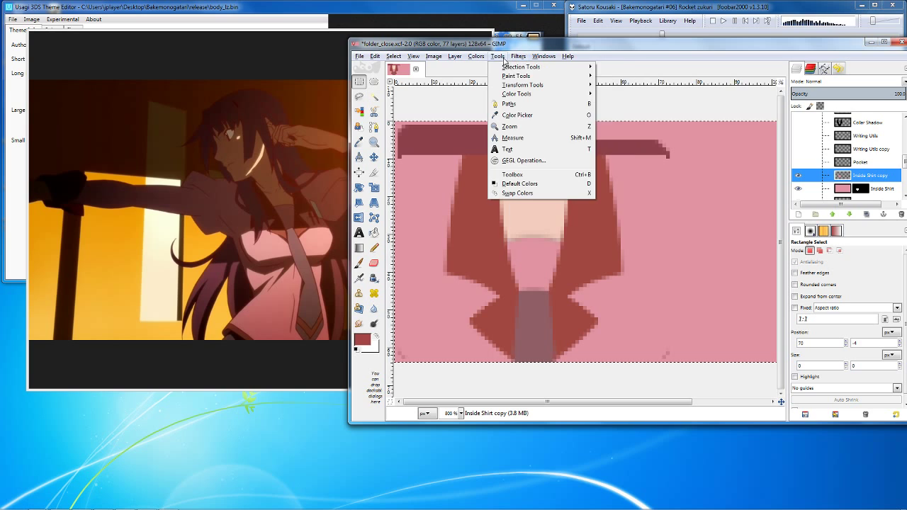
pyautogui.click(475, 56)
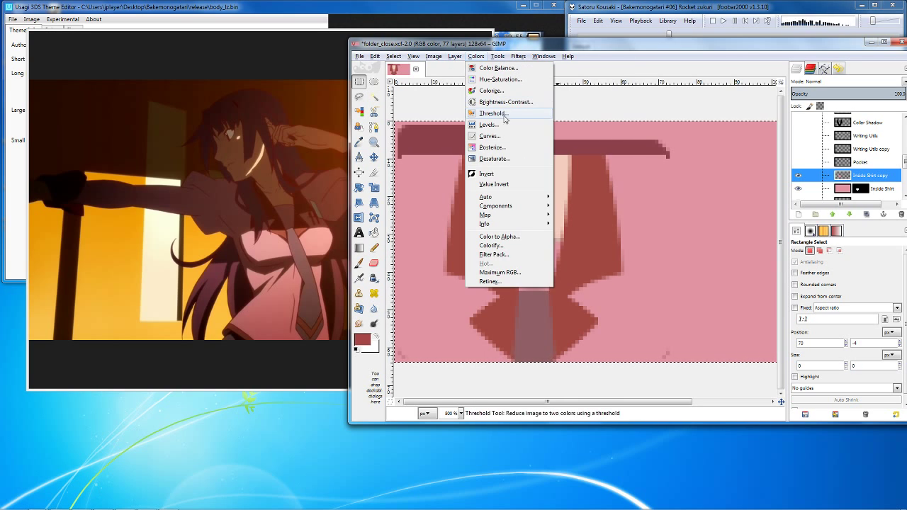
pyautogui.click(492, 91)
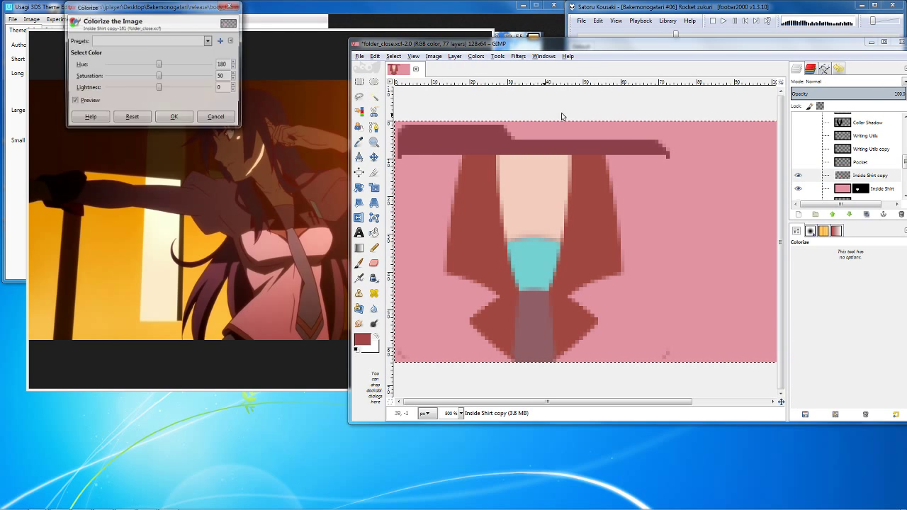
pyautogui.moveTo(159, 88); pyautogui.dragTo(103, 88)
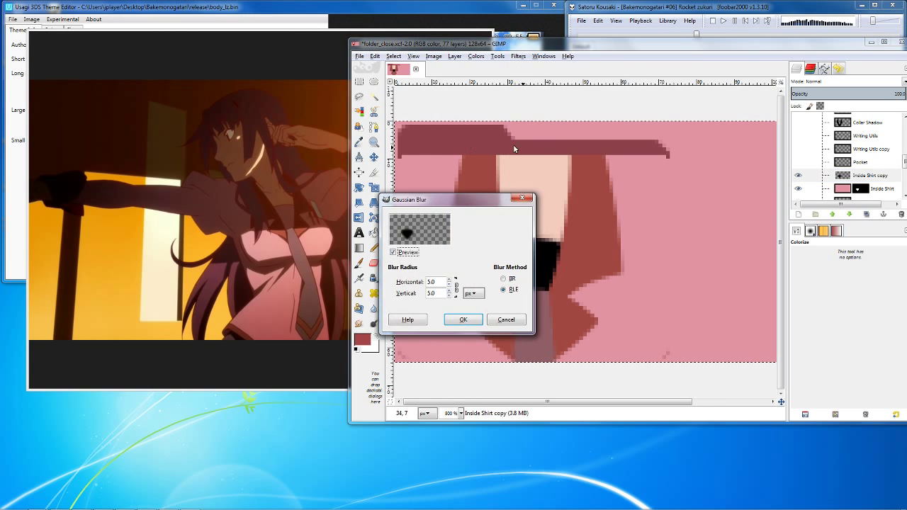
pyautogui.click(449, 296)
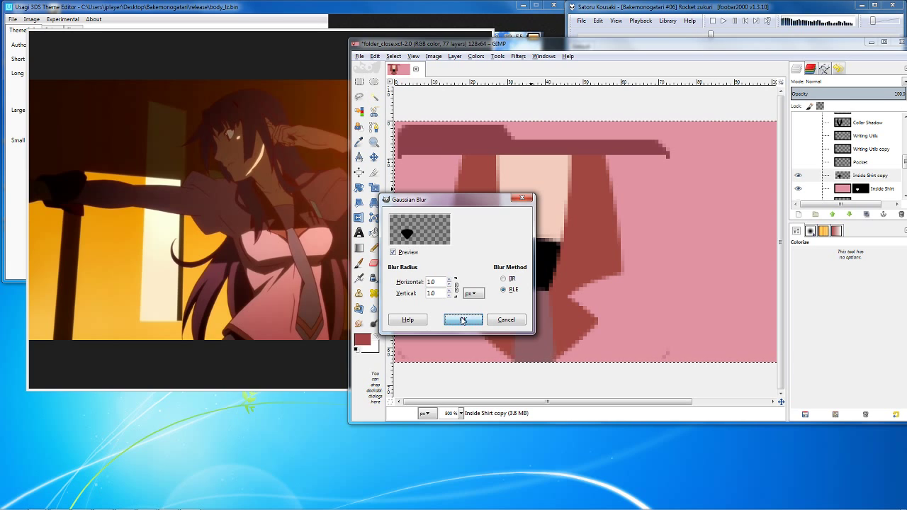
pyautogui.click(462, 320)
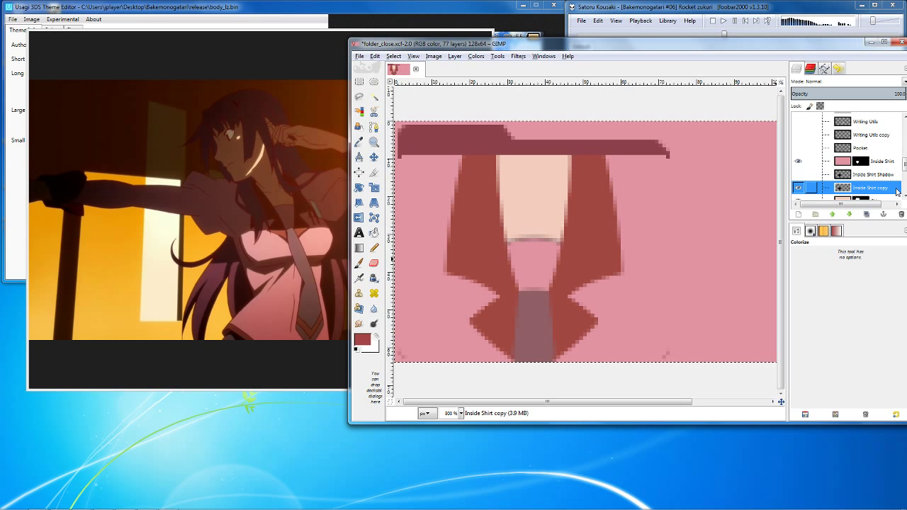
# Merge the dark copy down into Inside Shirt Shadow and hide the Collarbone Blur shading.
pyautogui.click(797, 161)
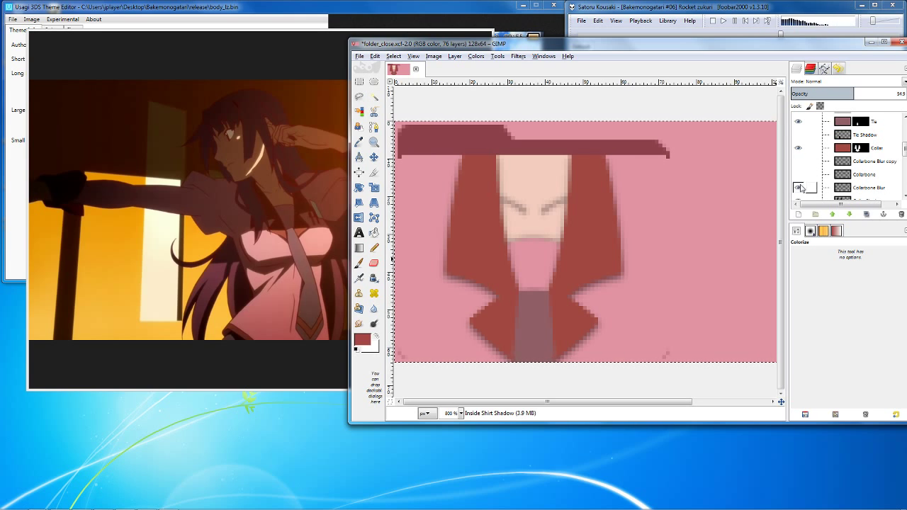
pyautogui.click(799, 161)
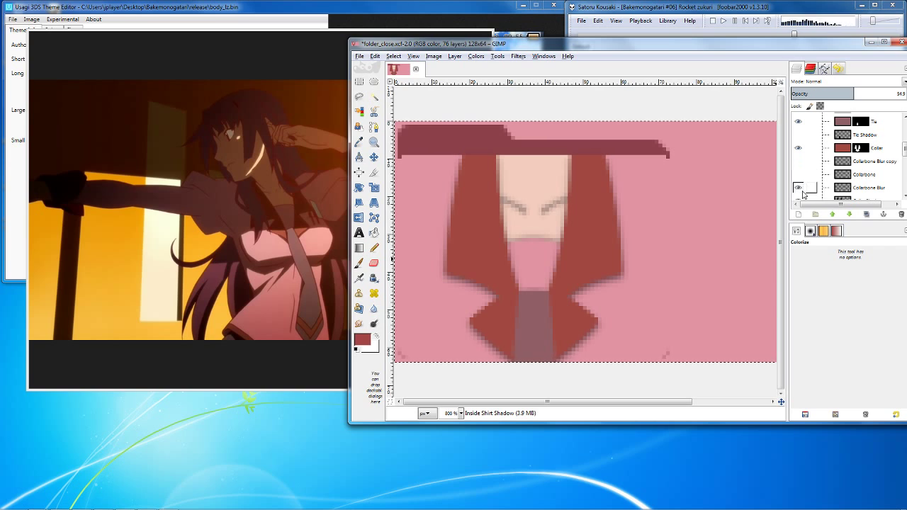
pyautogui.click(872, 161)
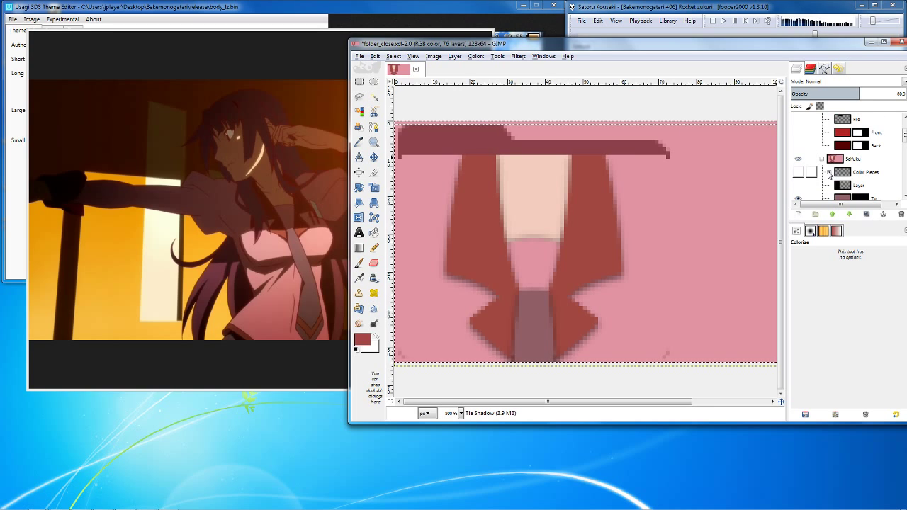
pyautogui.click(865, 163)
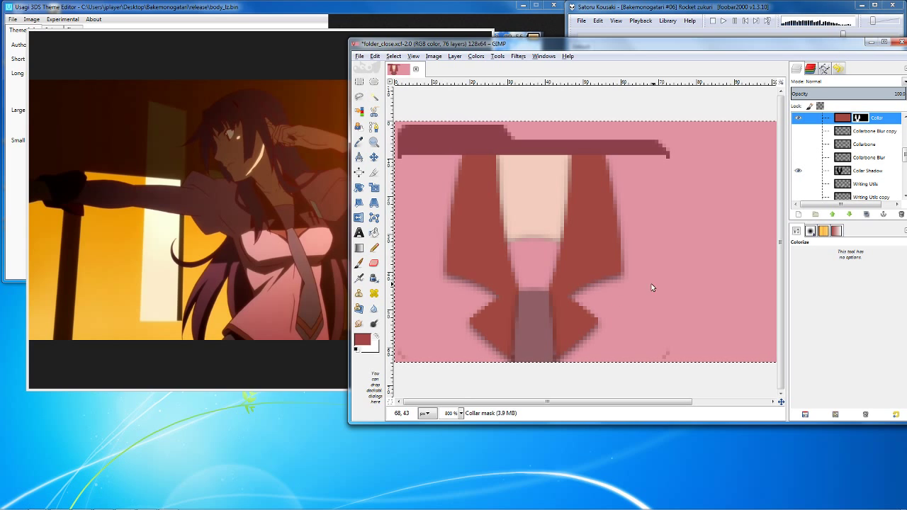
pyautogui.moveTo(584, 257)
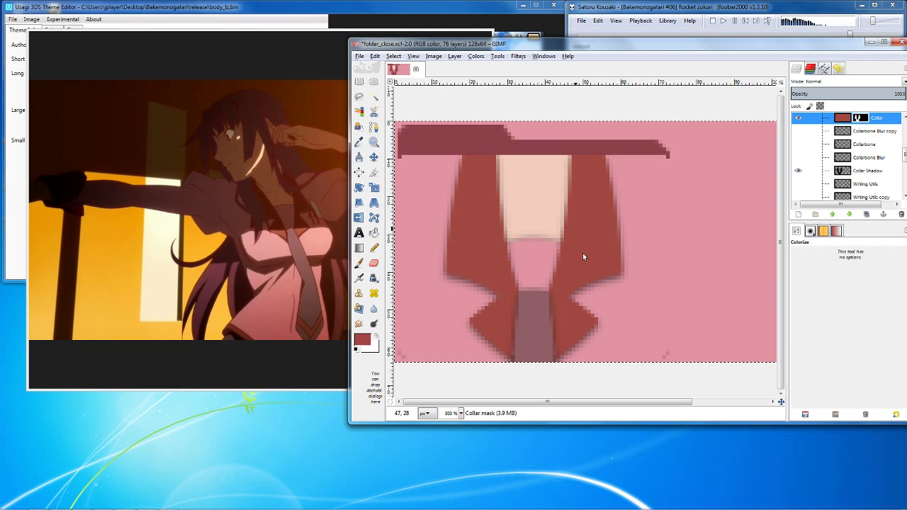
pyautogui.moveTo(542, 132)
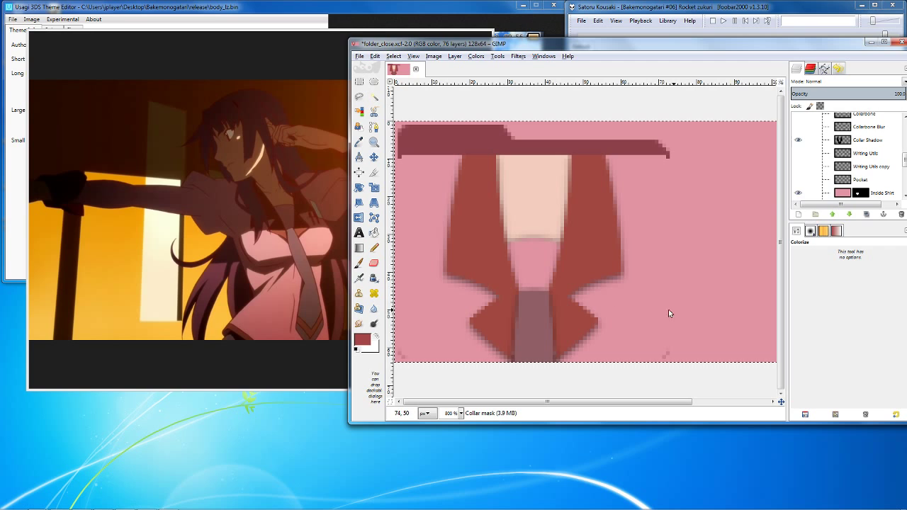
pyautogui.moveTo(594, 211)
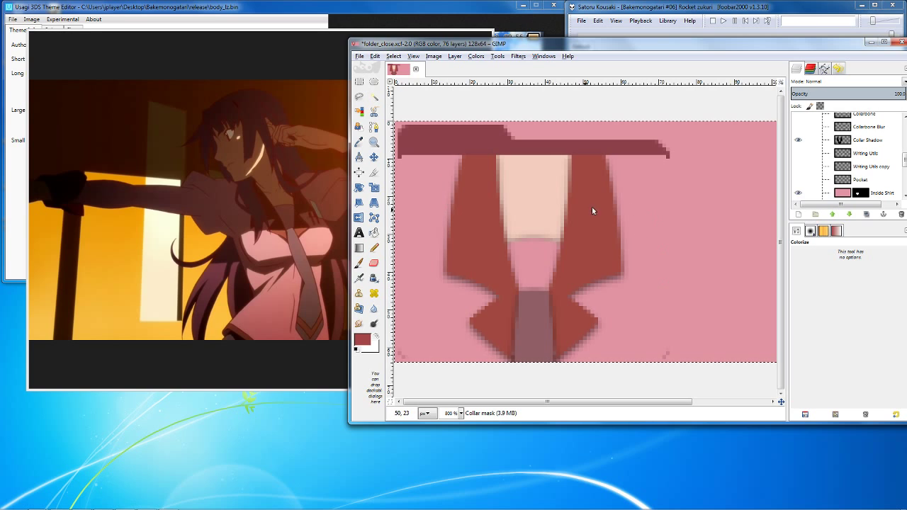
pyautogui.moveTo(615, 334)
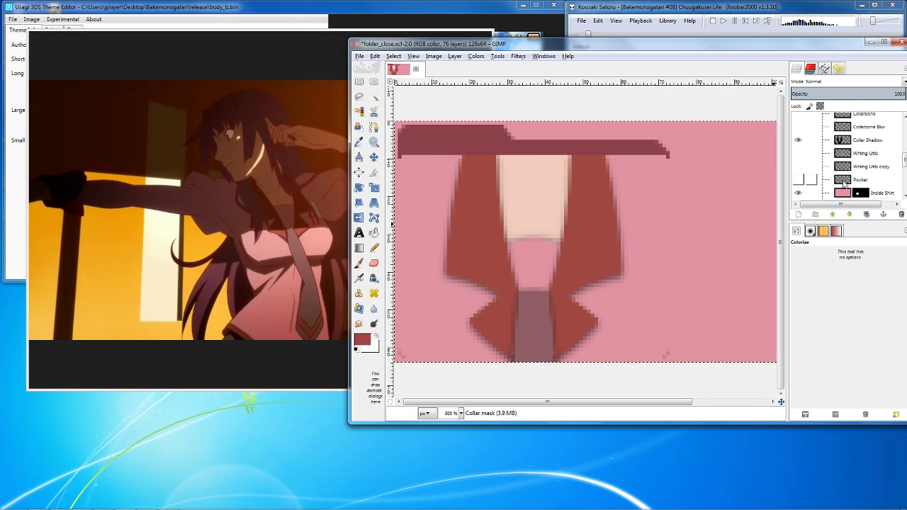
# Toggle the Pocket, Writing Utils and Writing Utils copy layers so the pens show.
pyautogui.click(860, 179)
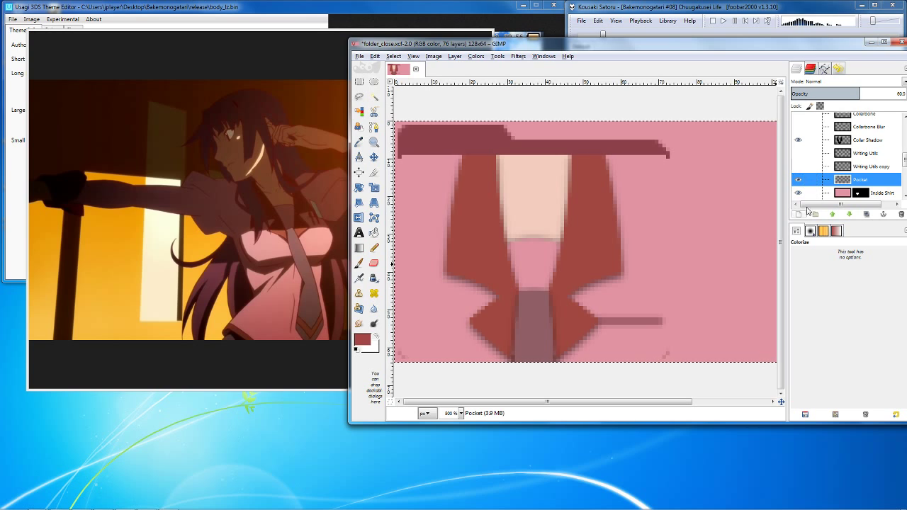
pyautogui.moveTo(621, 308)
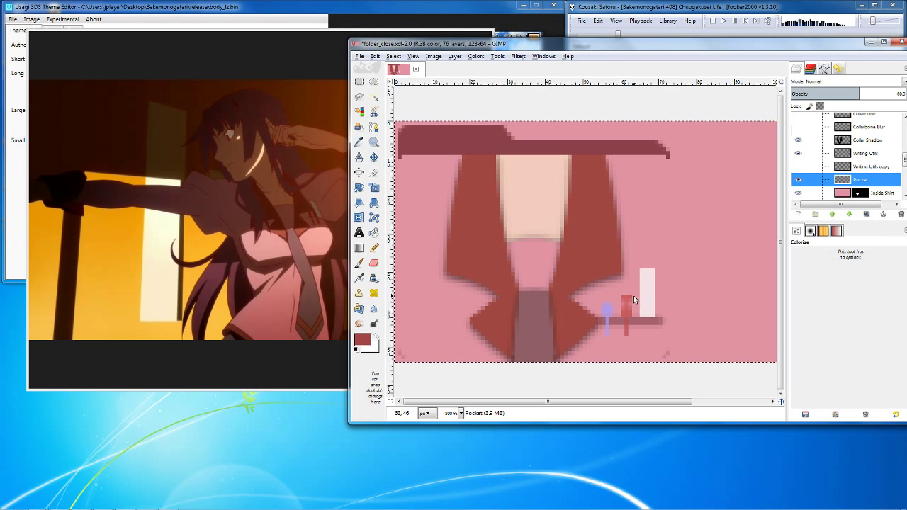
pyautogui.moveTo(589, 309)
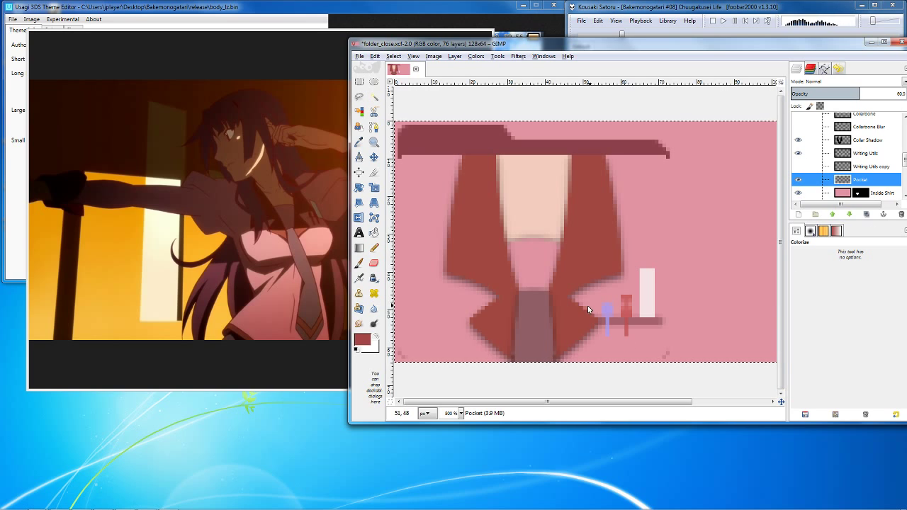
pyautogui.moveTo(638, 268)
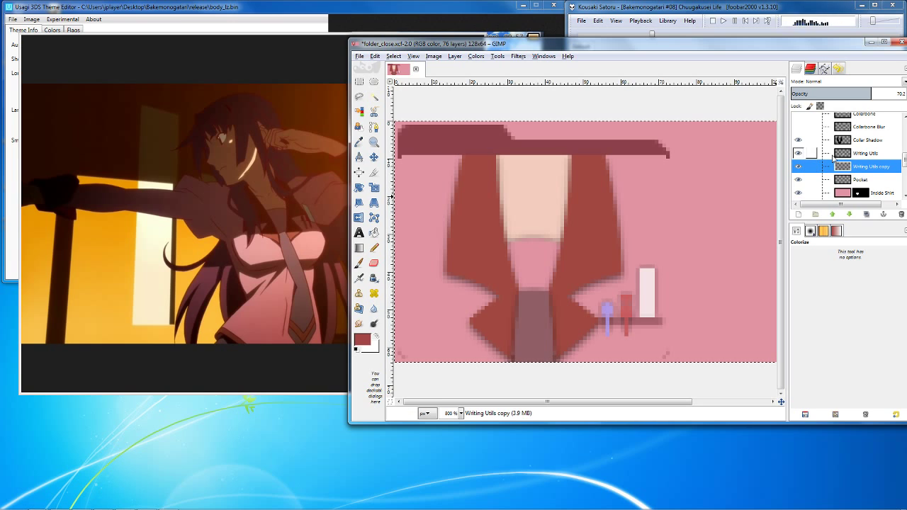
pyautogui.click(866, 153)
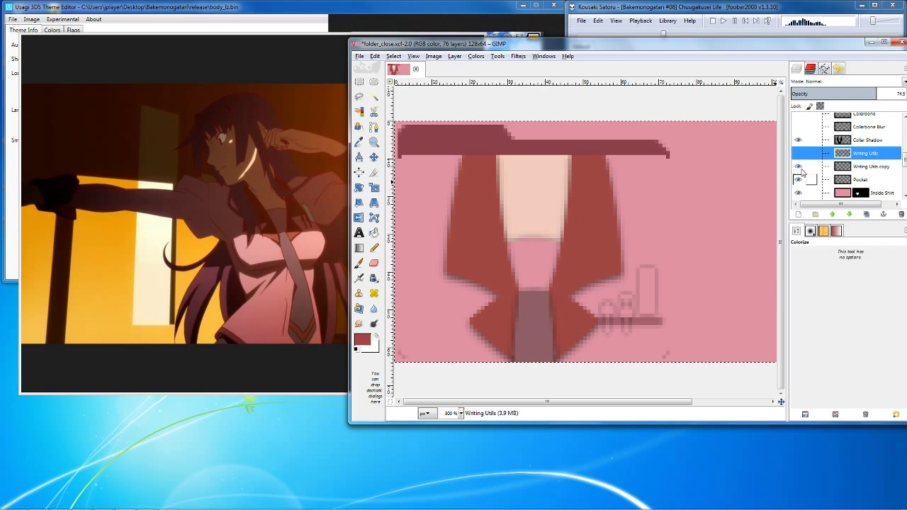
pyautogui.click(868, 166)
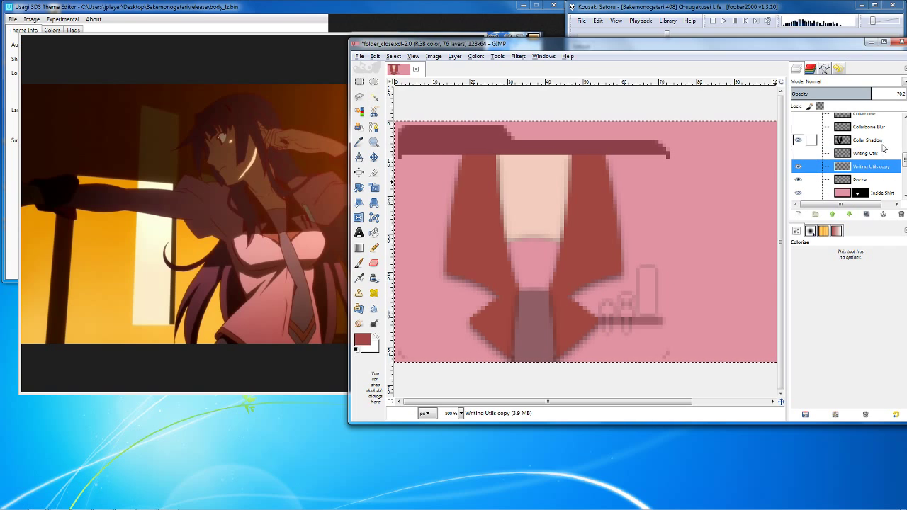
pyautogui.moveTo(658, 305)
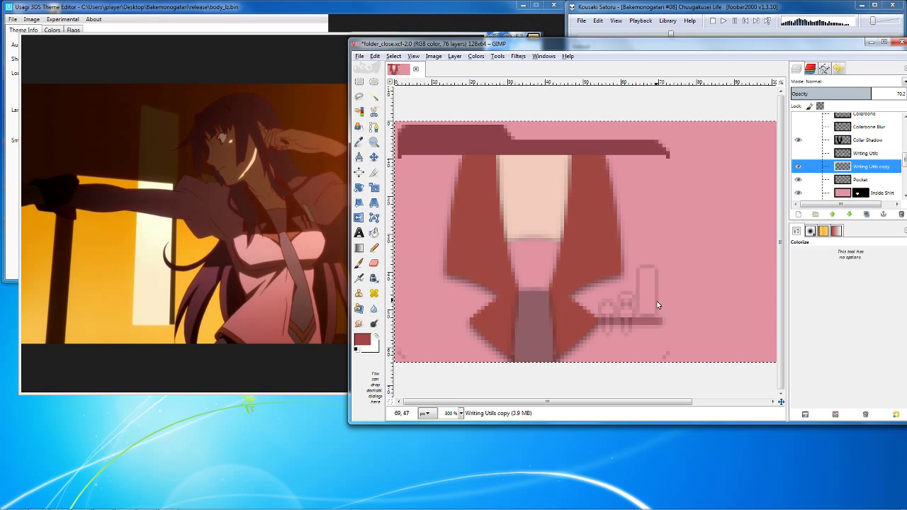
pyautogui.moveTo(642, 272)
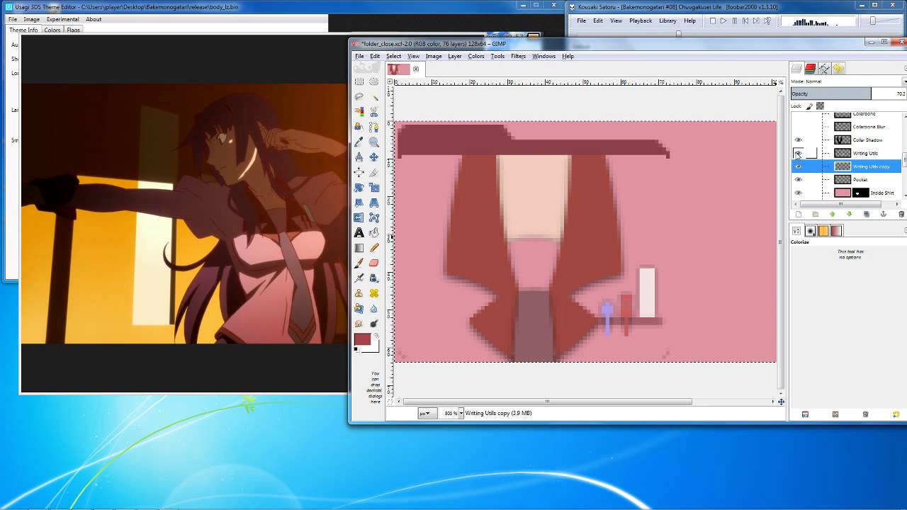
pyautogui.click(799, 154)
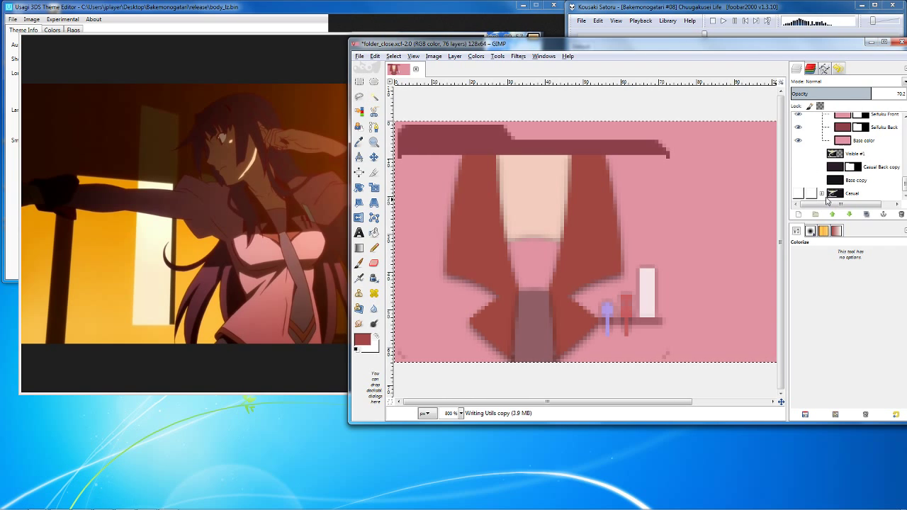
# Scroll to the Casual group and select its Casual Back and base layers.
pyautogui.scroll(-3)
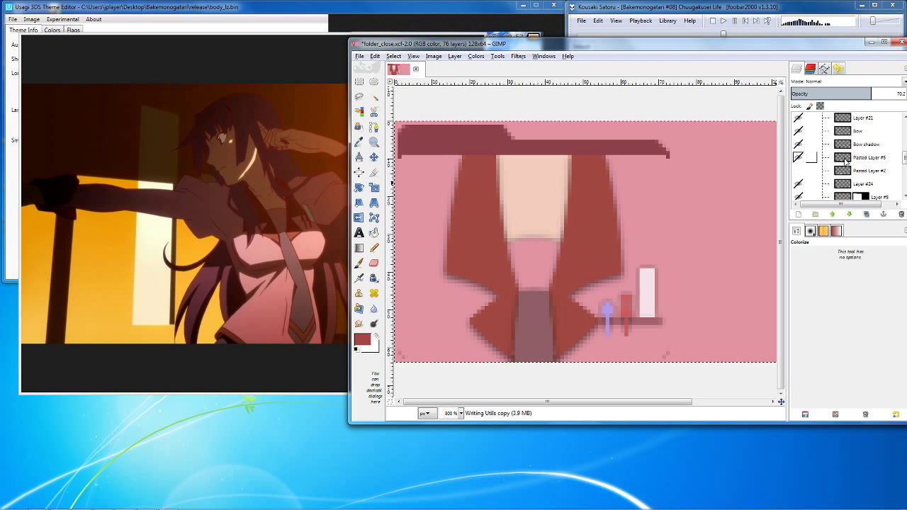
pyautogui.click(872, 166)
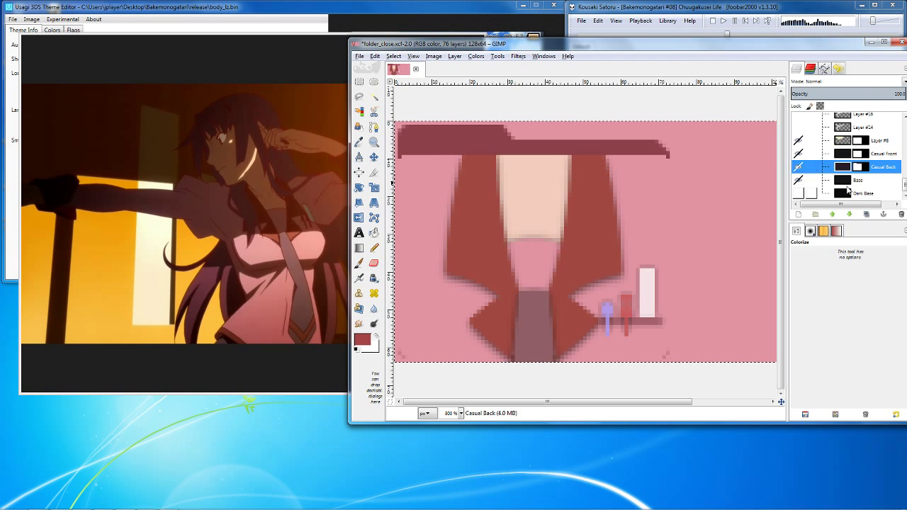
pyautogui.click(885, 154)
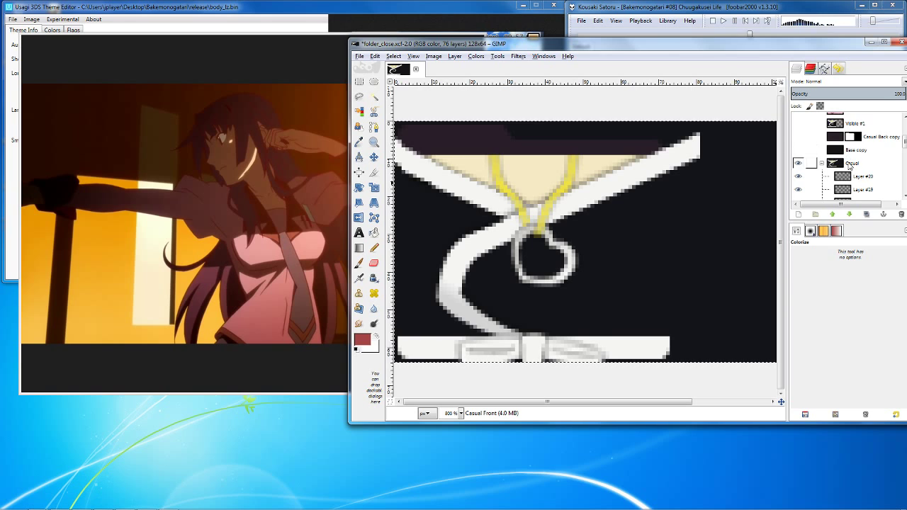
# Hide the solid background layer, then select the casual Base layer and Layer #16.
pyautogui.click(879, 154)
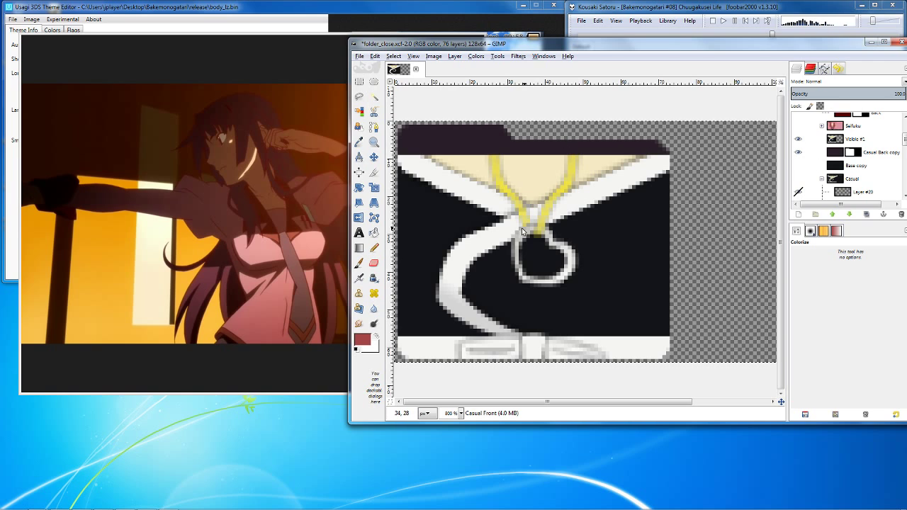
pyautogui.click(861, 181)
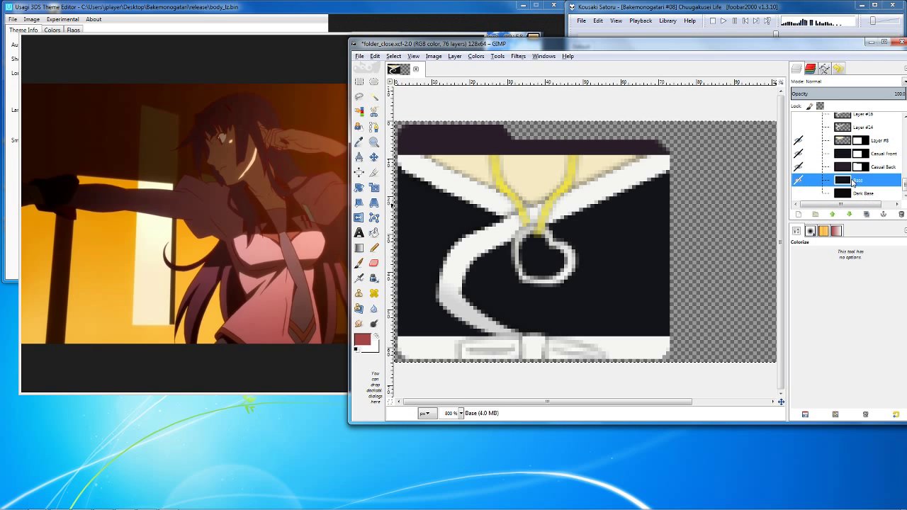
pyautogui.click(885, 153)
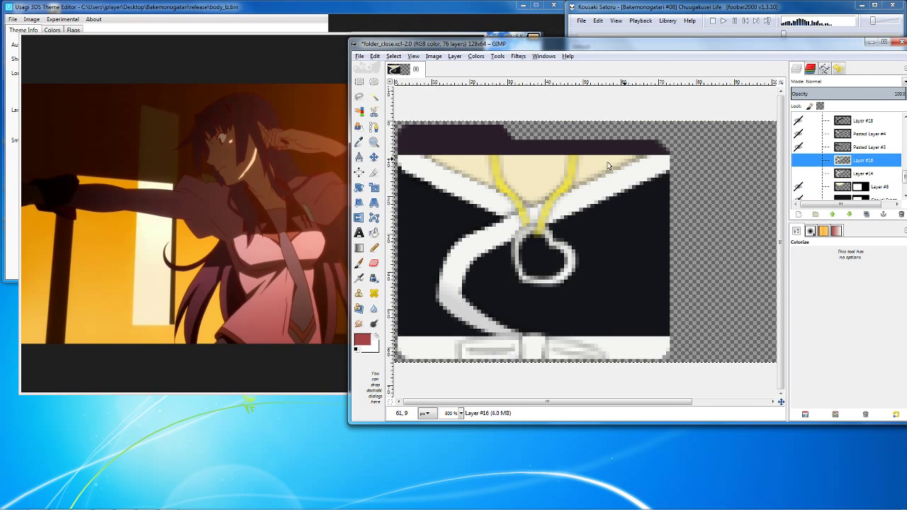
pyautogui.moveTo(712, 170)
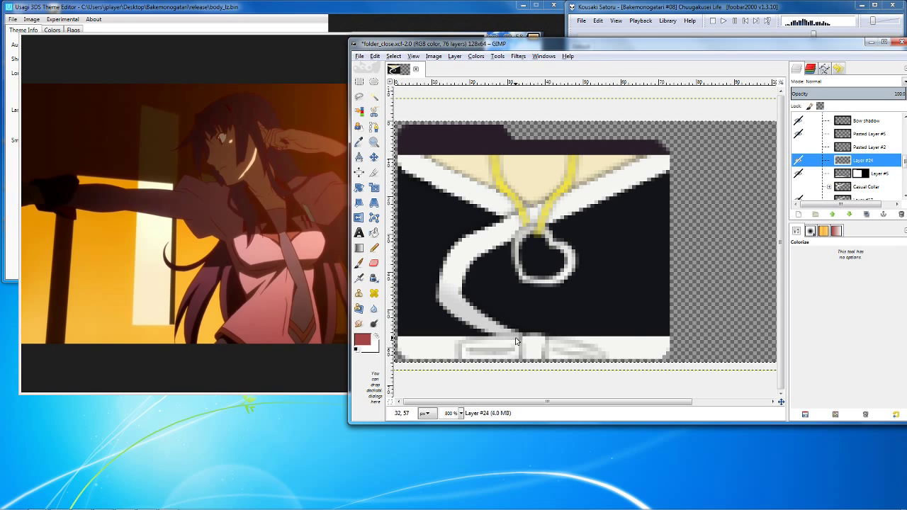
# Inspect Pasted Layer #2 and the Heart group, hiding the large white heart shape.
pyautogui.click(864, 147)
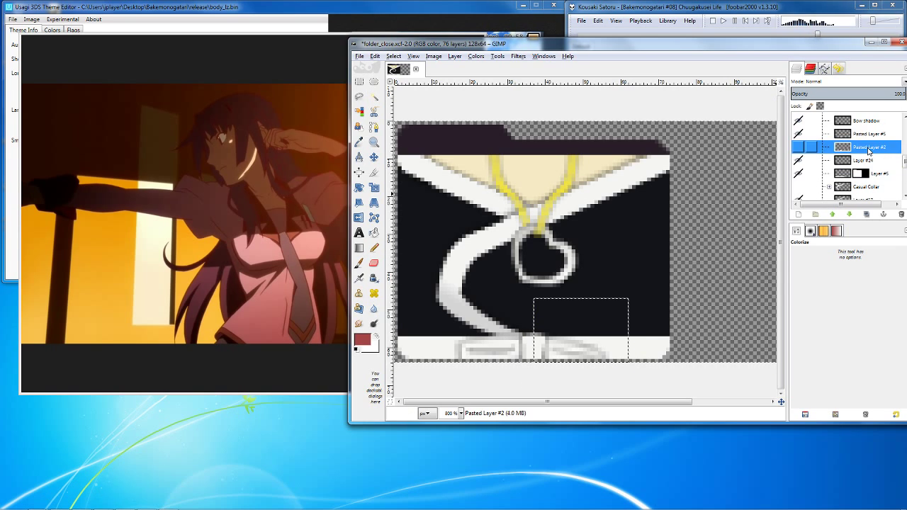
pyautogui.click(866, 151)
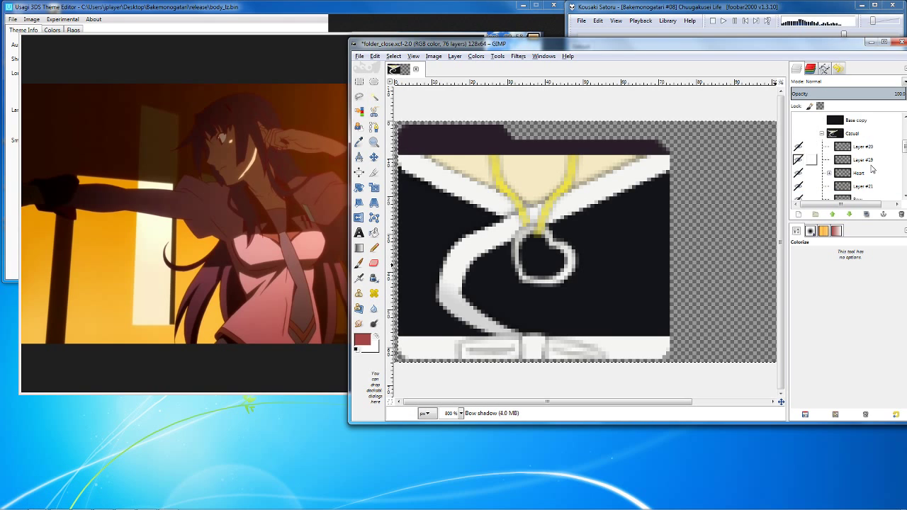
pyautogui.click(865, 181)
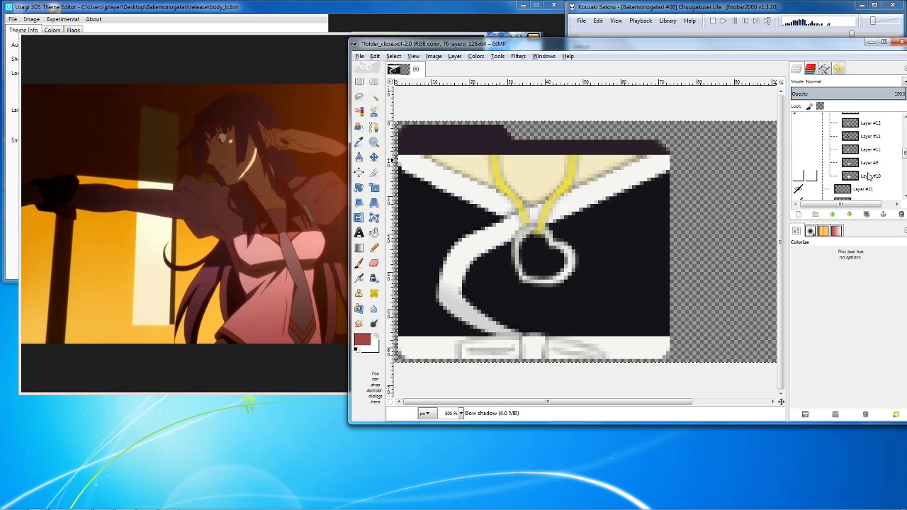
pyautogui.click(868, 162)
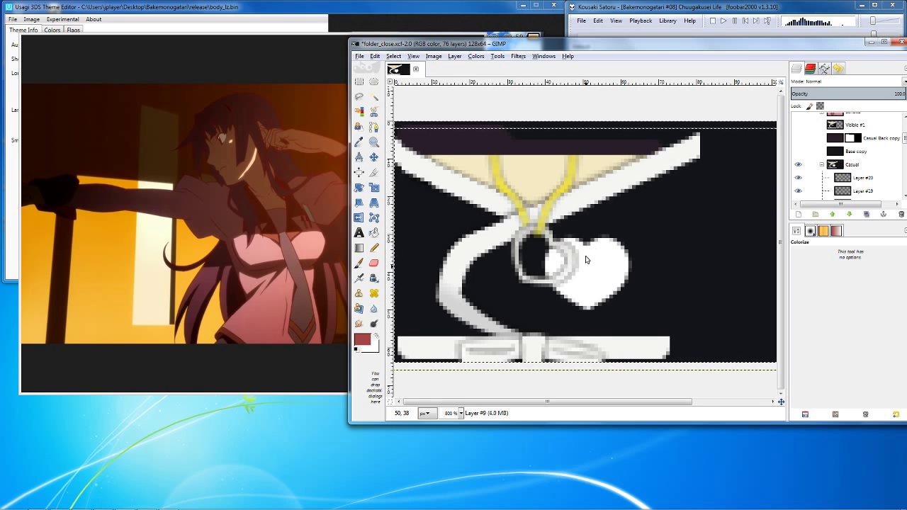
pyautogui.click(799, 124)
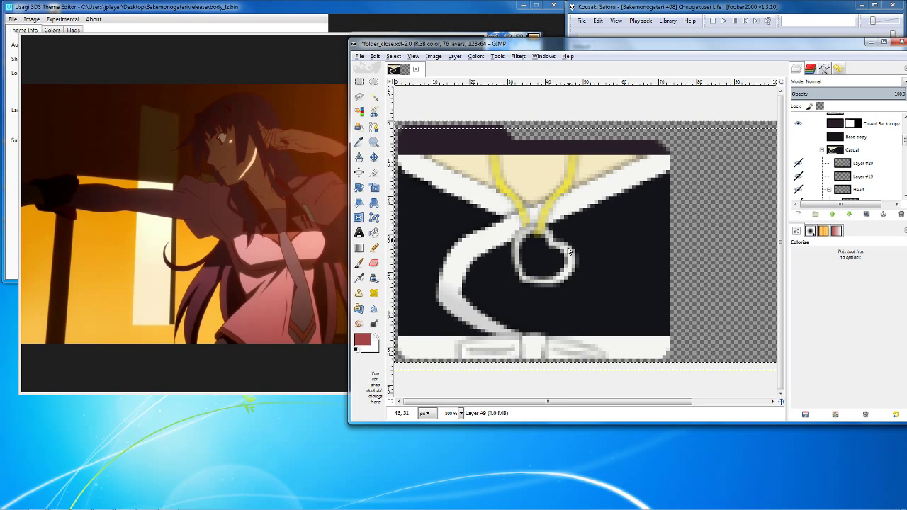
pyautogui.moveTo(576, 164)
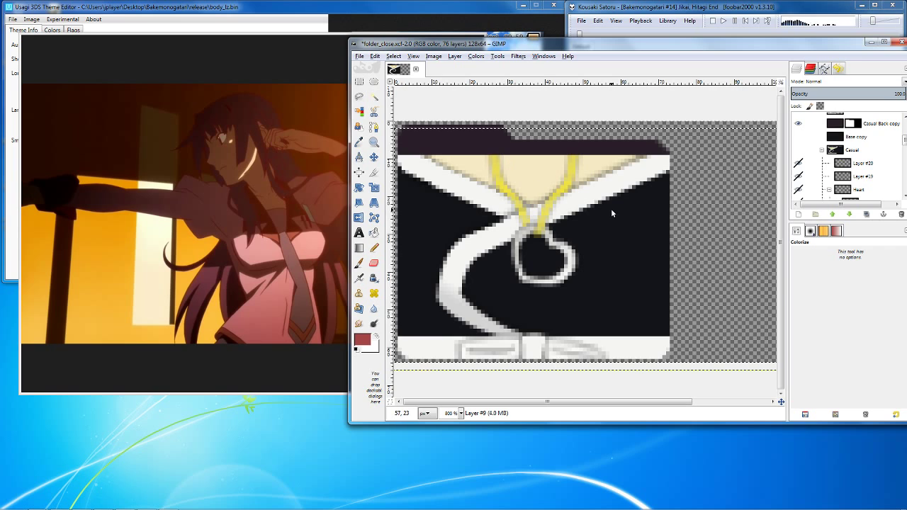
pyautogui.moveTo(655, 213)
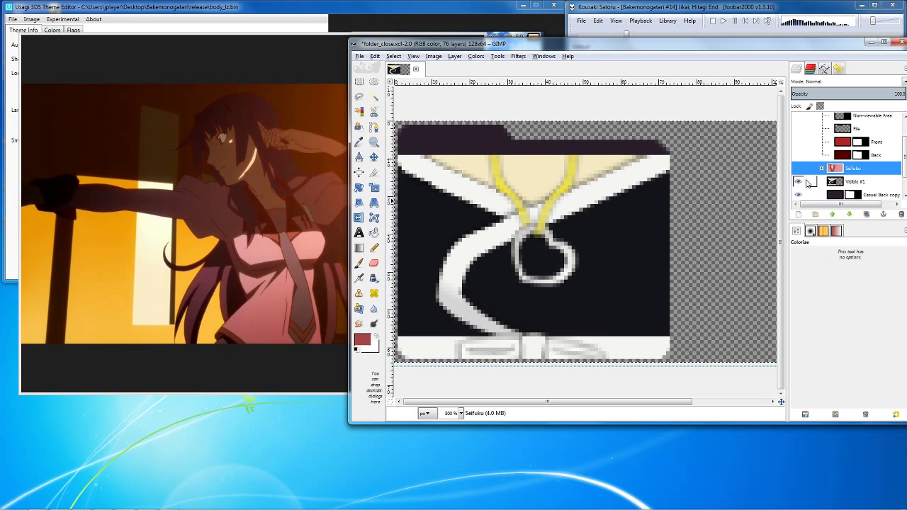
# Show the pink Seifuku uniform, hide the pink base fill, and scroll down the Layers dock.
pyautogui.click(798, 182)
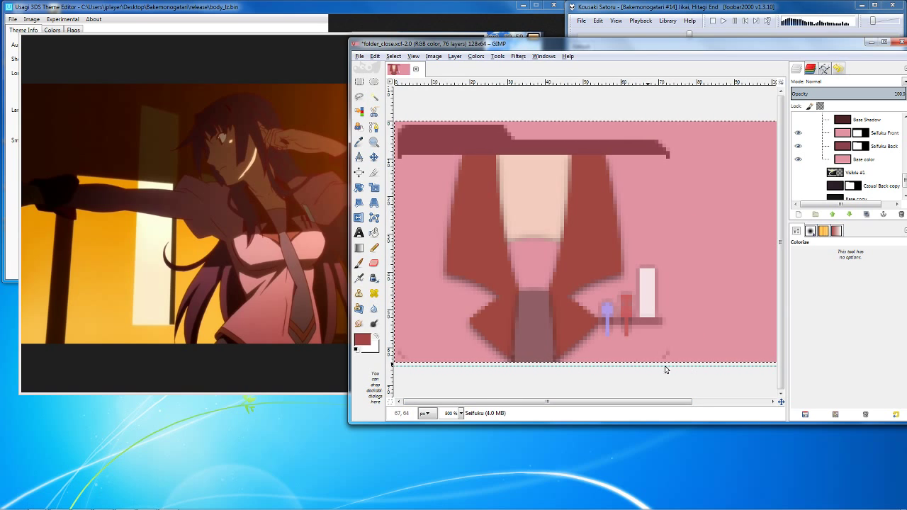
pyautogui.click(460, 413)
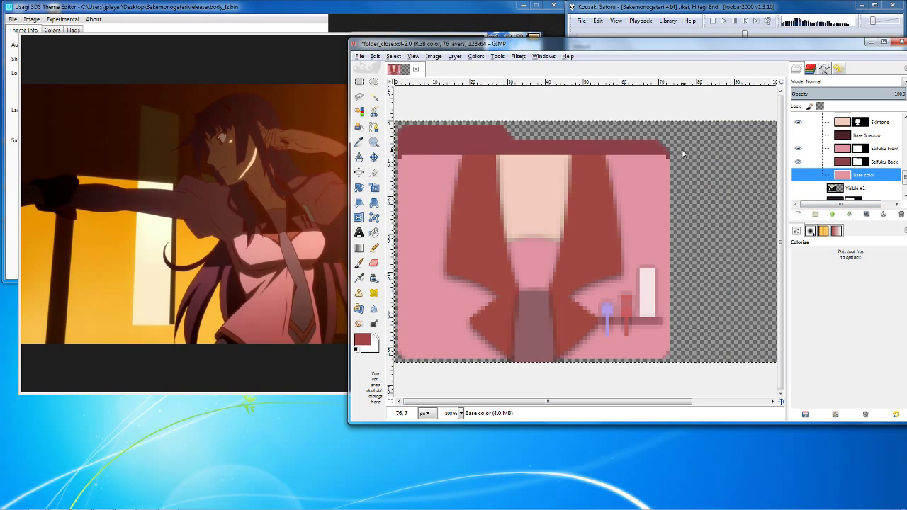
pyautogui.moveTo(668, 151)
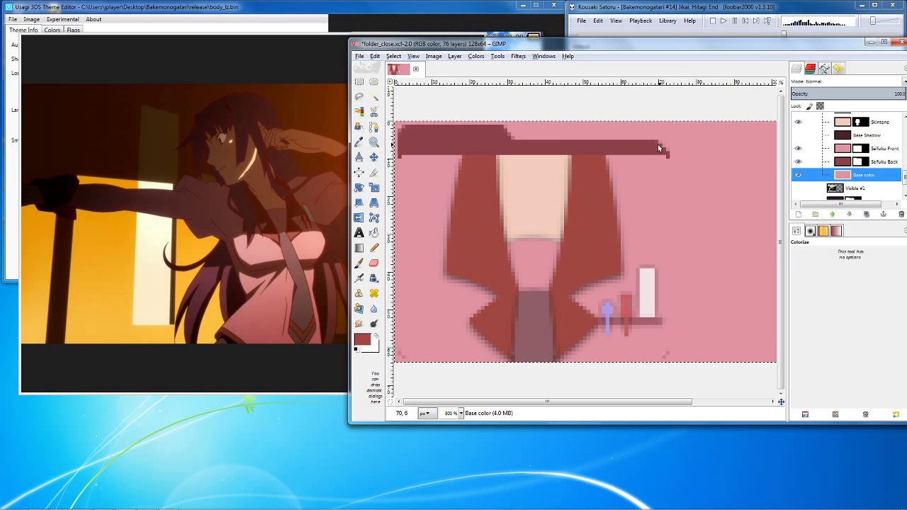
pyautogui.moveTo(660, 145)
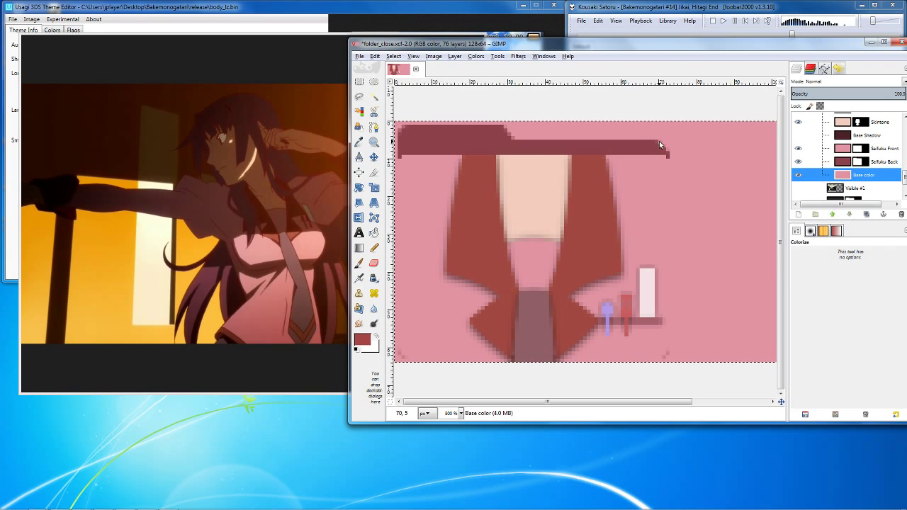
pyautogui.moveTo(666, 149)
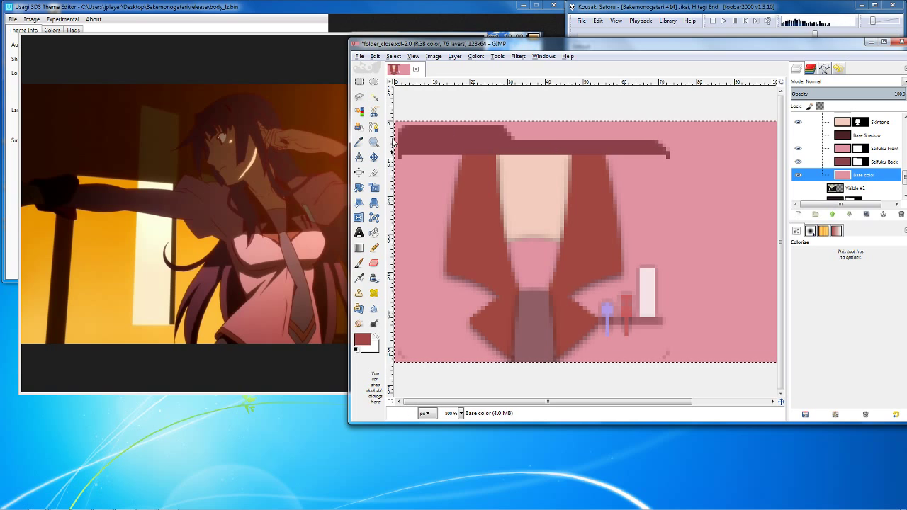
pyautogui.scroll(-3)
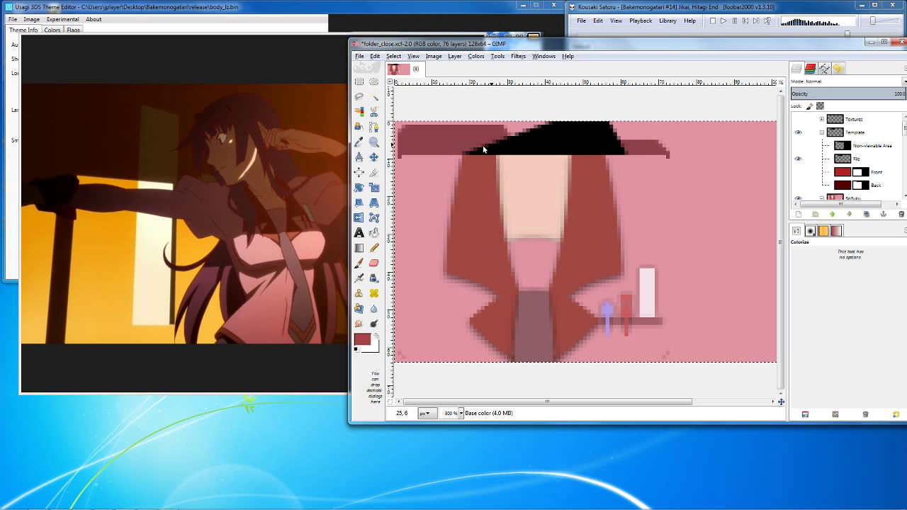
pyautogui.moveTo(624, 168)
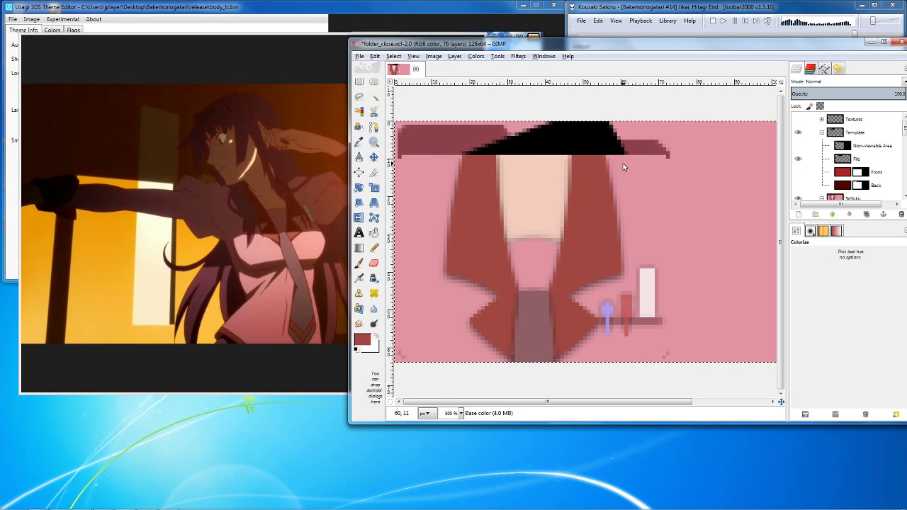
# Create a new layer from the File layer's Front mask holding the black file-tab shape.
pyautogui.click(858, 158)
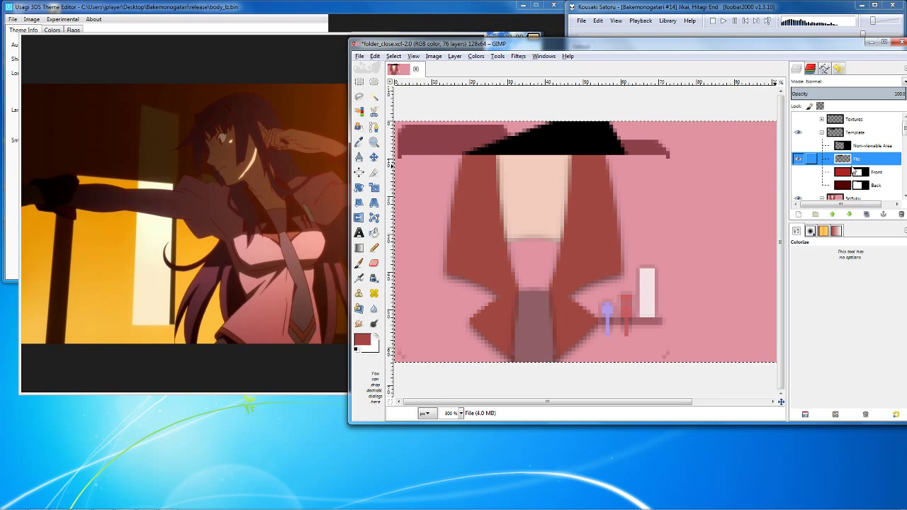
pyautogui.rightClick(843, 159)
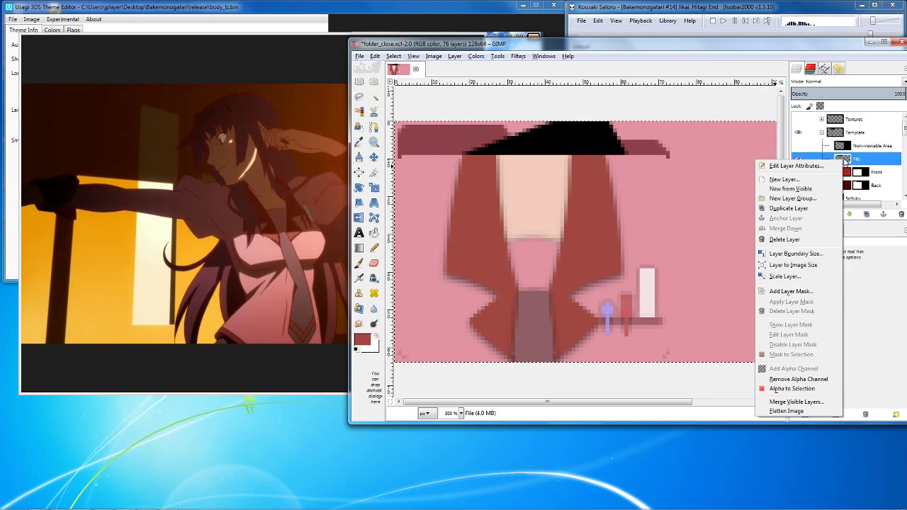
pyautogui.moveTo(792, 272)
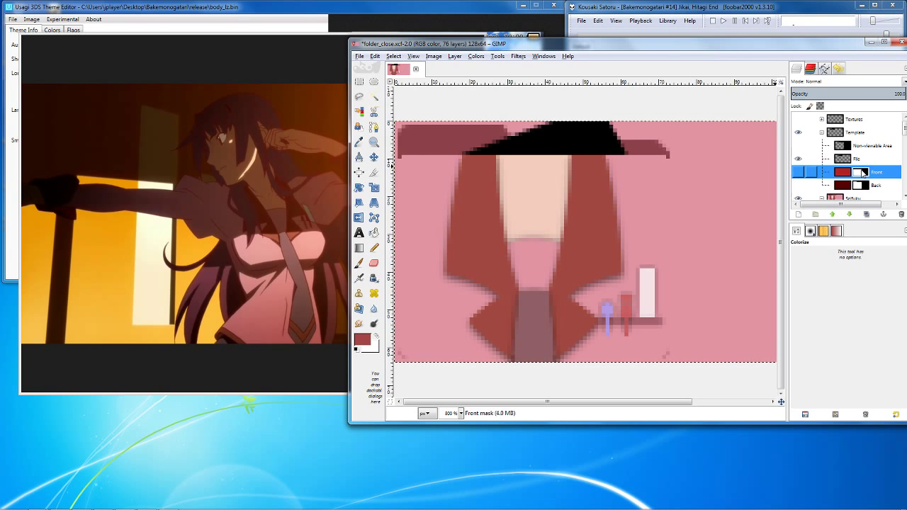
pyautogui.rightClick(876, 171)
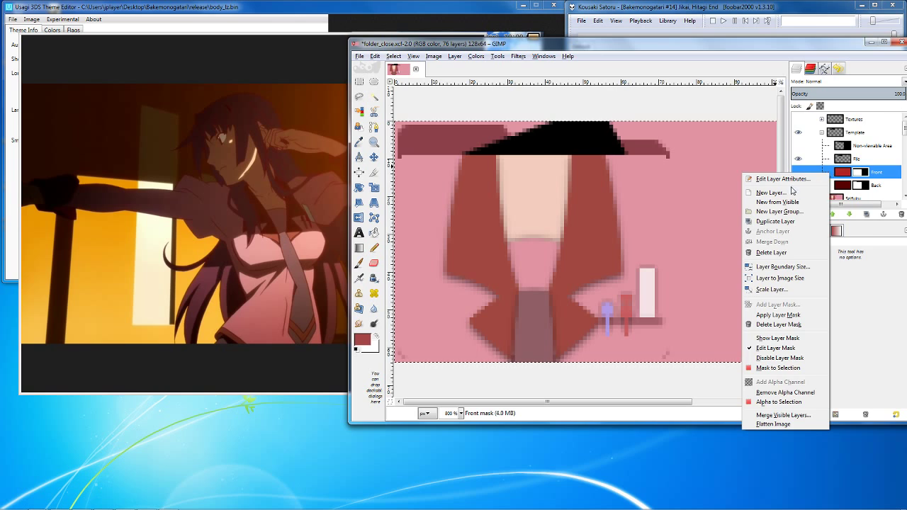
pyautogui.click(771, 192)
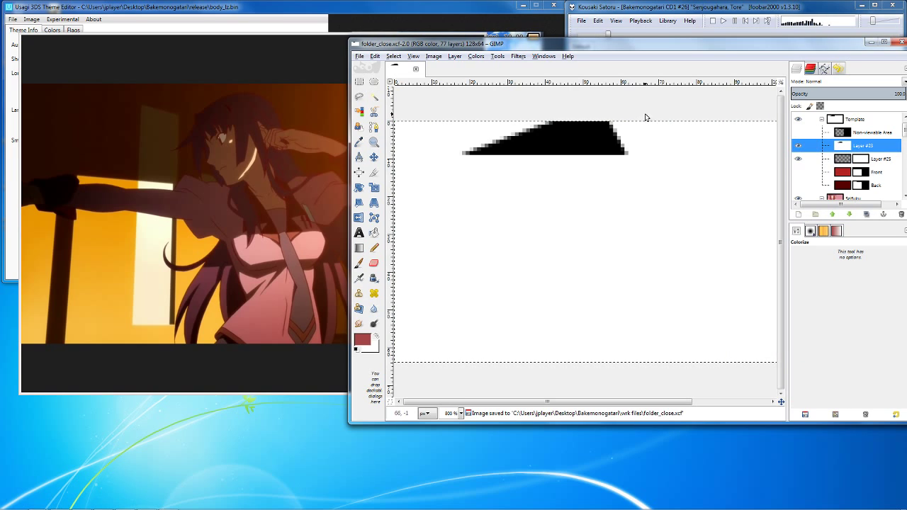
# Invert the tab-shape layer to a white tab on black and anchor the pasted pixels.
pyautogui.click(476, 56)
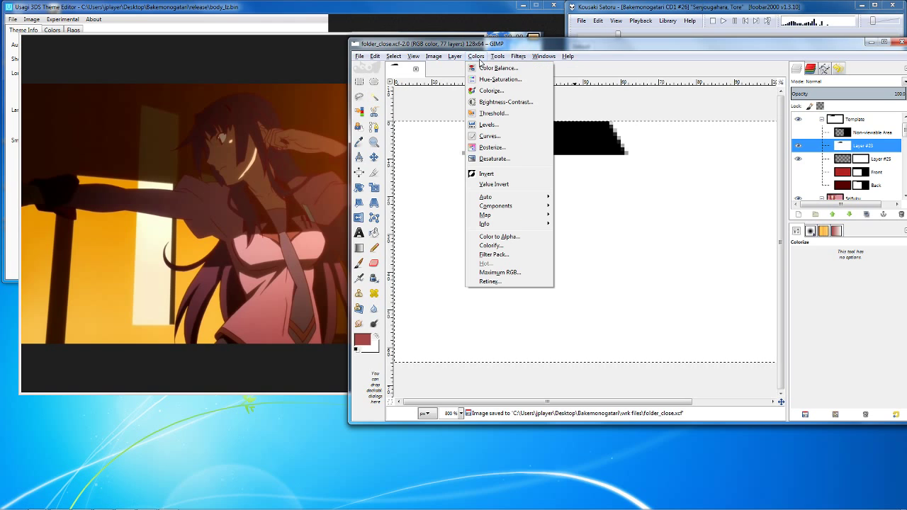
pyautogui.click(455, 56)
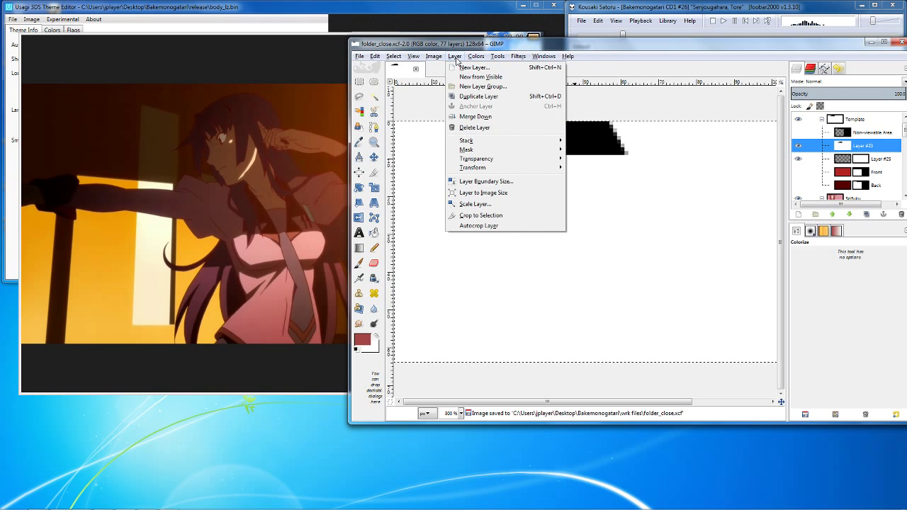
pyautogui.click(433, 56)
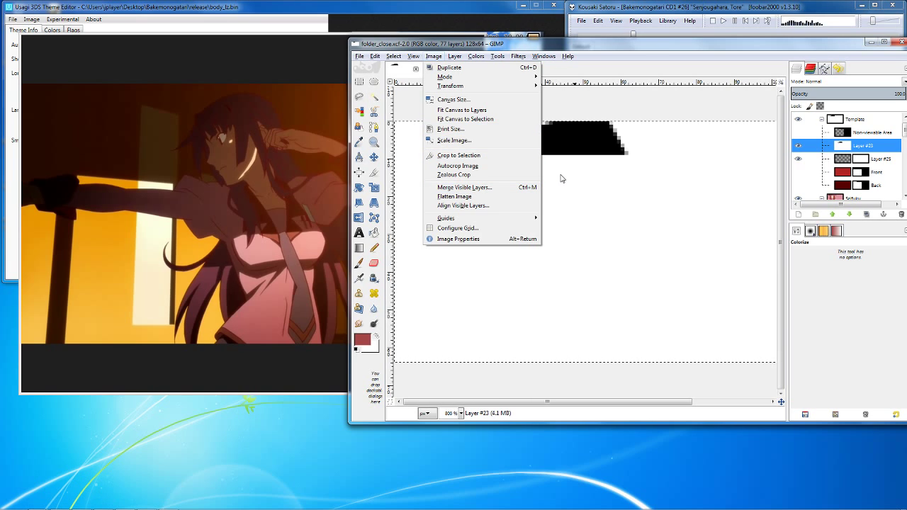
pyautogui.click(476, 56)
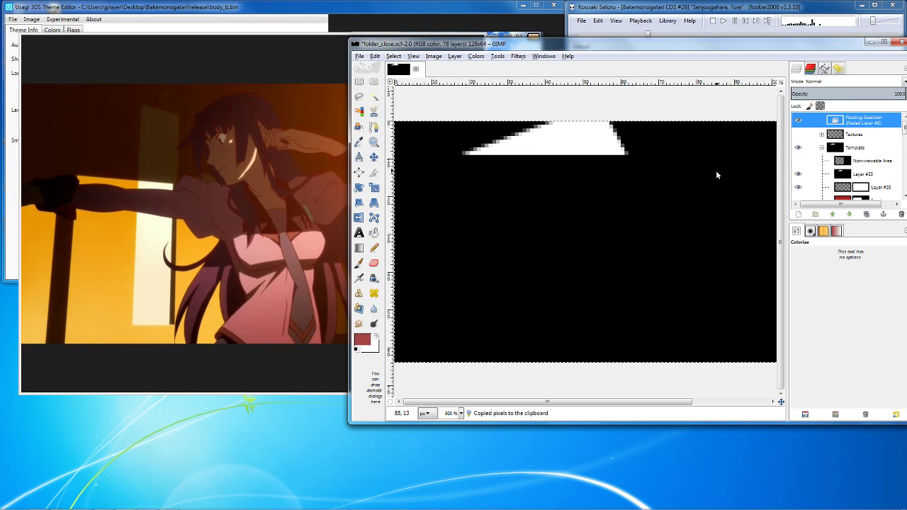
pyautogui.click(359, 81)
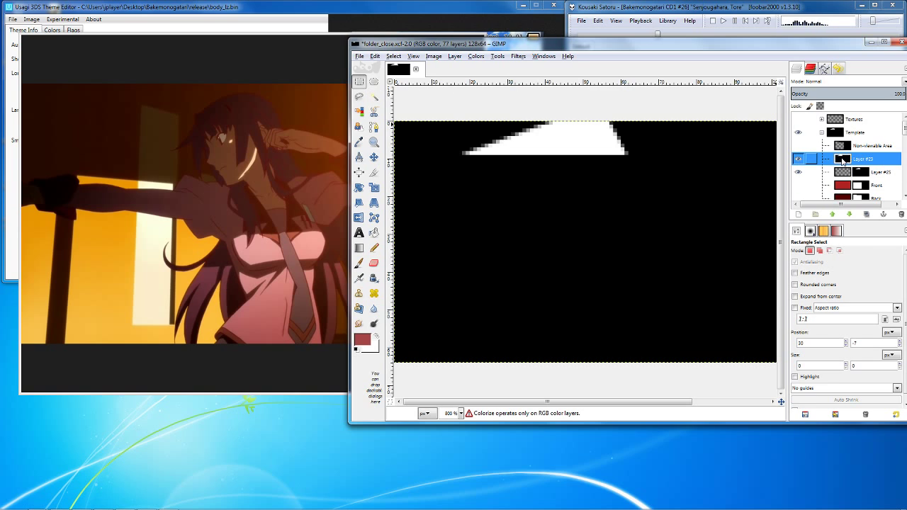
pyautogui.rightClick(863, 158)
pyautogui.write('F')
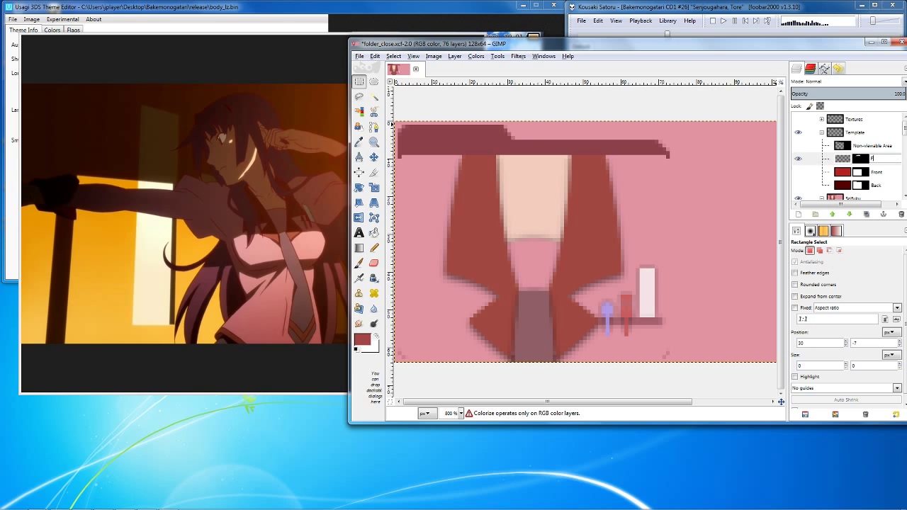
# Name the layer File, set foreground to dark red 420404, and hide uniform and template layers.
pyautogui.click(854, 159)
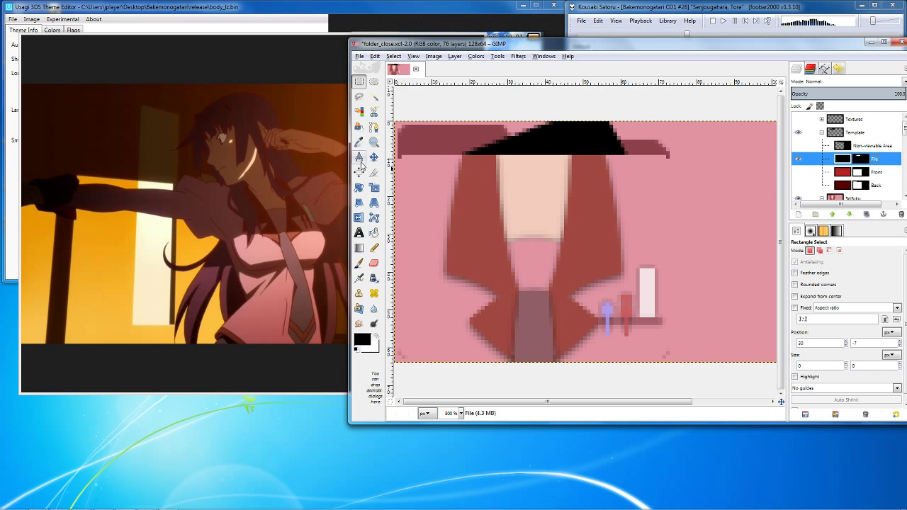
pyautogui.click(362, 340)
pyautogui.write('420404')
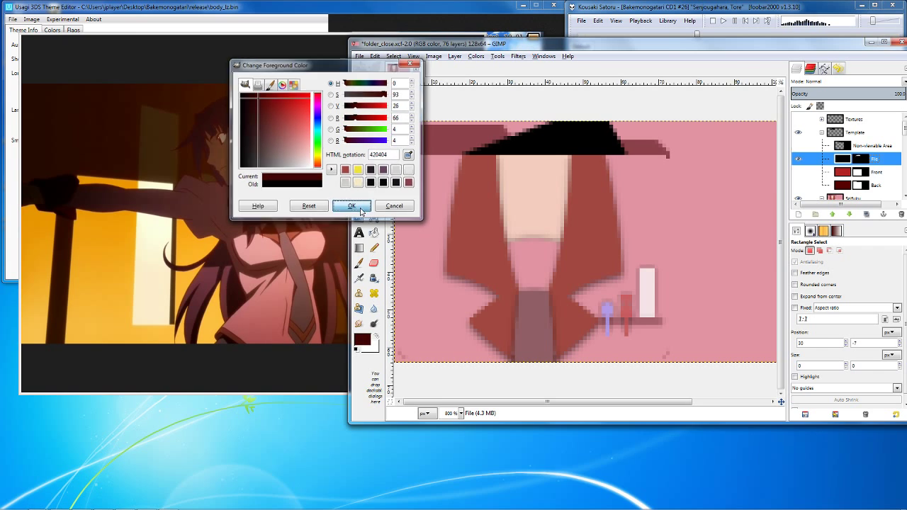
pyautogui.click(351, 206)
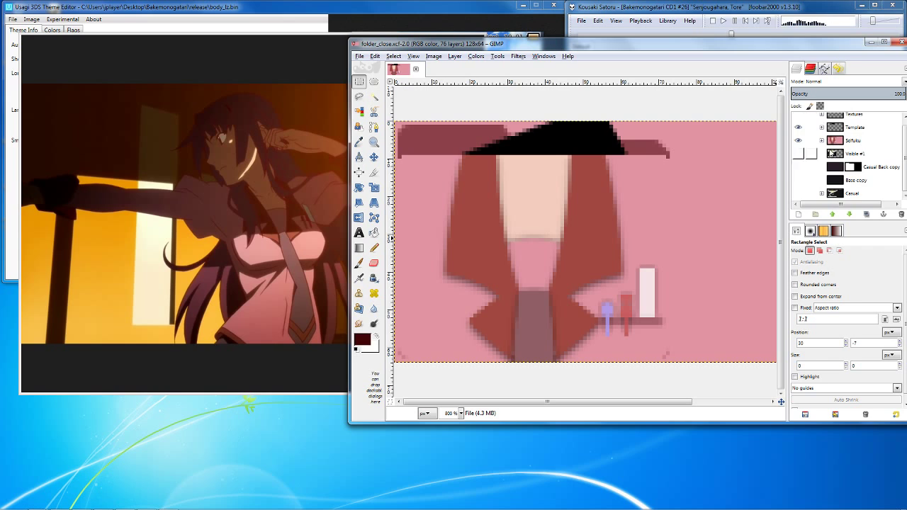
pyautogui.click(800, 148)
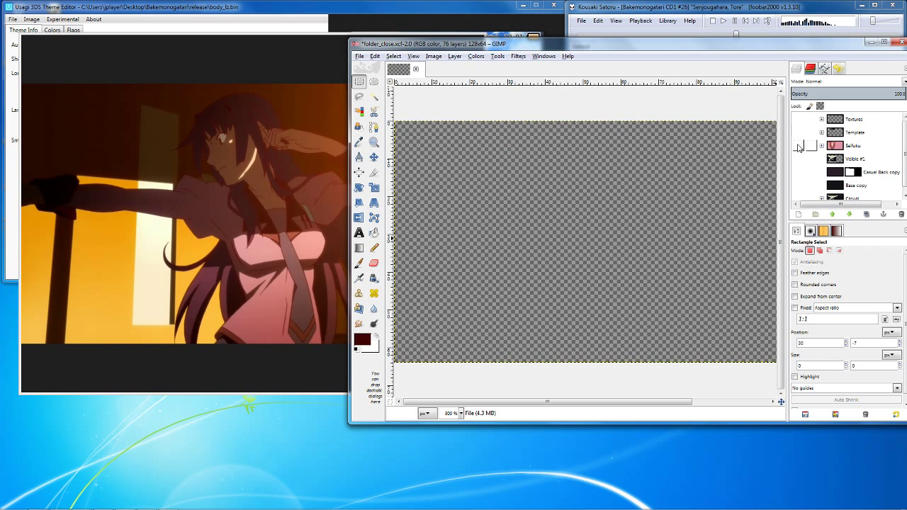
# Unhide the Seifuku group and select a 72×62 px area from the canvas top-left.
pyautogui.click(799, 145)
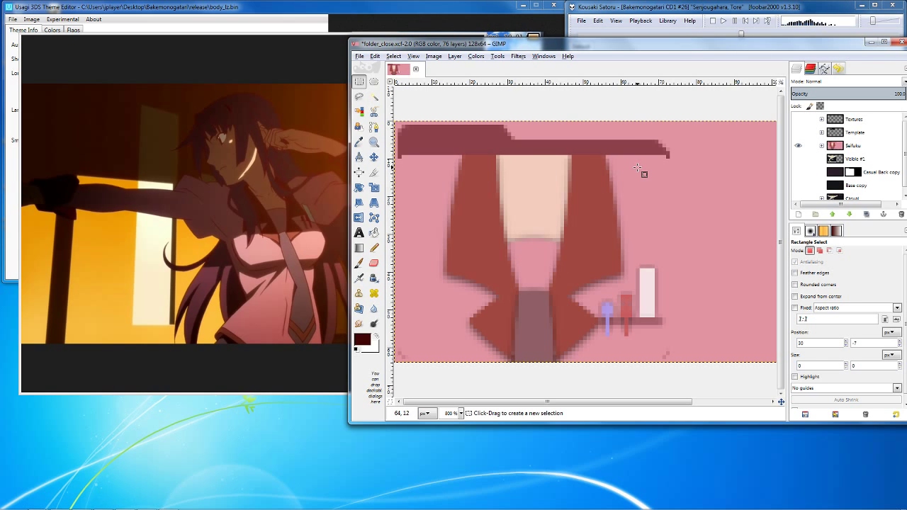
pyautogui.moveTo(581, 160)
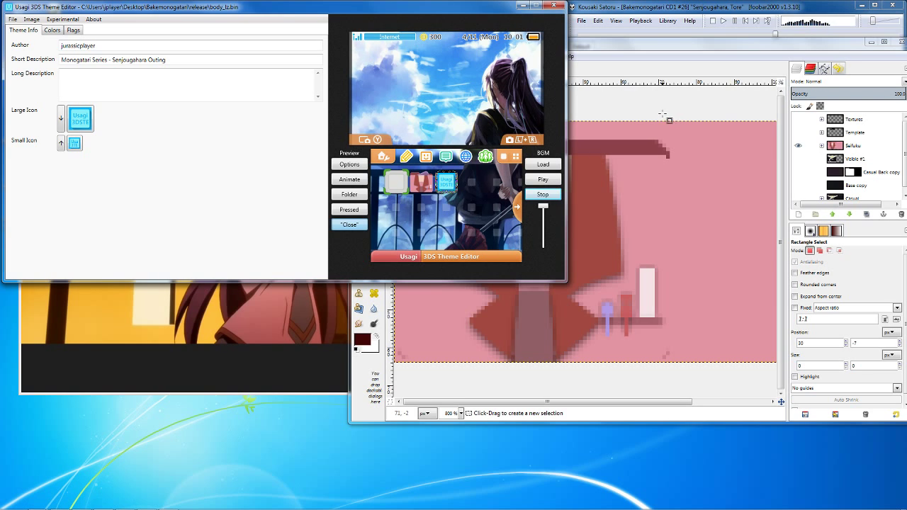
pyautogui.moveTo(652, 112)
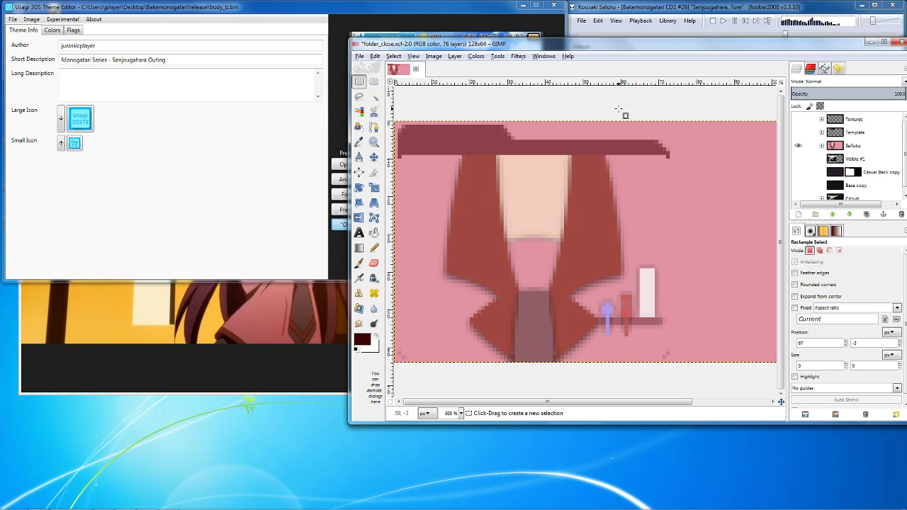
pyautogui.moveTo(457, 171)
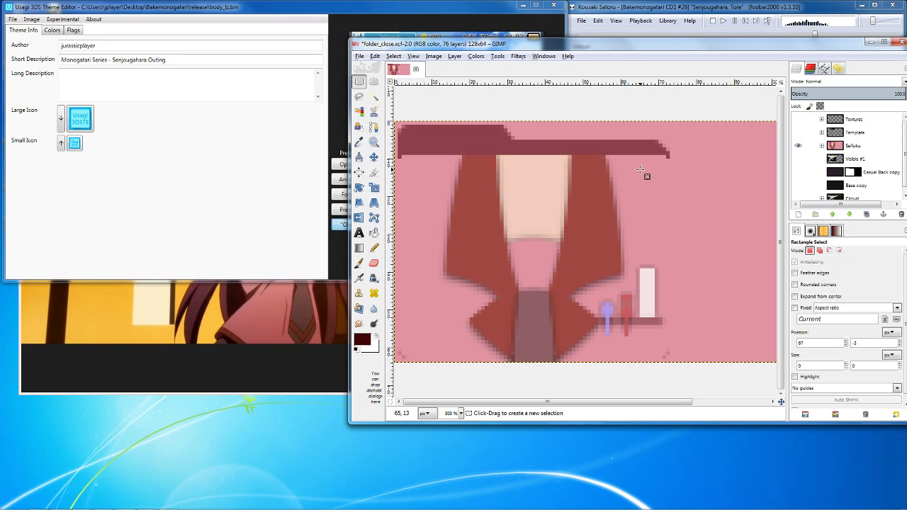
pyautogui.moveTo(645, 168)
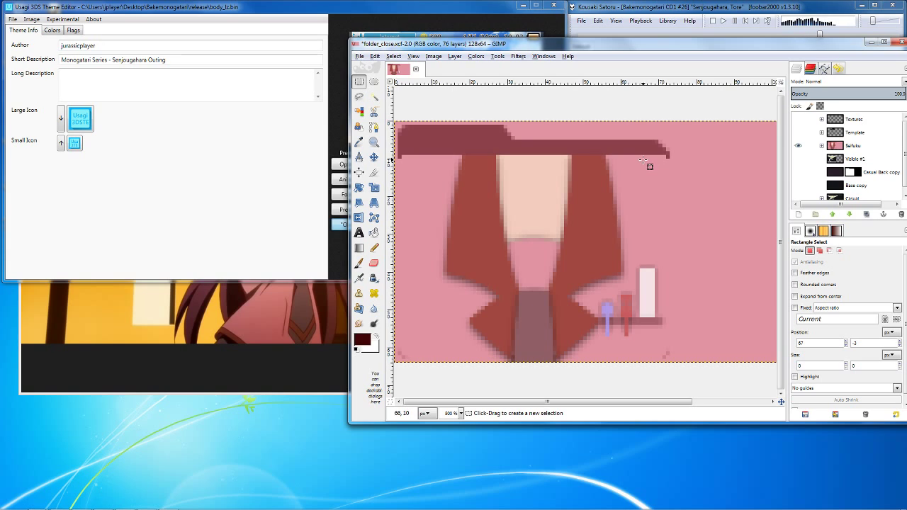
pyautogui.moveTo(670, 124)
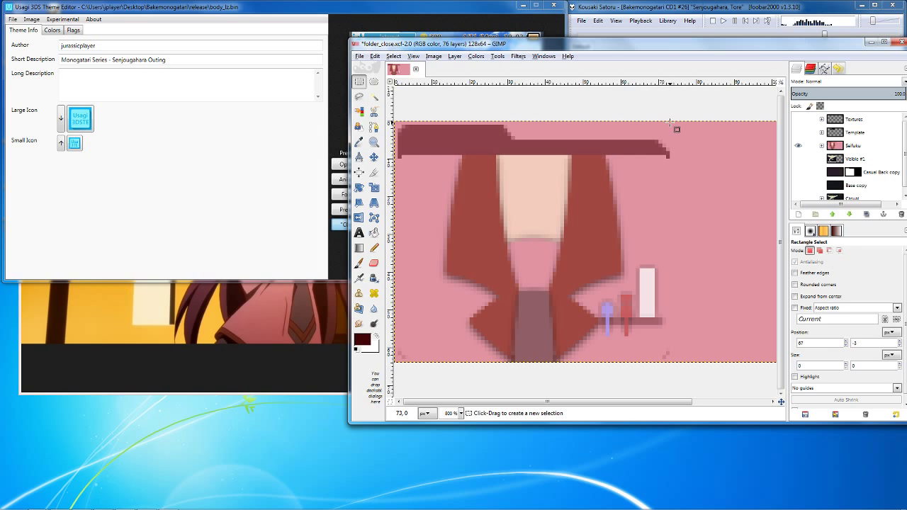
pyautogui.moveTo(399, 126); pyautogui.dragTo(502, 205)
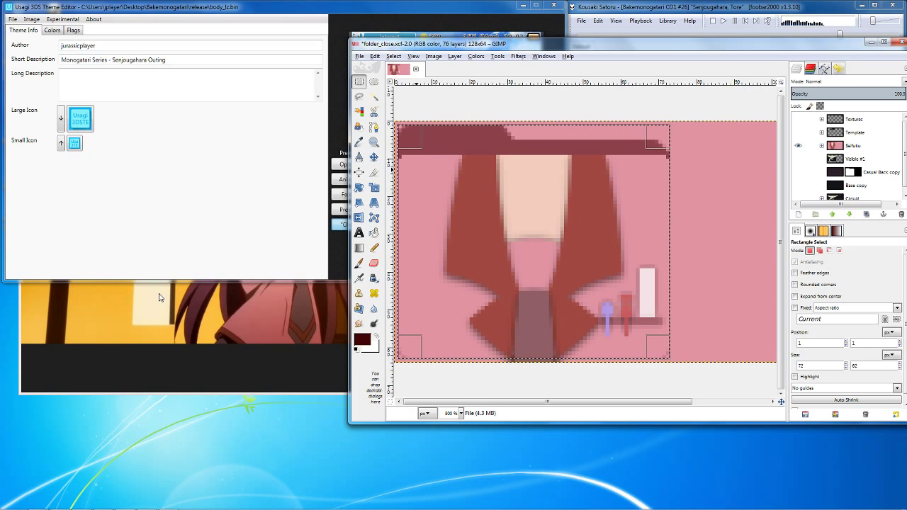
pyautogui.moveTo(592, 201)
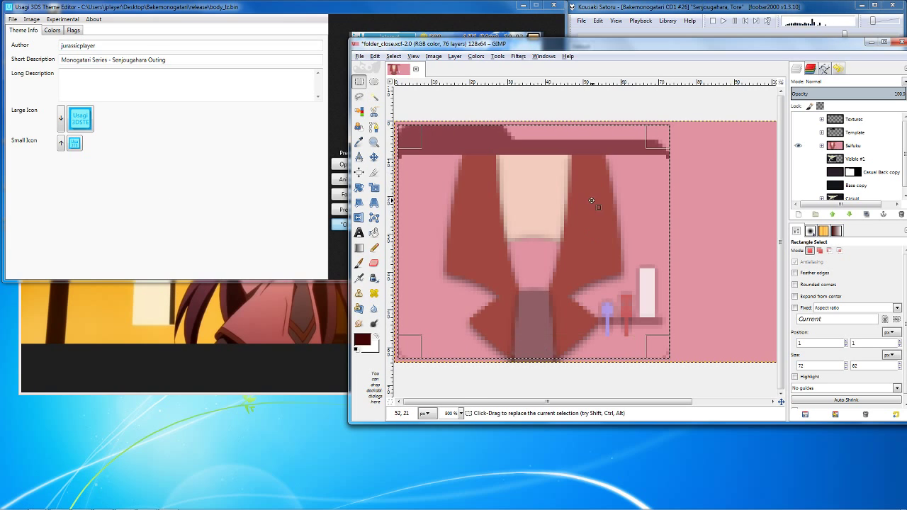